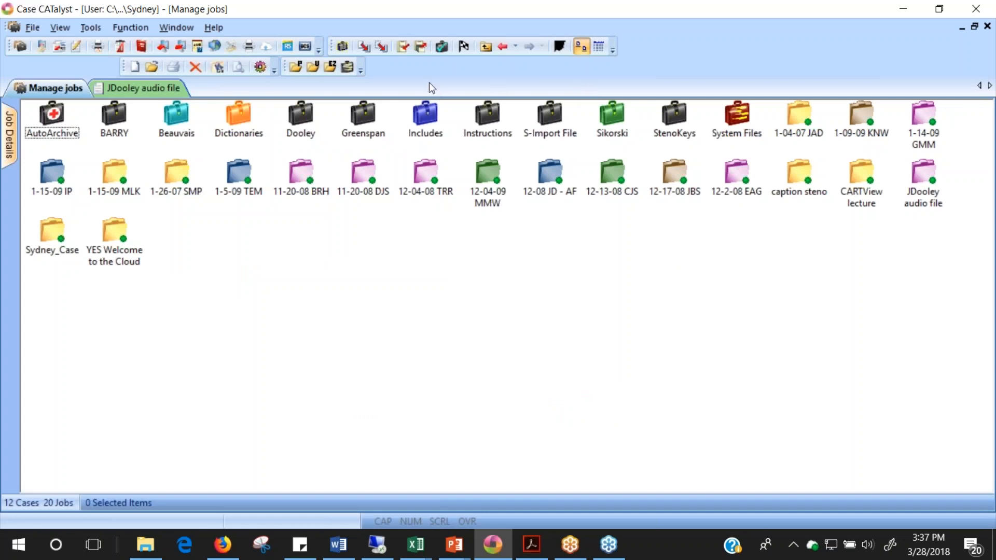
{"action": "mouse_move", "coordinate": [318, 89]}
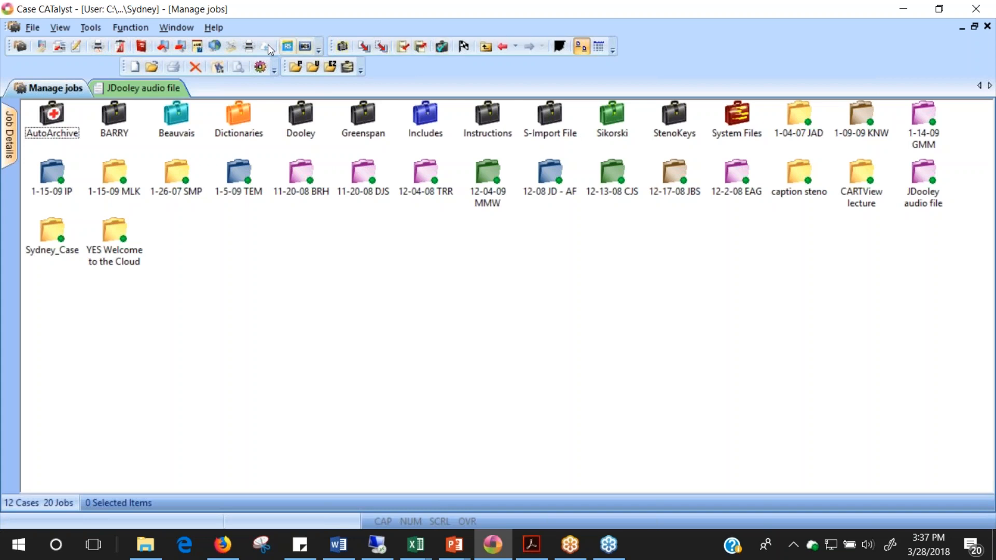
{"action": "mouse_move", "coordinate": [347, 68]}
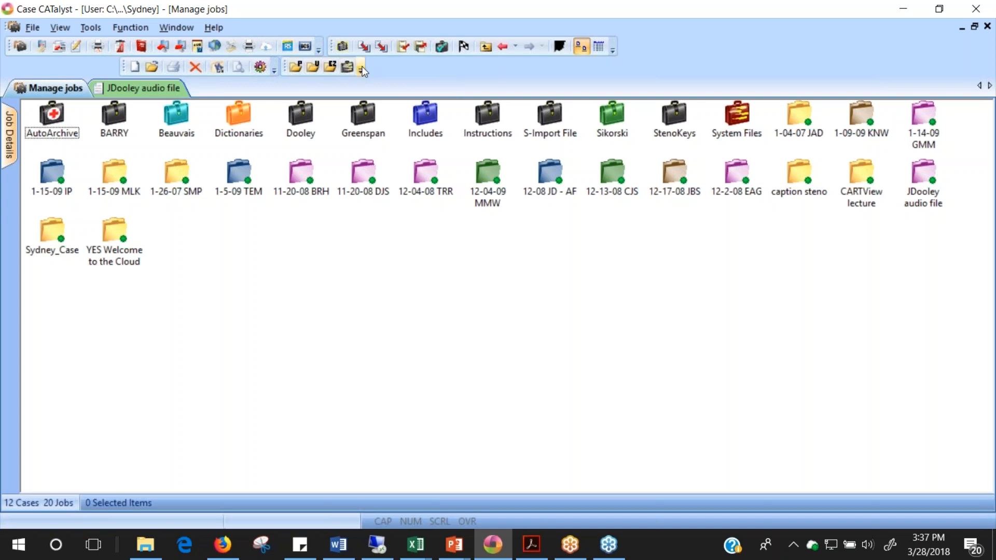
{"action": "mouse_move", "coordinate": [294, 69]}
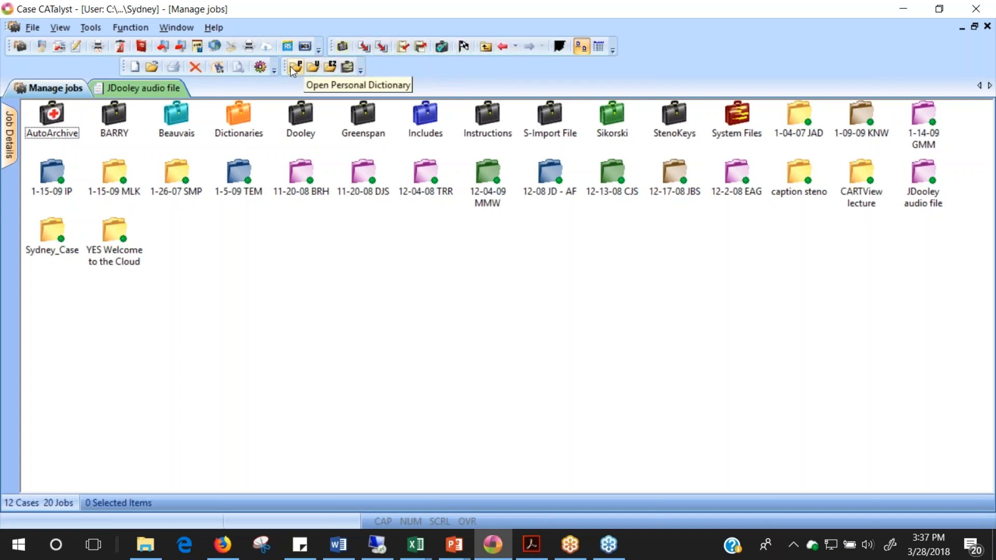
{"action": "mouse_move", "coordinate": [332, 47]}
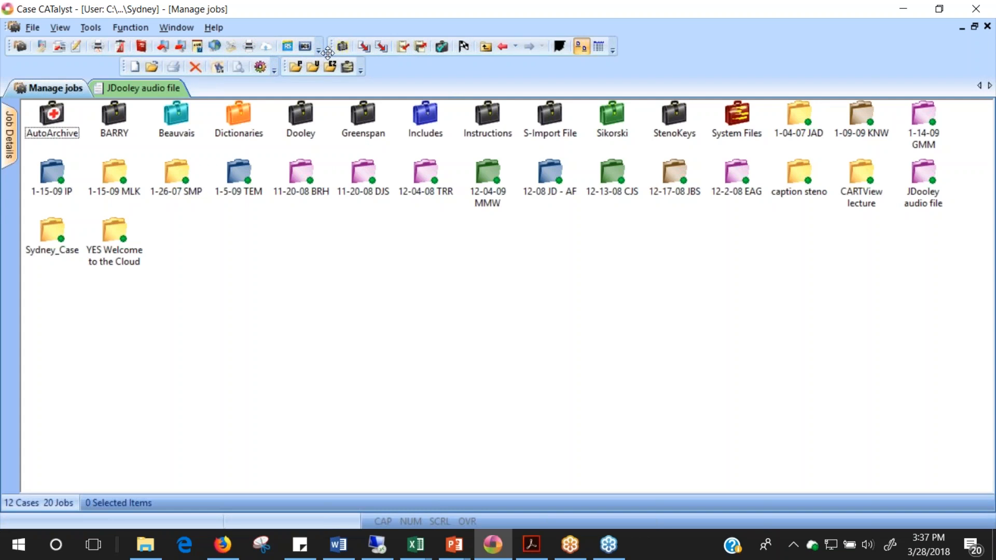
{"action": "mouse_move", "coordinate": [334, 48]}
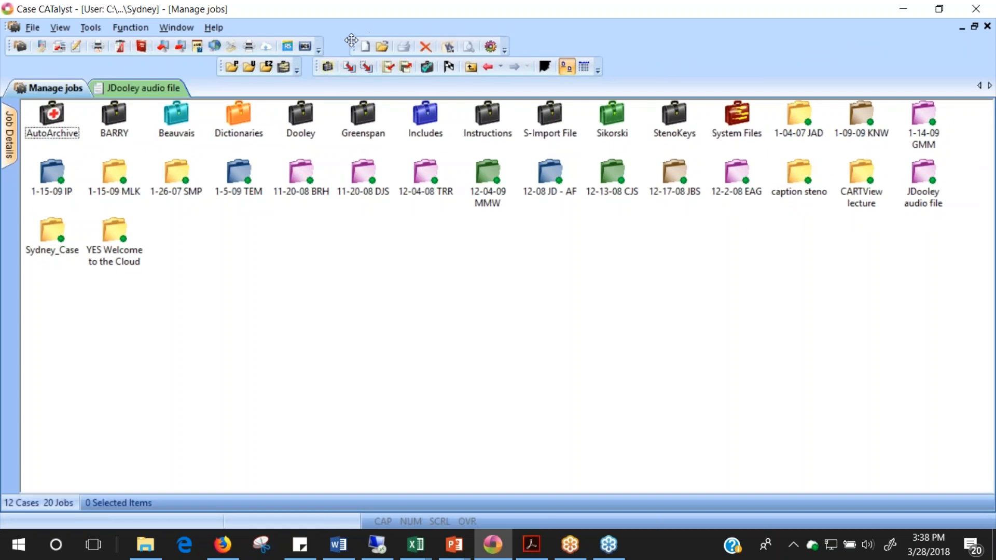
{"action": "mouse_move", "coordinate": [303, 47]}
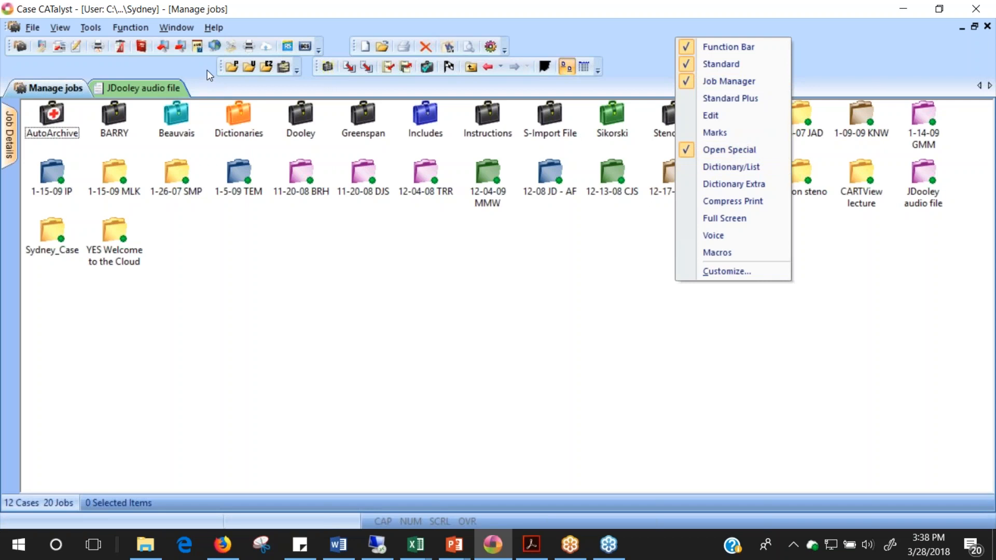
{"action": "mouse_move", "coordinate": [218, 64]}
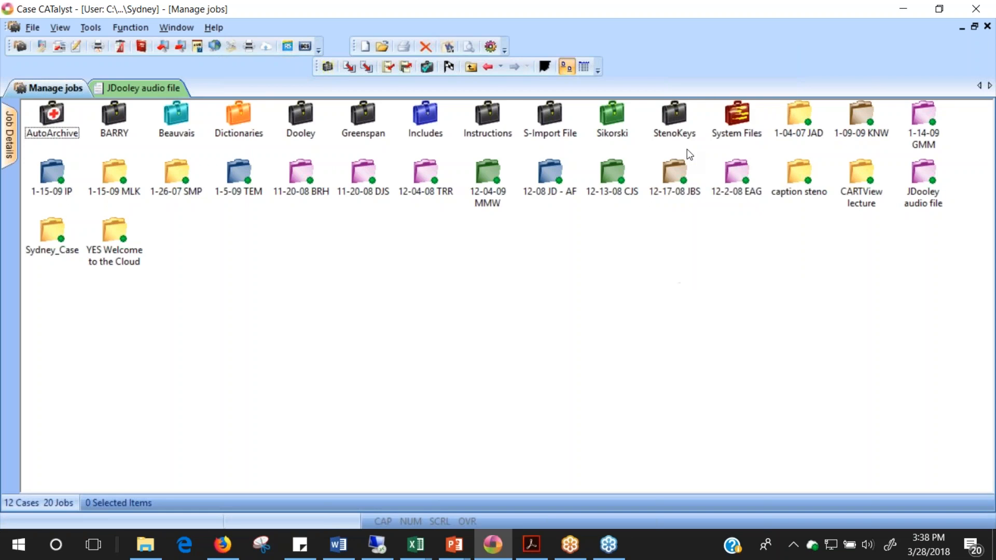
{"action": "mouse_move", "coordinate": [676, 48]}
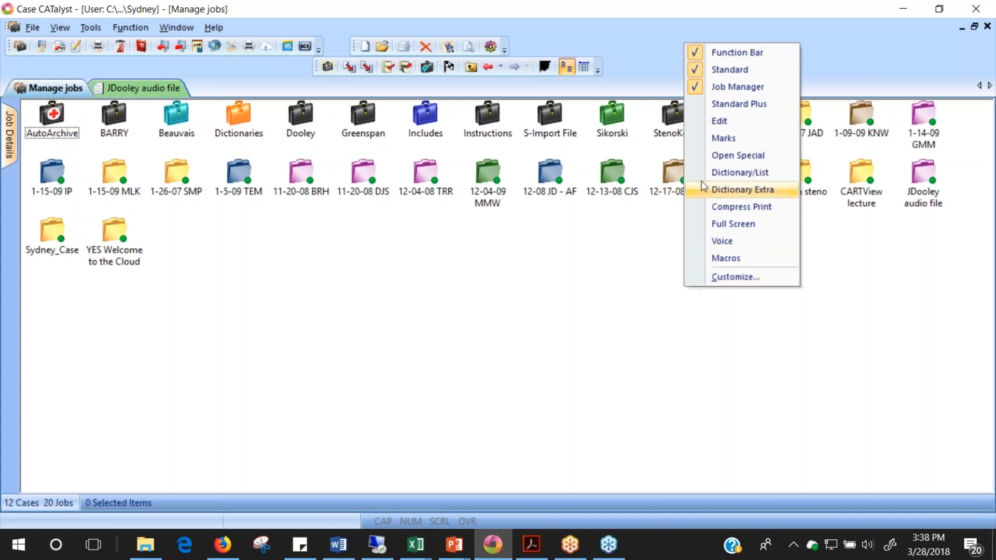
- Re-enable the Open Special toolbar from the toolbar context menu
{"action": "left_click", "coordinate": [742, 189]}
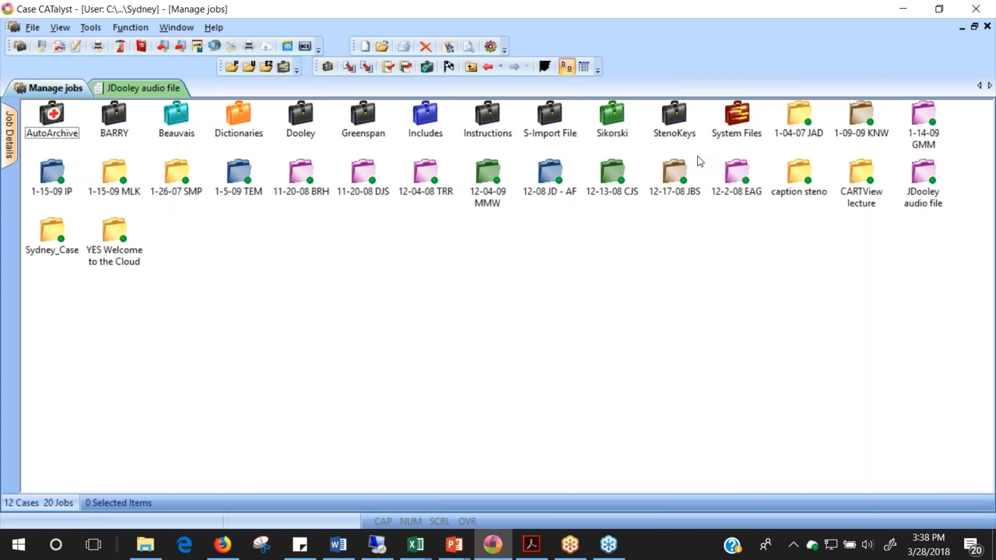
{"action": "mouse_move", "coordinate": [517, 66]}
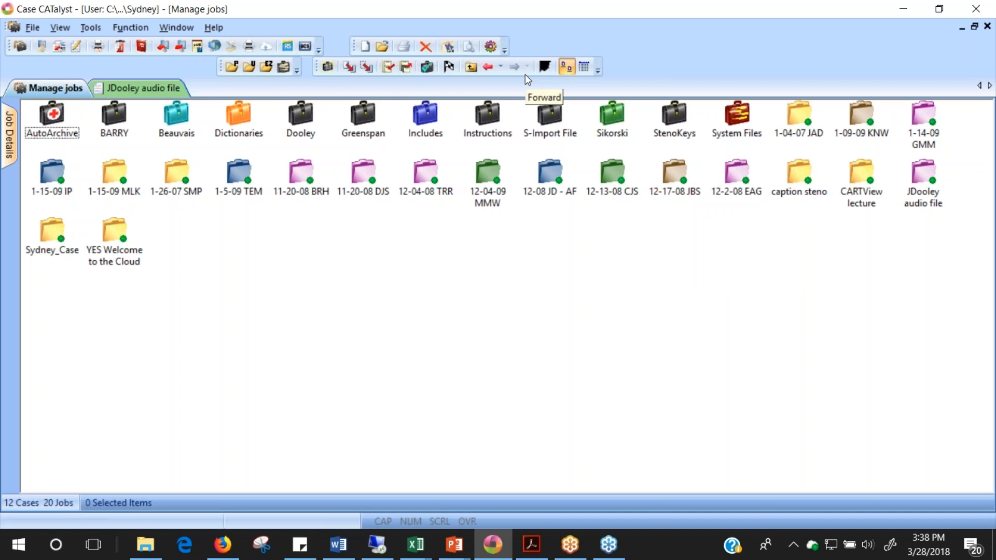
{"action": "mouse_move", "coordinate": [690, 61]}
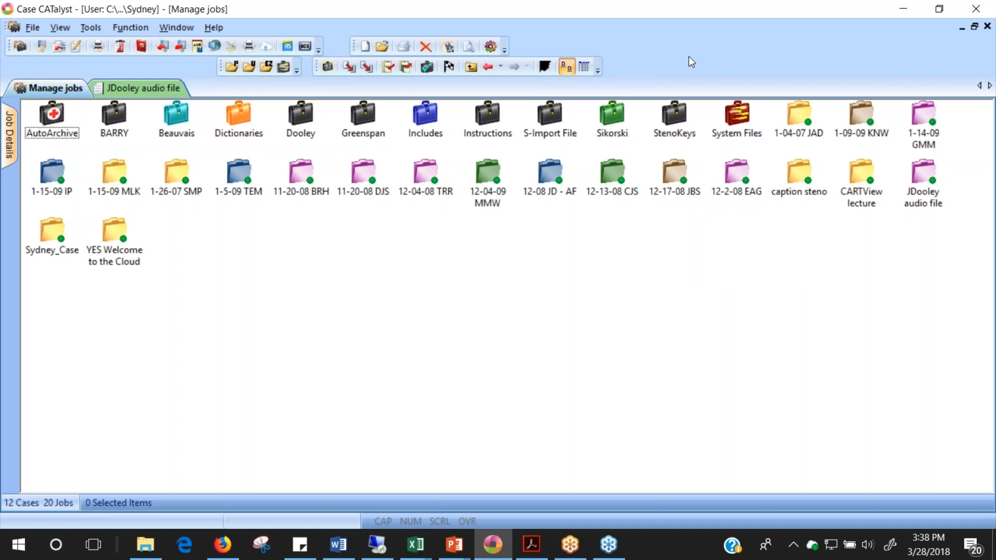
{"action": "mouse_move", "coordinate": [685, 54]}
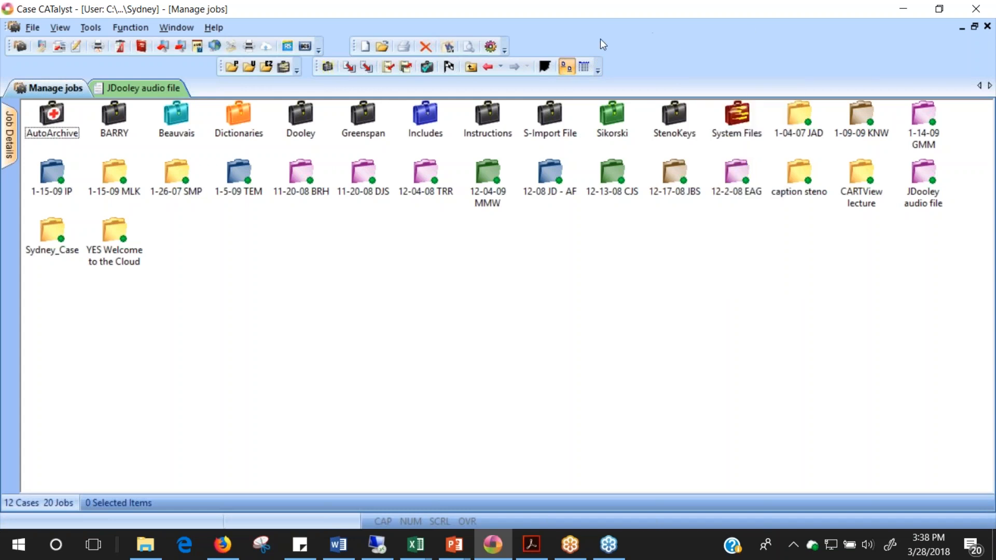
{"action": "mouse_move", "coordinate": [471, 48]}
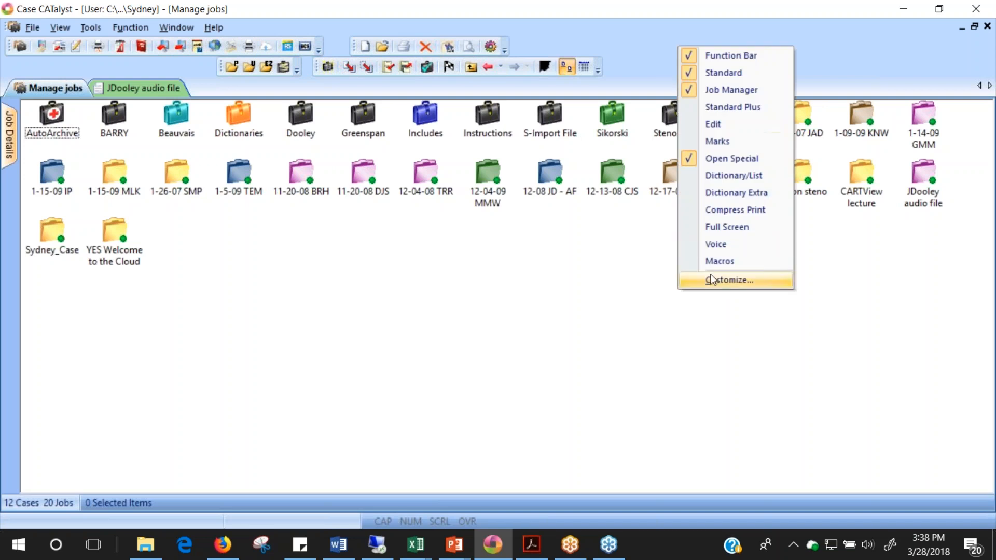
- Bring up the Customize dialog's Options page for toolbar icon and label settings
{"action": "left_click", "coordinate": [732, 280]}
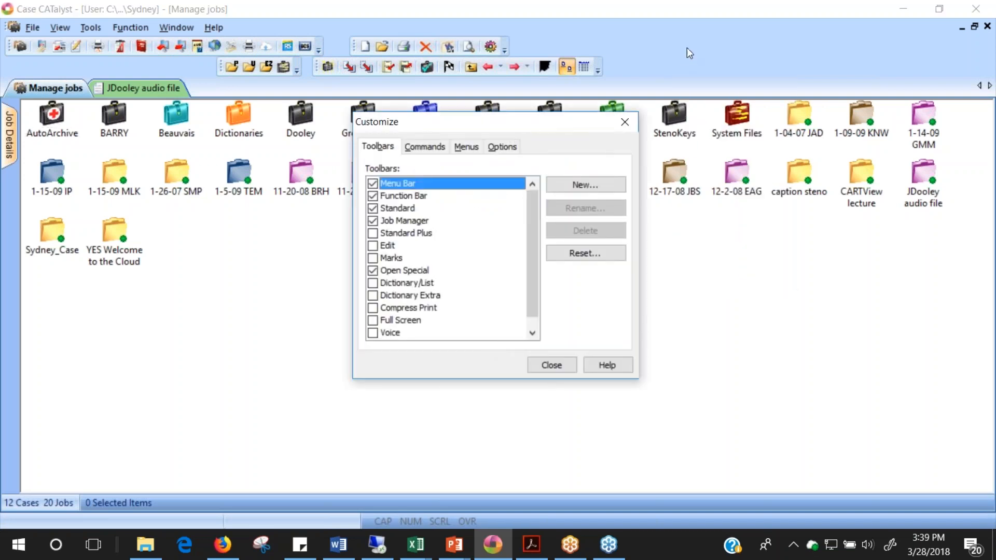
{"action": "mouse_move", "coordinate": [488, 142]}
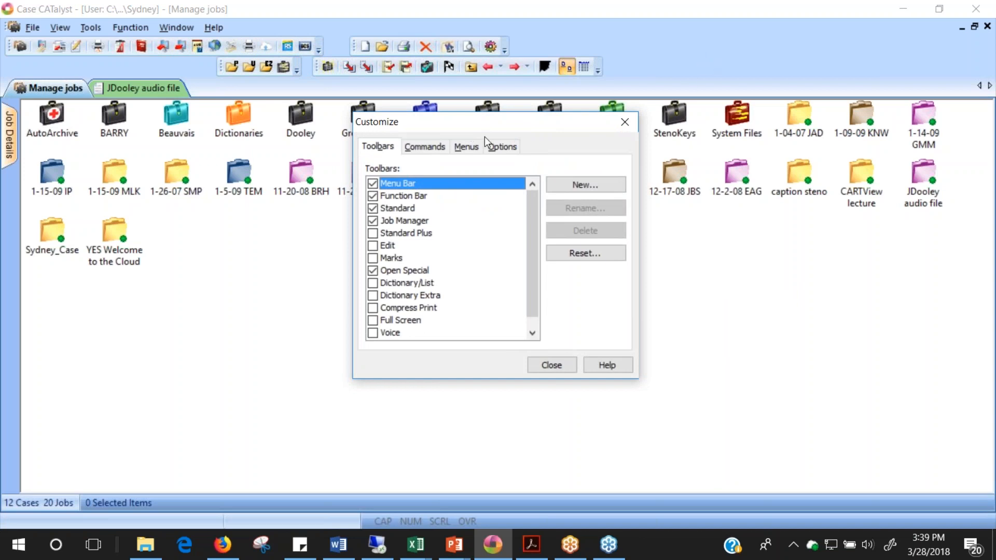
{"action": "left_click", "coordinate": [552, 365]}
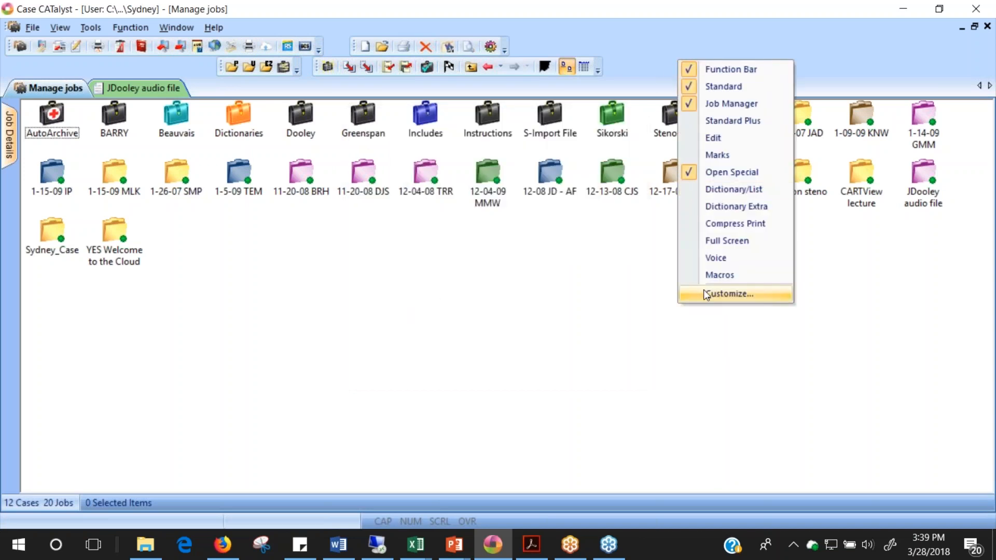
{"action": "left_click", "coordinate": [730, 293]}
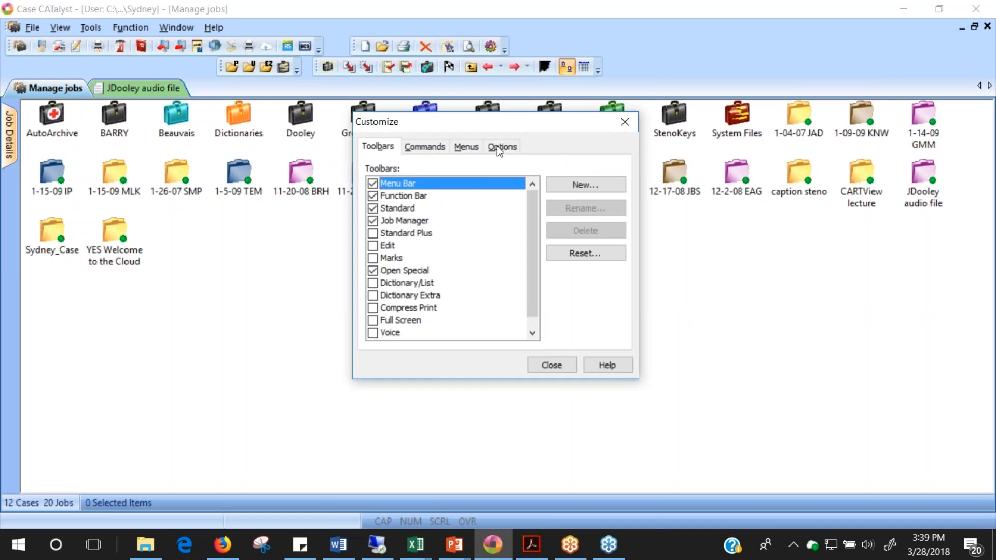
{"action": "left_click", "coordinate": [502, 147]}
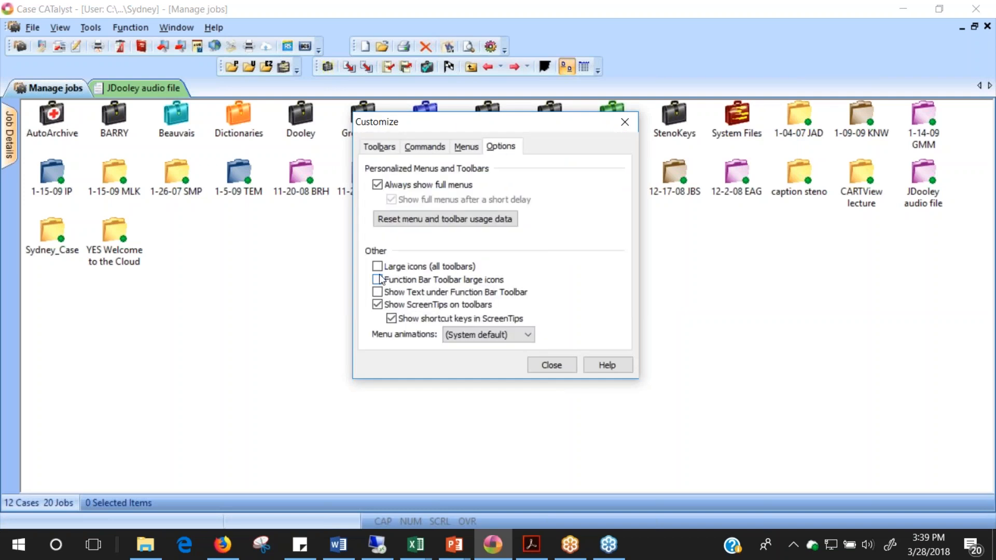
- Toggle the large-icon checkboxes, ending with Large icons (all toolbars) checked
{"action": "left_click", "coordinate": [377, 280]}
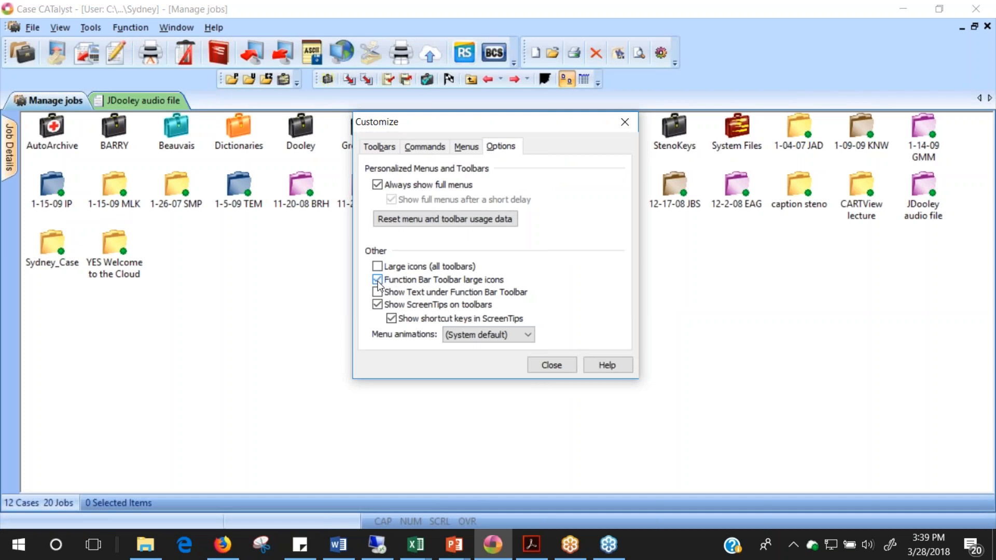
{"action": "left_click", "coordinate": [377, 266]}
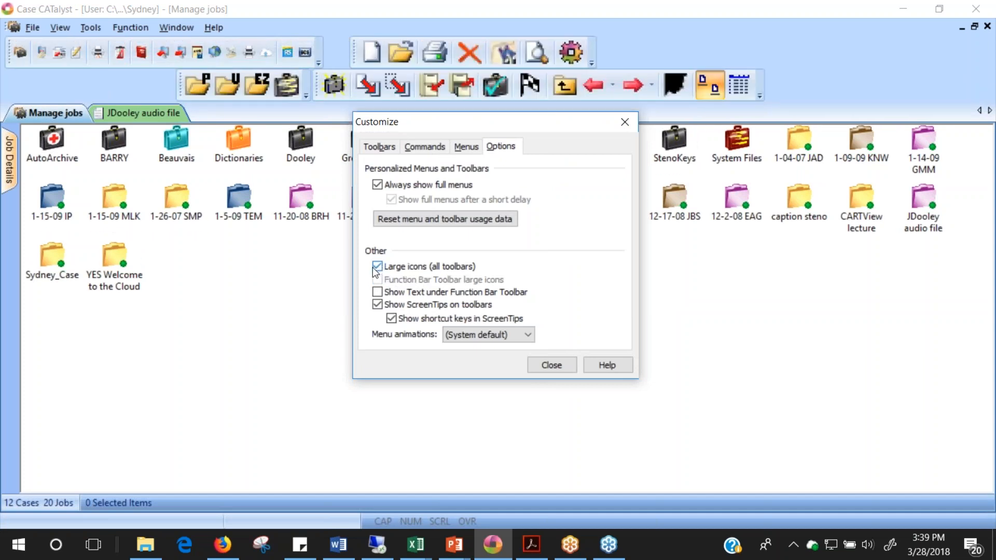
{"action": "left_click", "coordinate": [378, 267]}
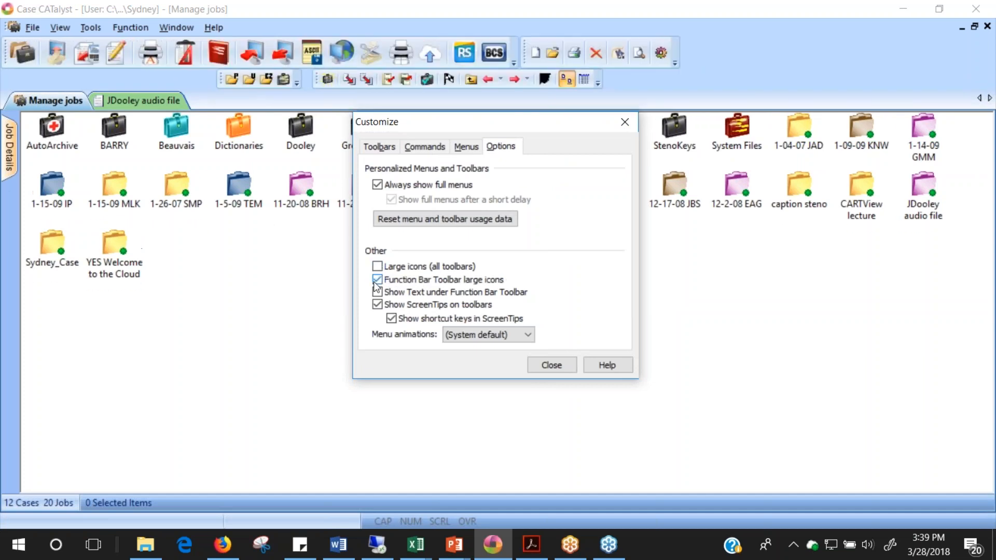
{"action": "left_click", "coordinate": [377, 280]}
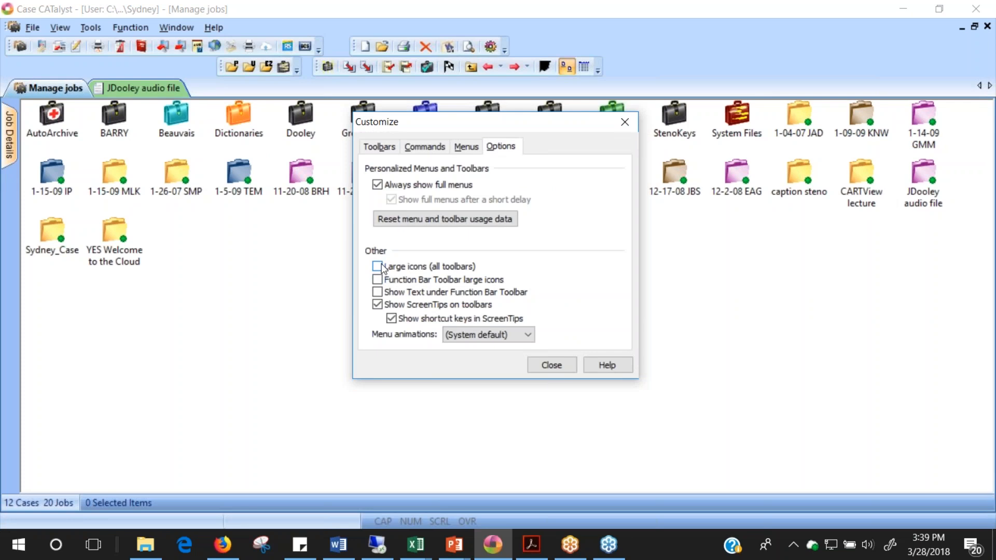
{"action": "left_click", "coordinate": [377, 267]}
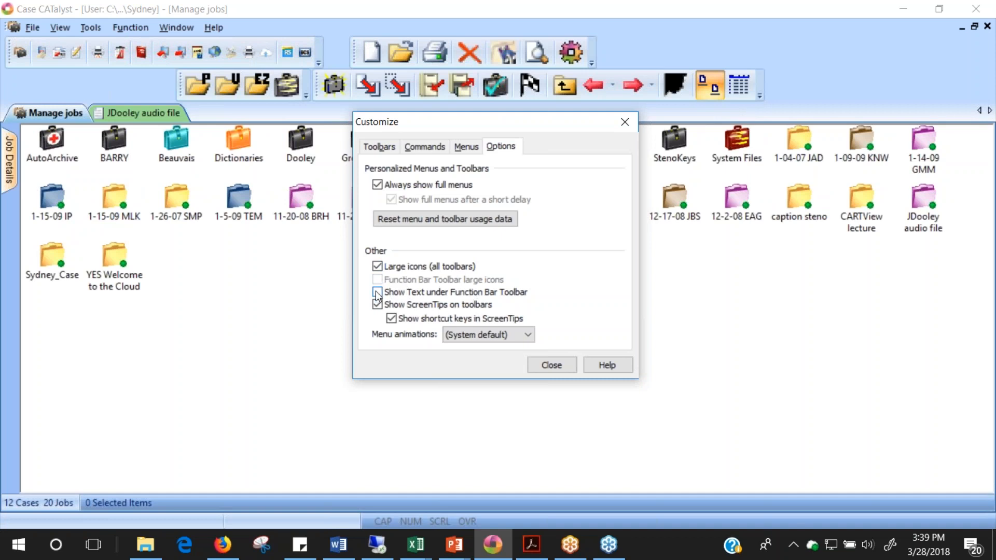
- Toggle Show Text under the Function Bar toolbar off and back on, leaving labels shown
{"action": "left_click", "coordinate": [377, 292]}
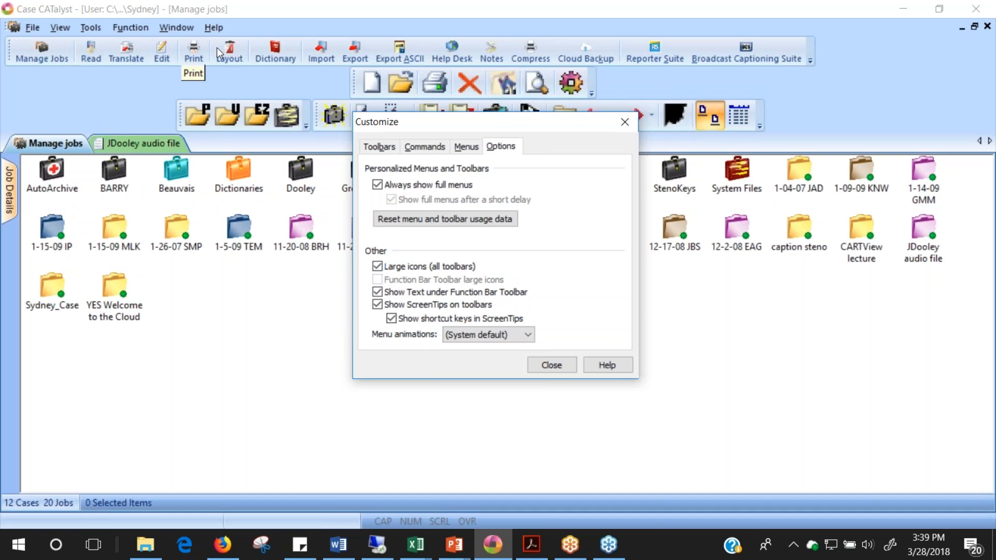
{"action": "mouse_move", "coordinate": [756, 54]}
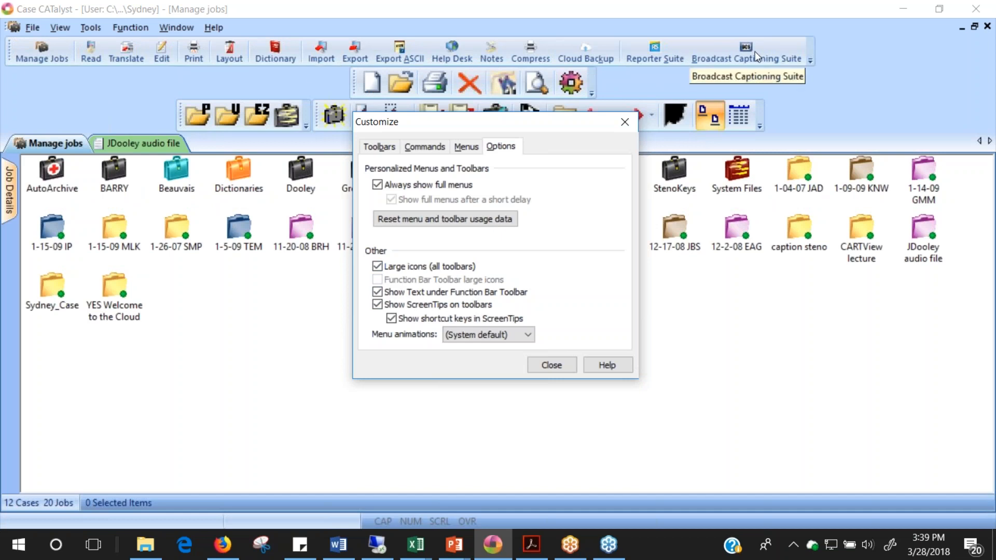
{"action": "mouse_move", "coordinate": [557, 66]}
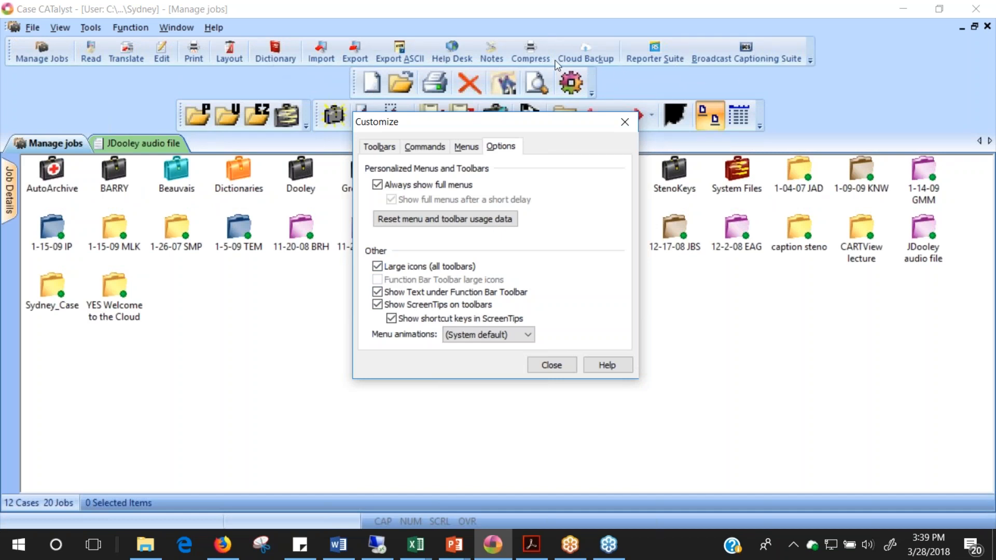
{"action": "mouse_move", "coordinate": [758, 63]}
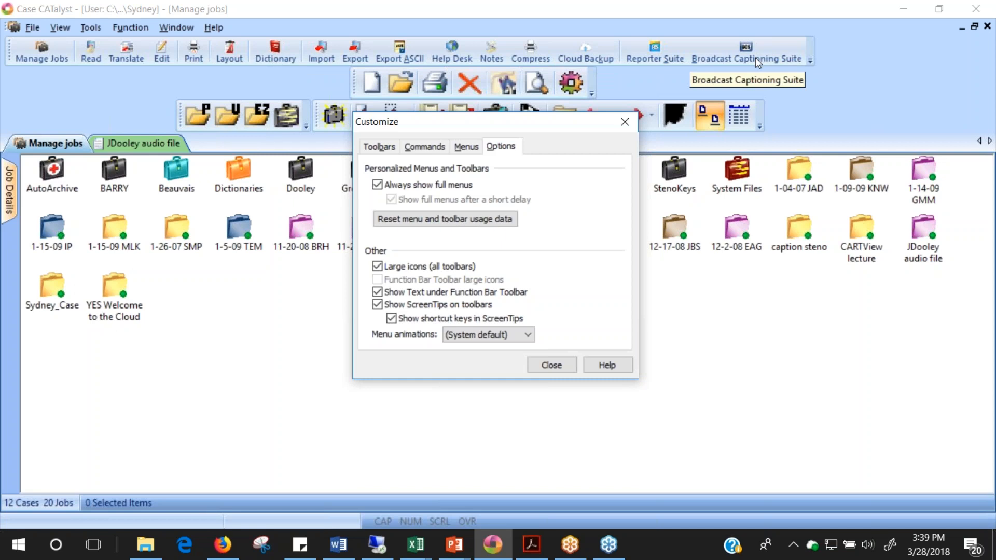
{"action": "mouse_move", "coordinate": [168, 68]}
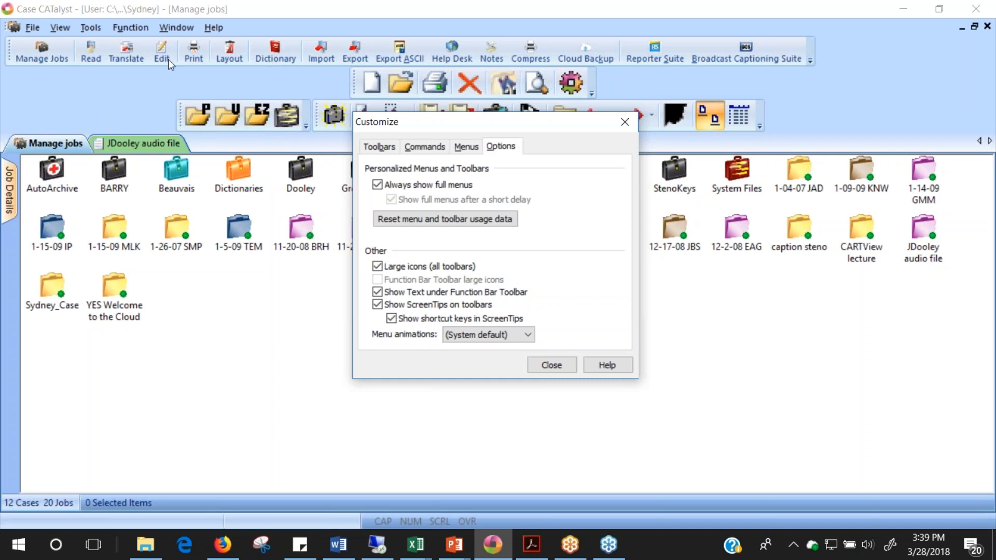
{"action": "mouse_move", "coordinate": [701, 64]}
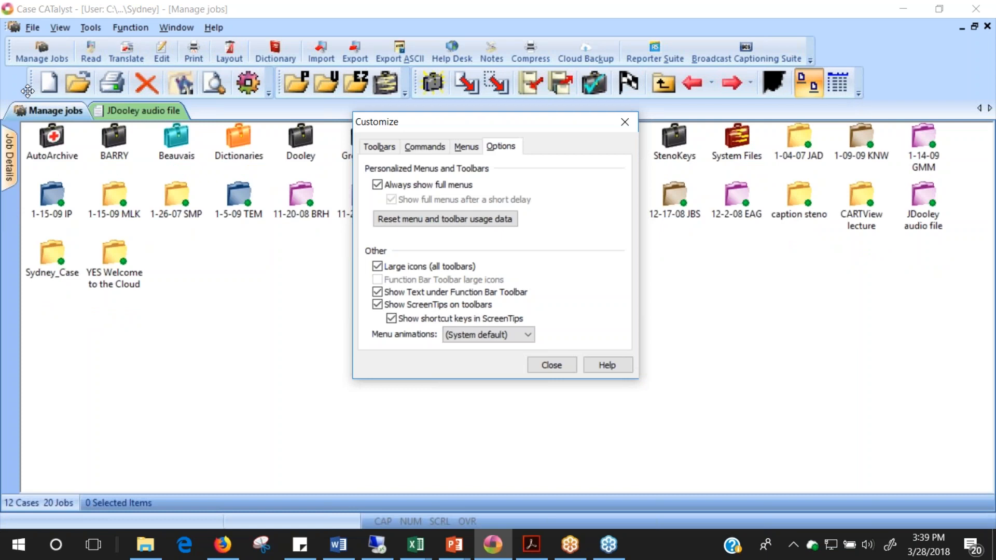
{"action": "mouse_move", "coordinate": [865, 66]}
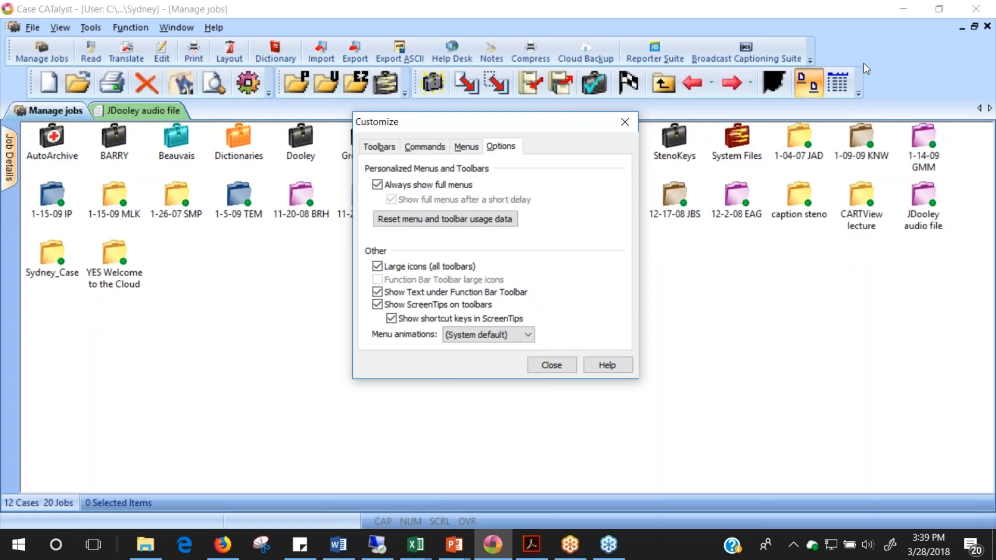
{"action": "mouse_move", "coordinate": [861, 121]}
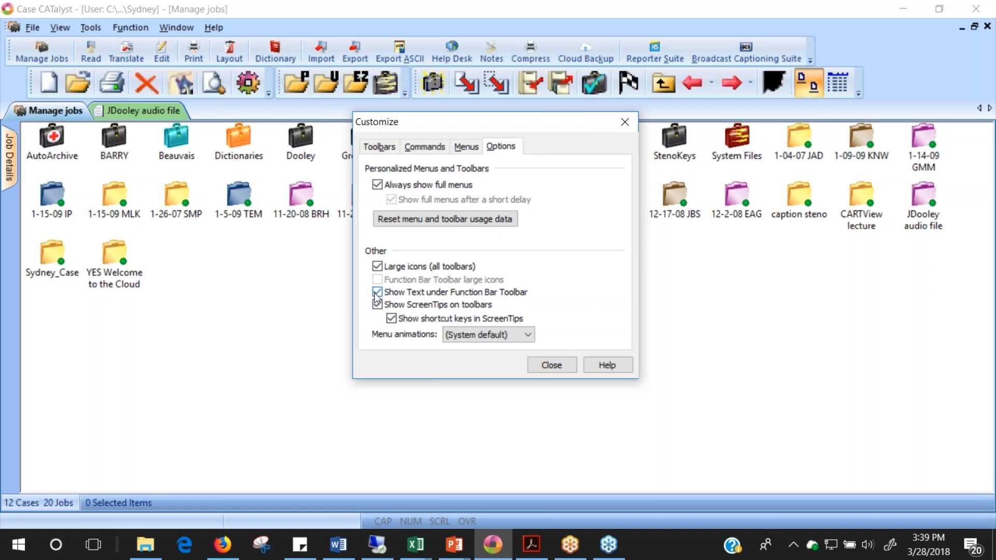
{"action": "left_click", "coordinate": [377, 305]}
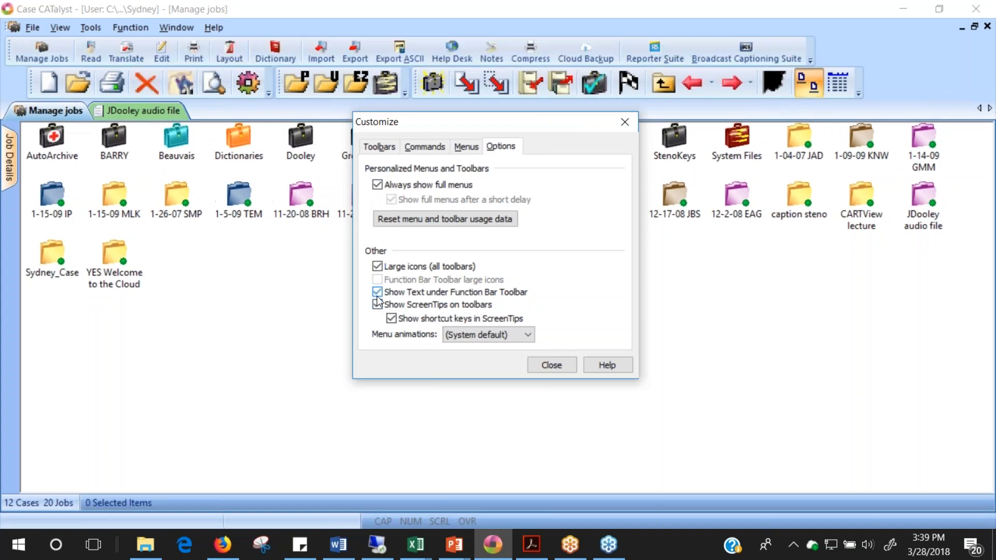
{"action": "left_click", "coordinate": [378, 293]}
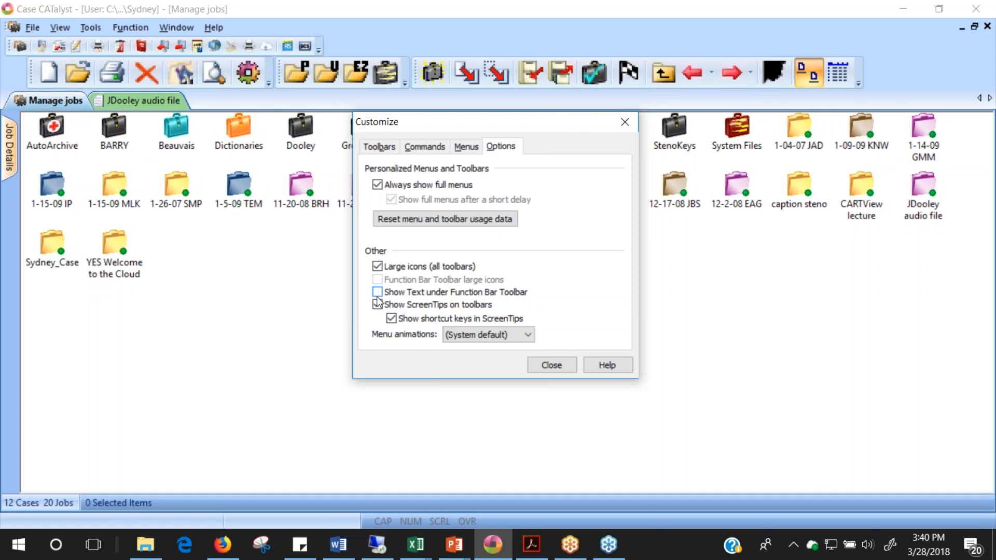
{"action": "left_click", "coordinate": [378, 305]}
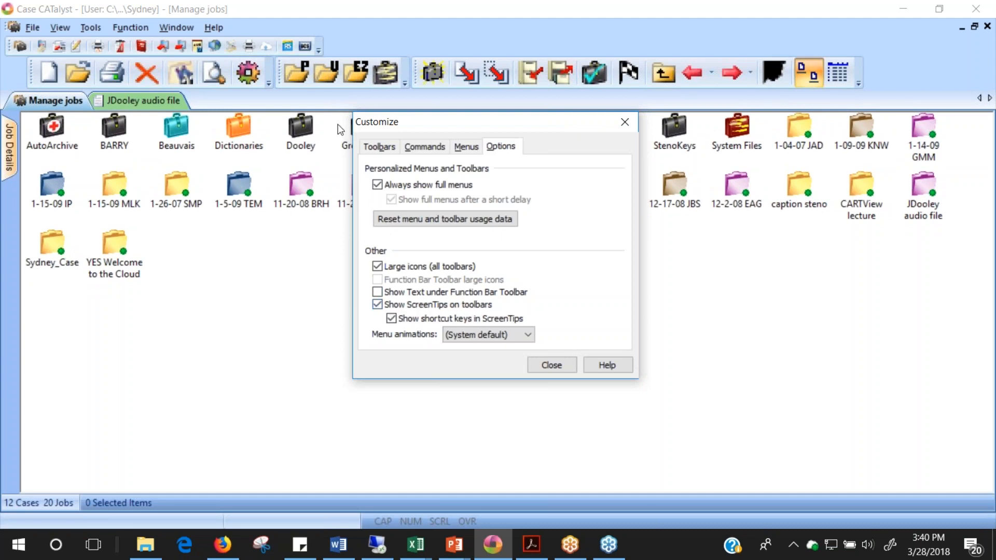
{"action": "mouse_move", "coordinate": [299, 72]}
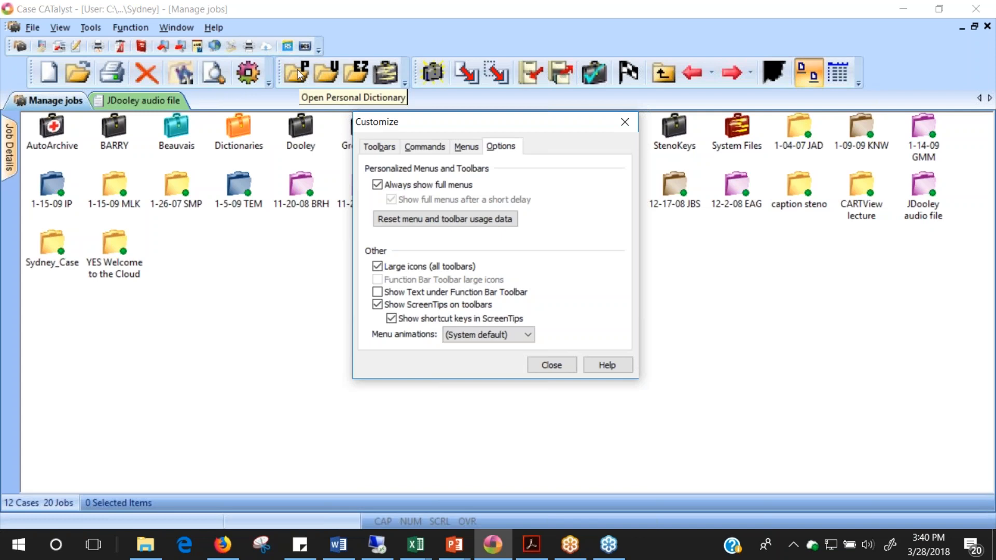
{"action": "mouse_move", "coordinate": [244, 48]}
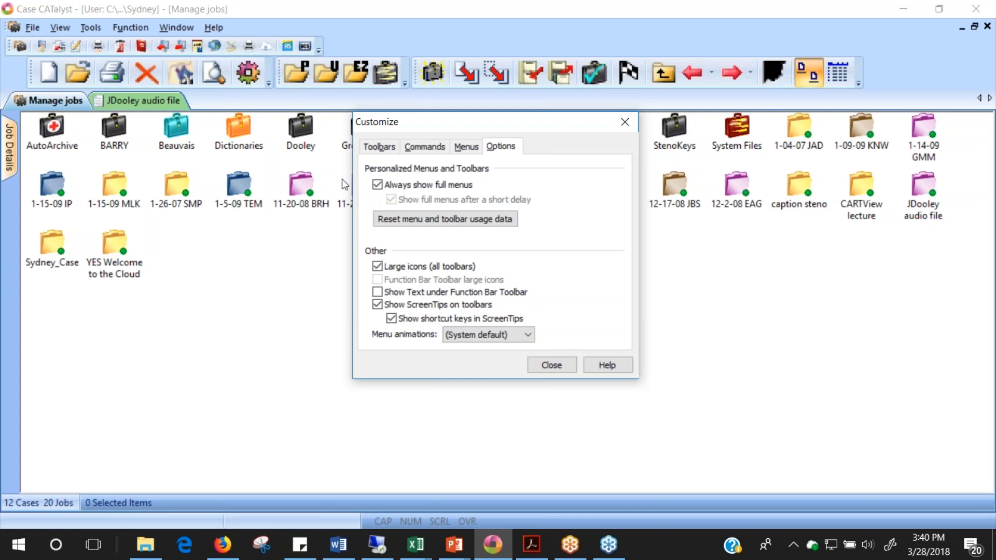
{"action": "left_click", "coordinate": [378, 293]}
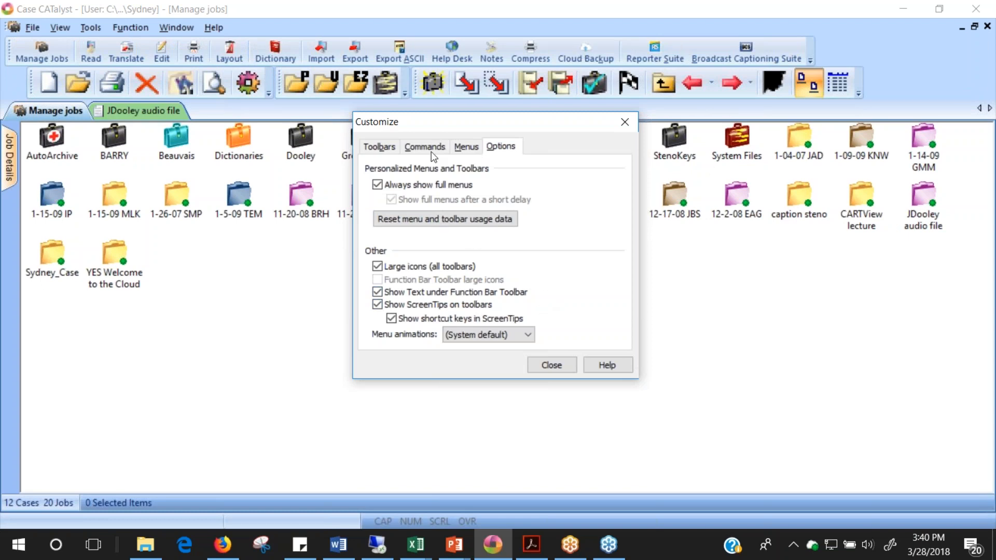
- Switch the Customize dialog to its Commands page of command categories
{"action": "left_click", "coordinate": [424, 146]}
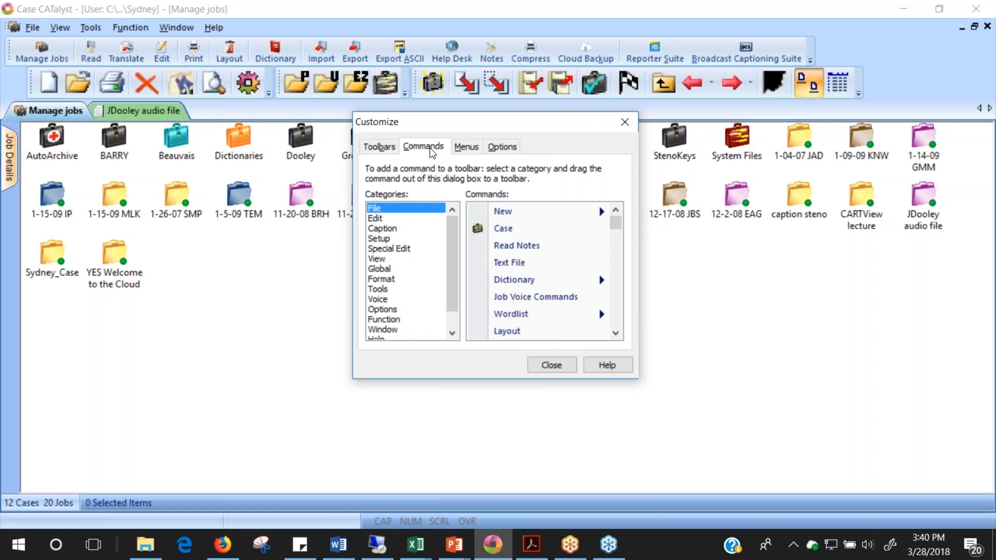
{"action": "mouse_move", "coordinate": [403, 150]}
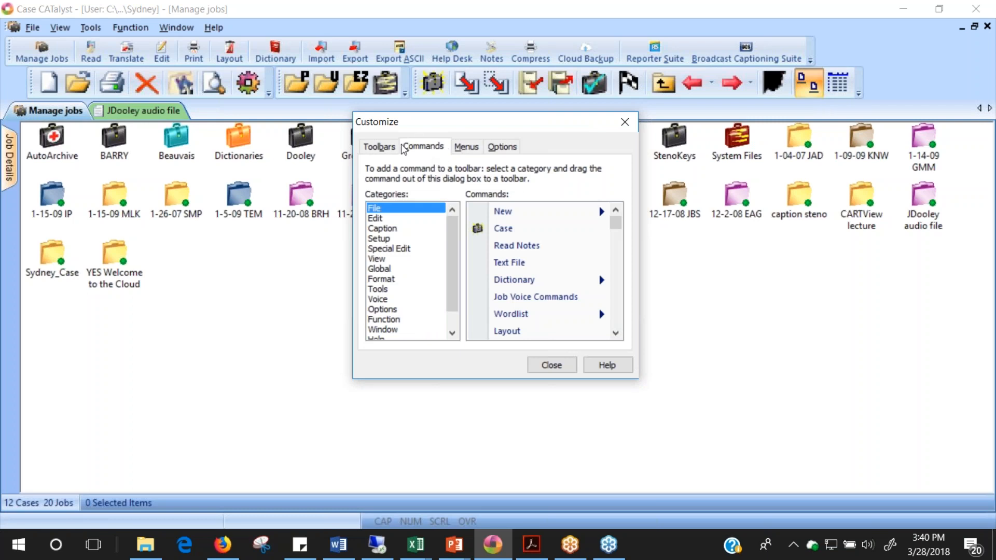
{"action": "mouse_move", "coordinate": [512, 114]}
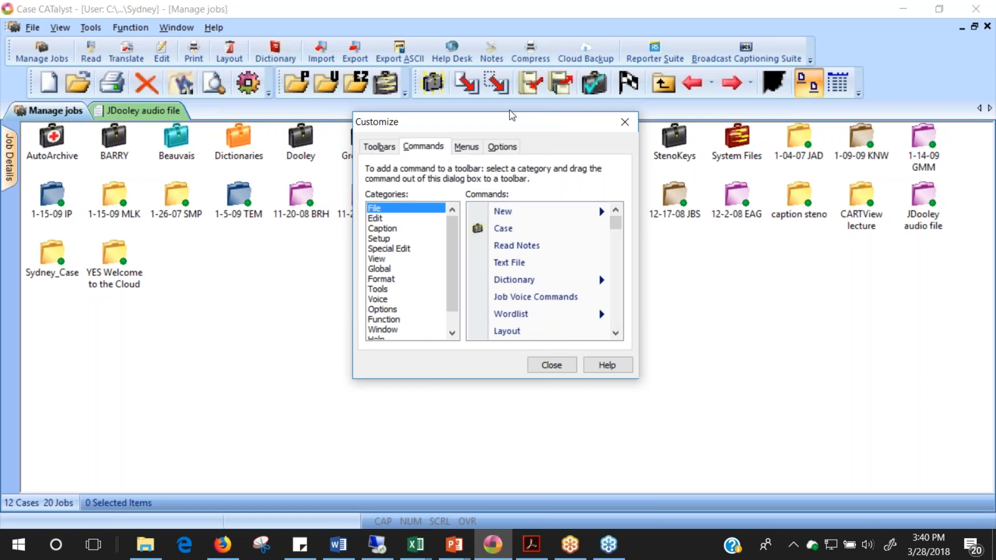
{"action": "mouse_move", "coordinate": [480, 94]}
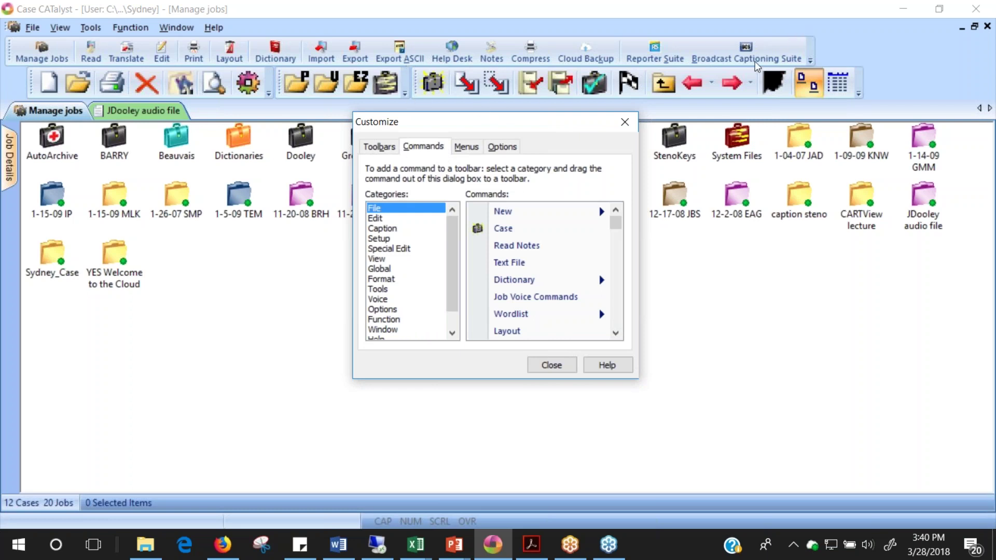
{"action": "mouse_move", "coordinate": [726, 61]}
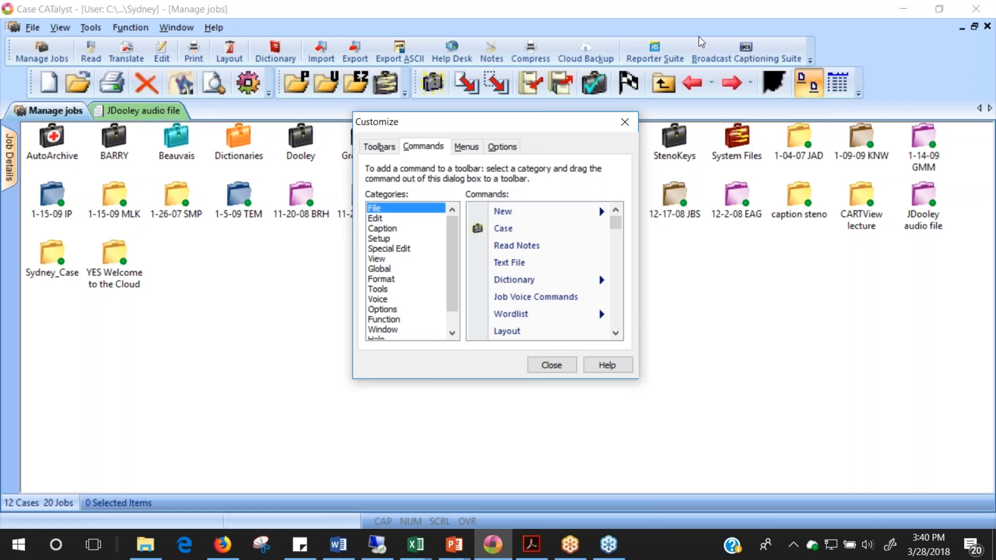
{"action": "mouse_move", "coordinate": [745, 49]}
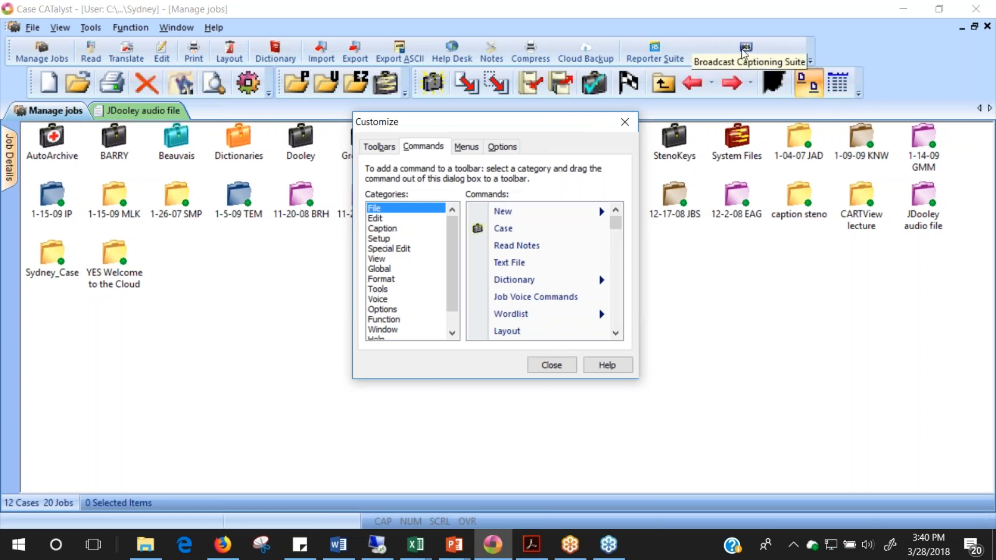
{"action": "mouse_move", "coordinate": [755, 64]}
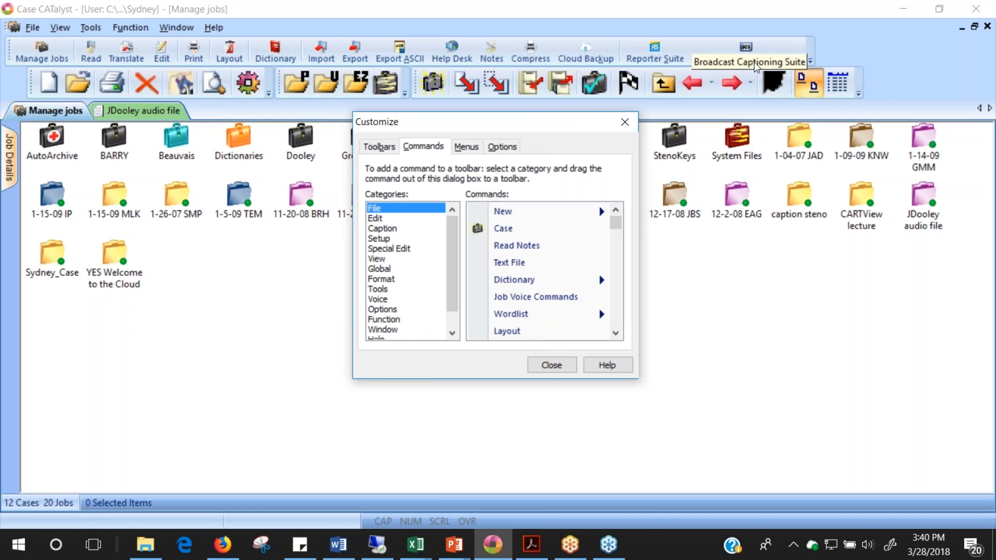
{"action": "mouse_move", "coordinate": [757, 32]}
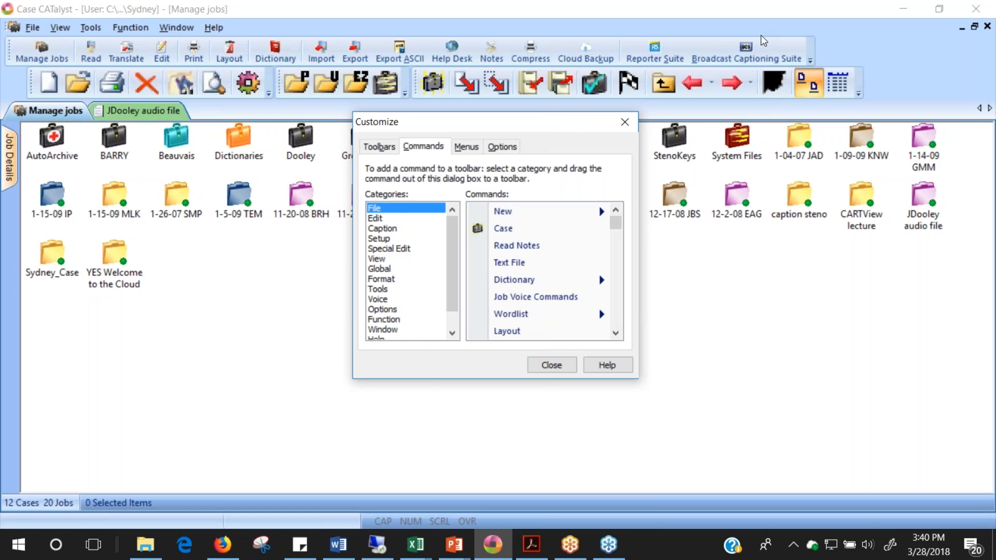
{"action": "mouse_move", "coordinate": [753, 47]}
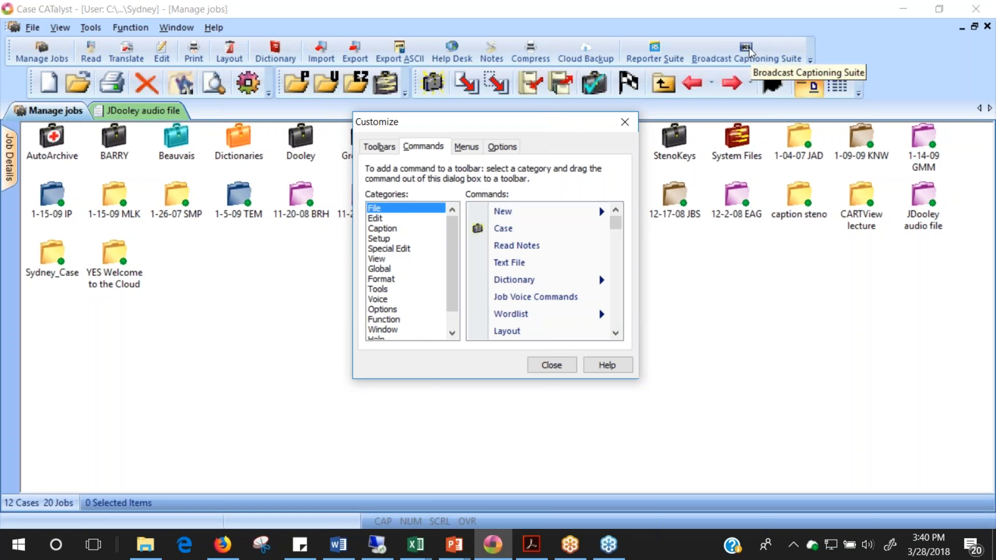
{"action": "mouse_move", "coordinate": [728, 52]}
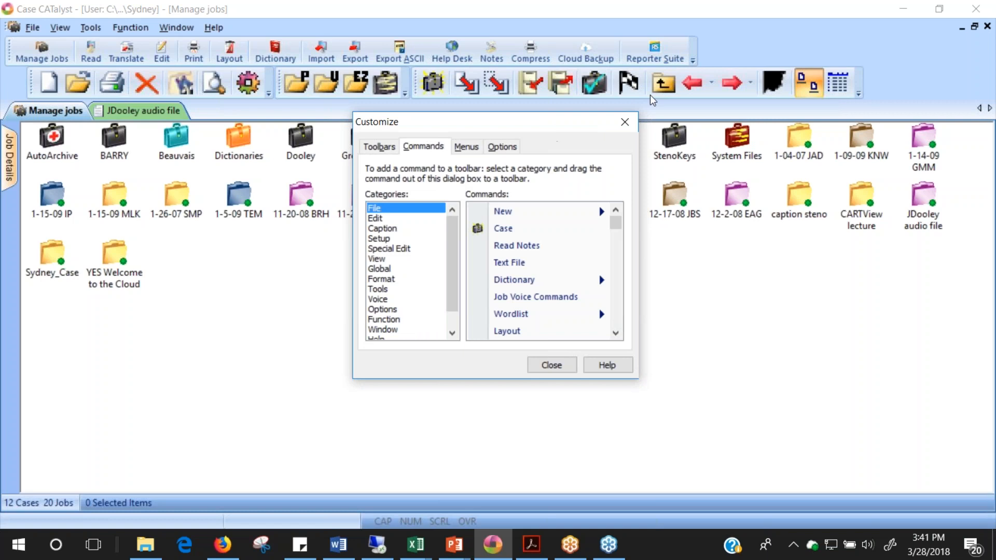
{"action": "mouse_move", "coordinate": [589, 135]}
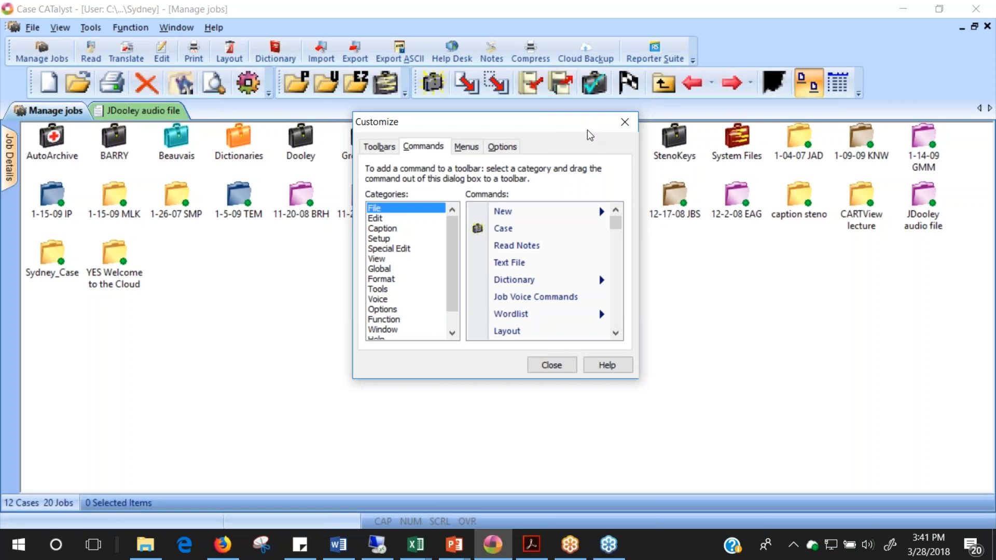
{"action": "mouse_move", "coordinate": [447, 298]}
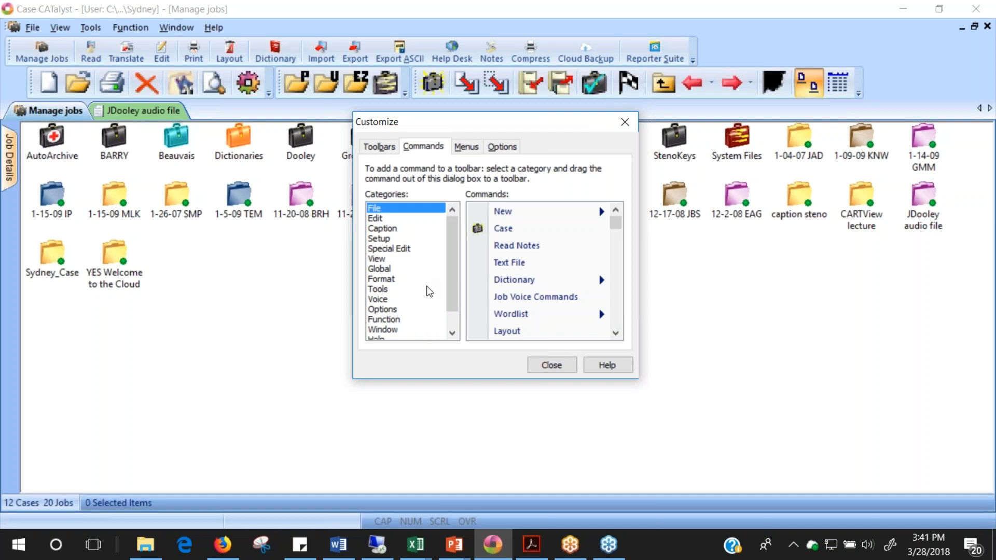
{"action": "mouse_move", "coordinate": [453, 284]}
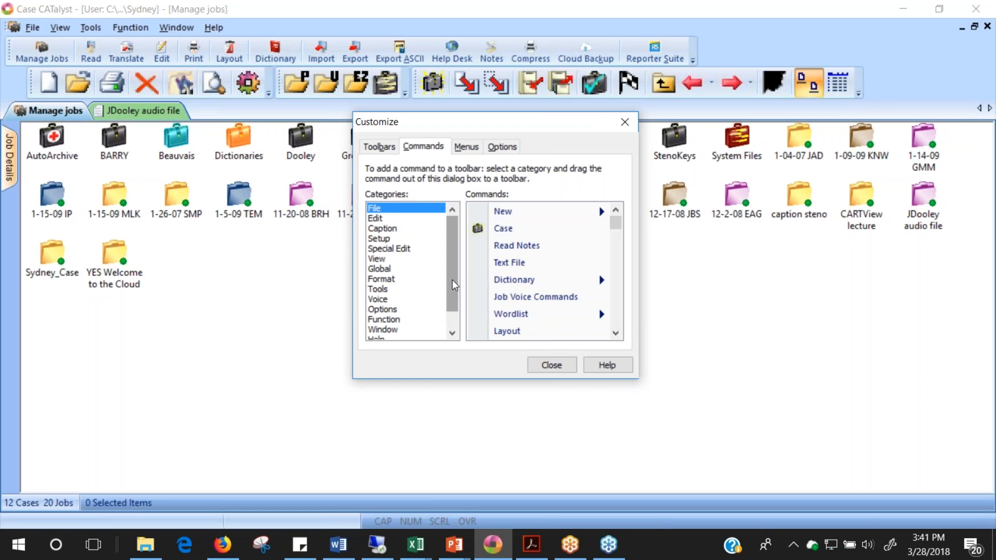
{"action": "mouse_move", "coordinate": [375, 234]}
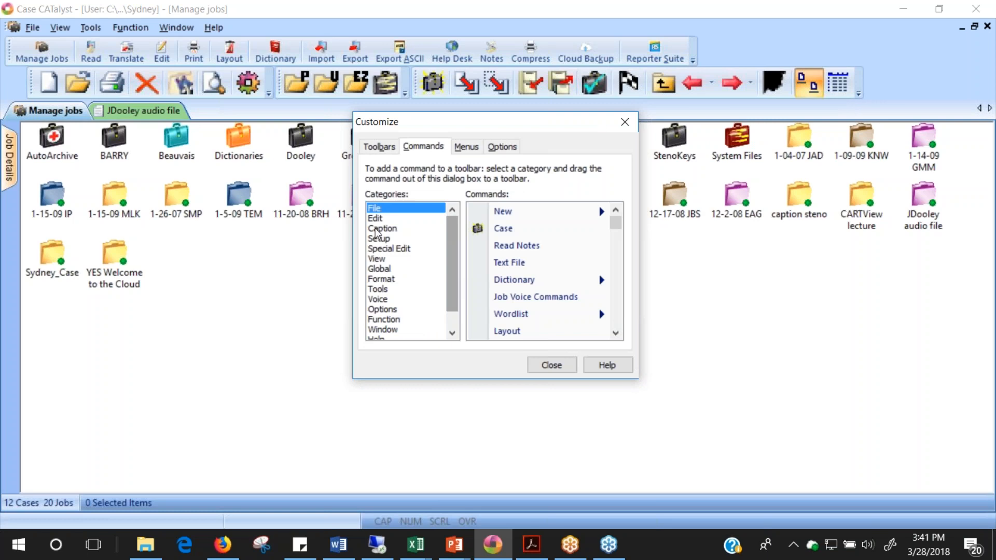
{"action": "mouse_move", "coordinate": [376, 298]}
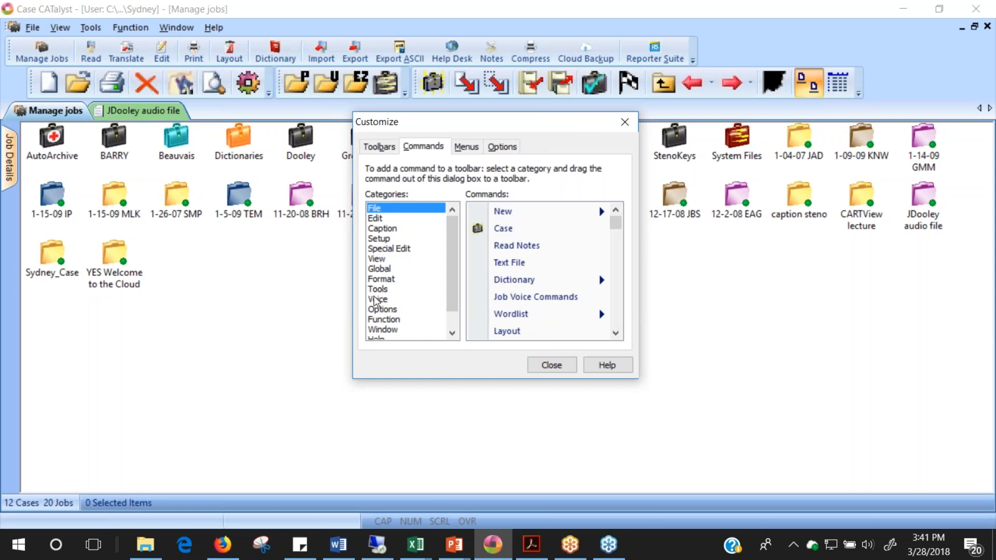
- From All Commands, drag Export Dictionary to Writer onto the end of the function bar
{"action": "left_click", "coordinate": [384, 319]}
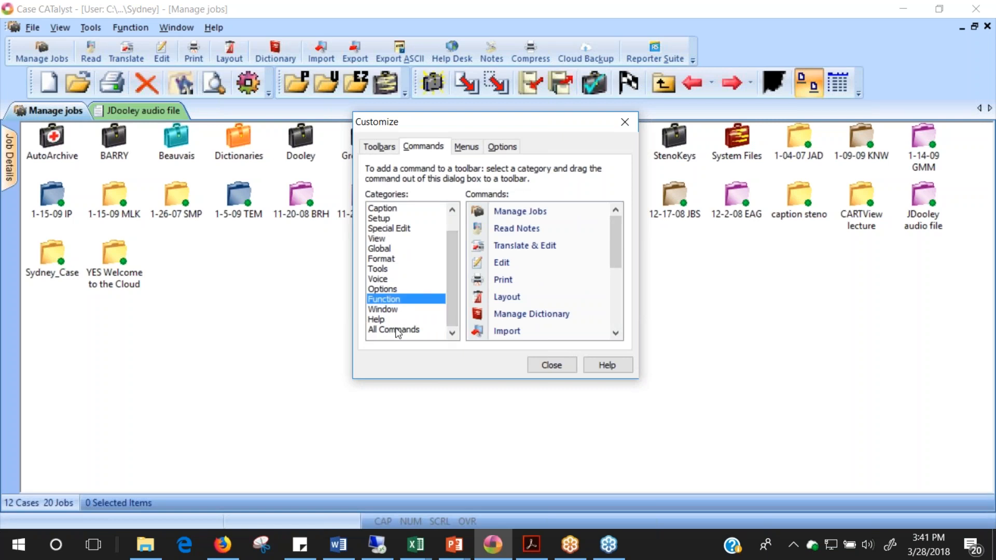
{"action": "left_click", "coordinate": [394, 330]}
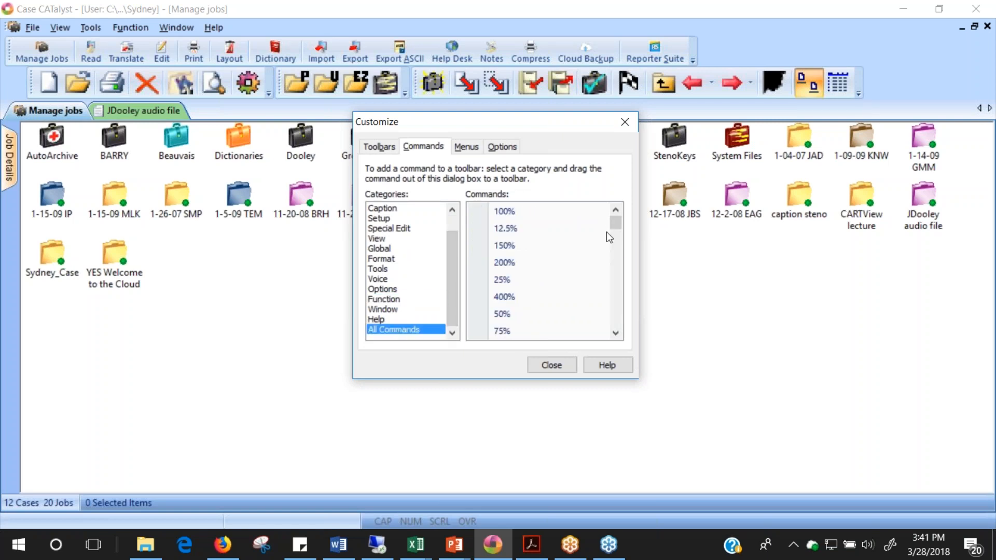
{"action": "scroll", "scroll_direction": "down", "scroll_amount": 3}
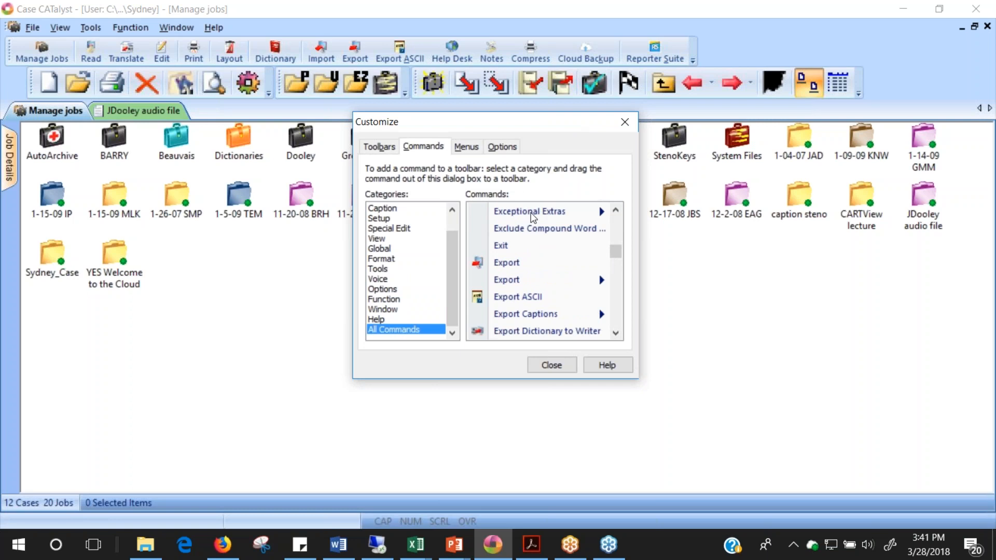
{"action": "mouse_move", "coordinate": [618, 295]}
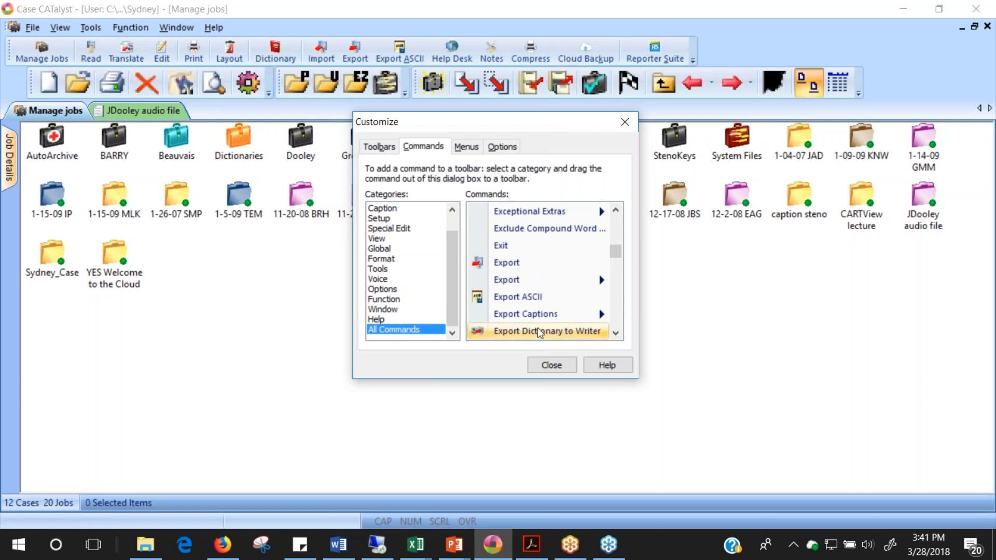
{"action": "mouse_move", "coordinate": [521, 337]}
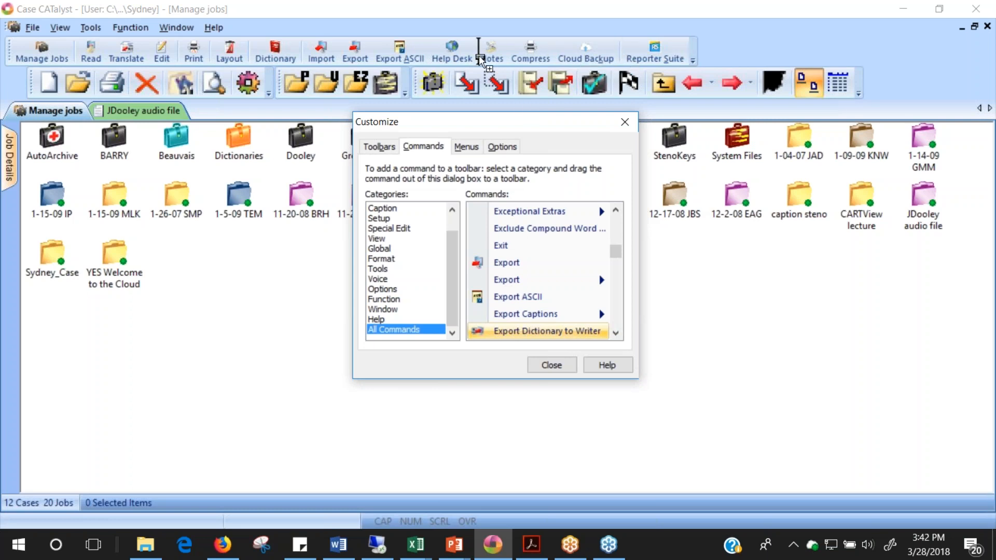
{"action": "mouse_move", "coordinate": [670, 81]}
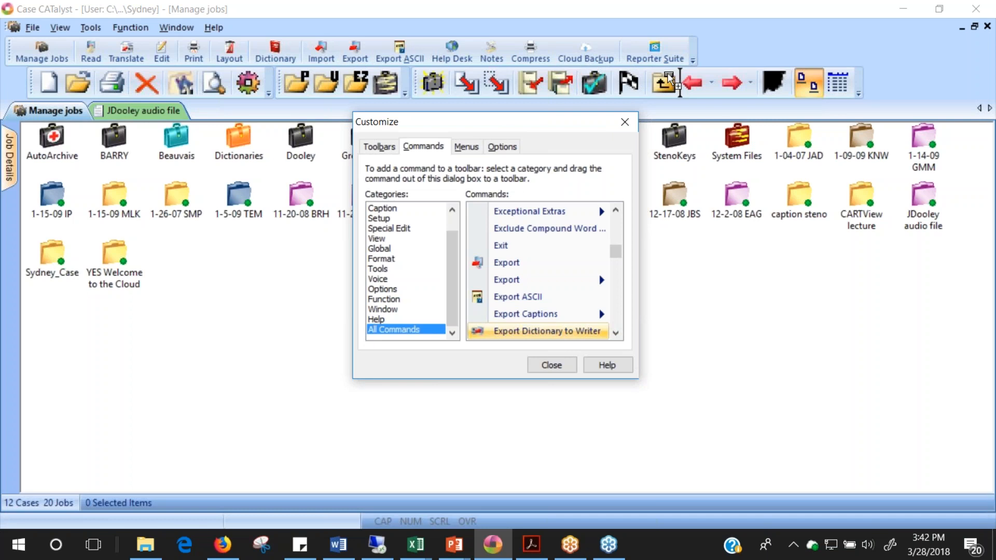
{"action": "left_click_drag", "start_coordinate": [545, 331], "coordinate": [745, 50]}
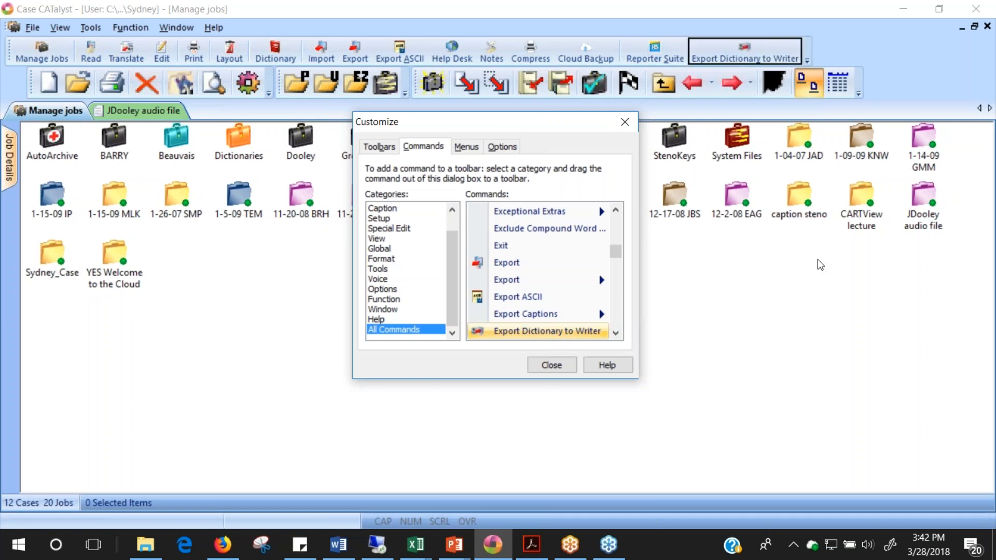
{"action": "mouse_move", "coordinate": [844, 236]}
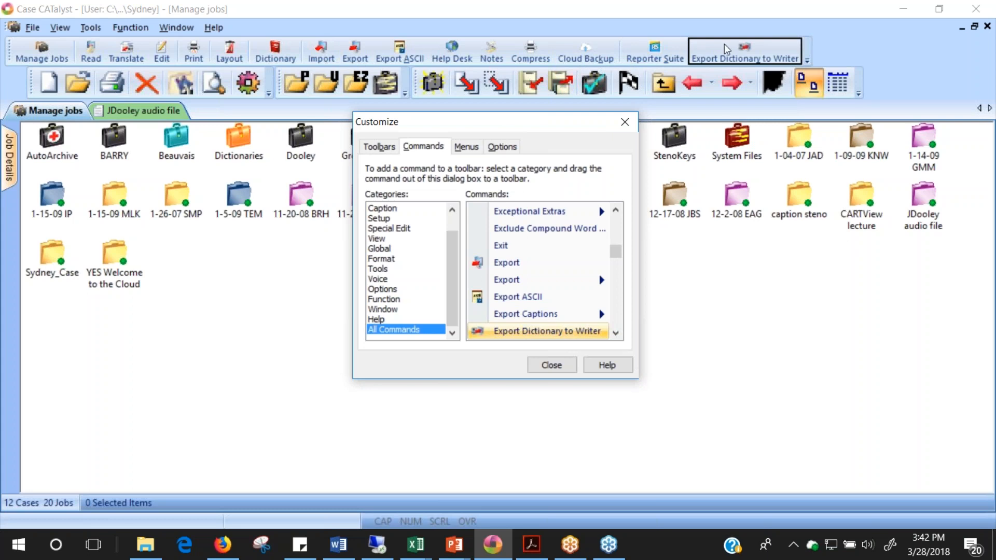
{"action": "mouse_move", "coordinate": [727, 48]}
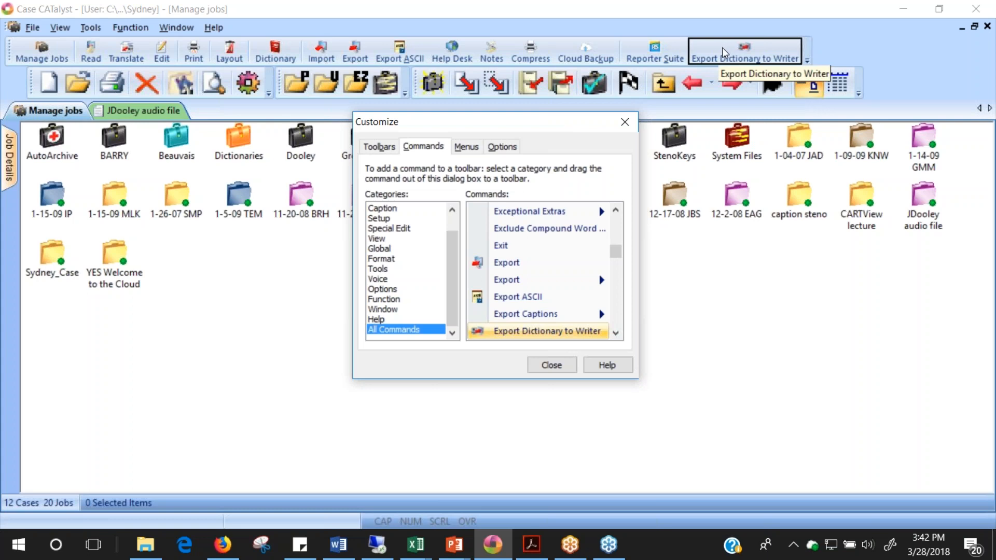
- Give the Export Dictionary to Writer button a smiley image and start changing Dictionary's image
{"action": "right_click", "coordinate": [745, 49]}
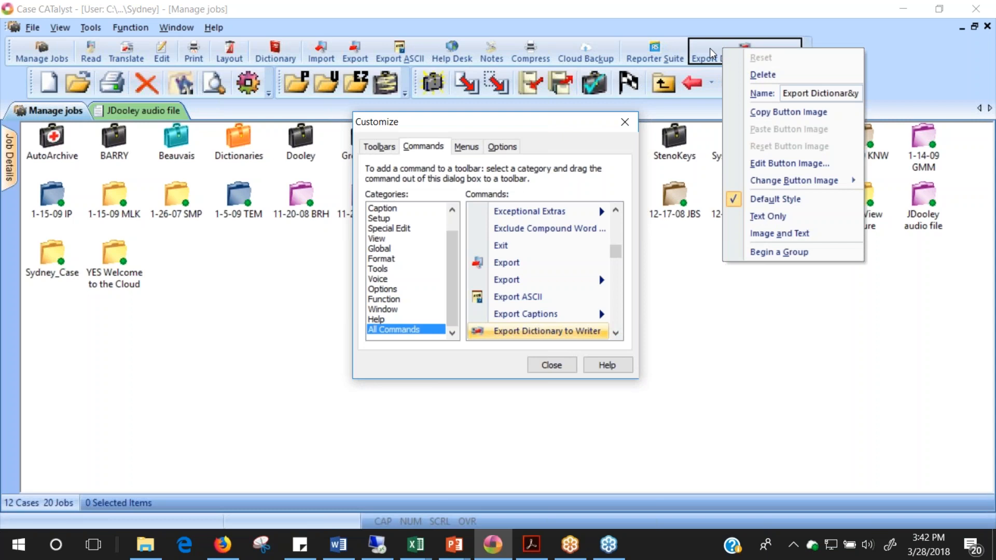
{"action": "mouse_move", "coordinate": [701, 55]}
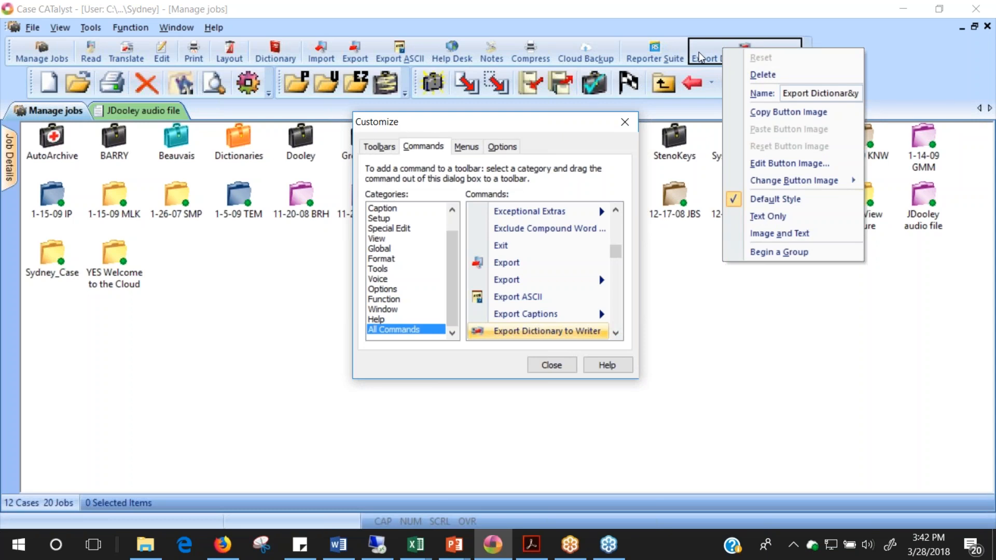
{"action": "mouse_move", "coordinate": [755, 173]}
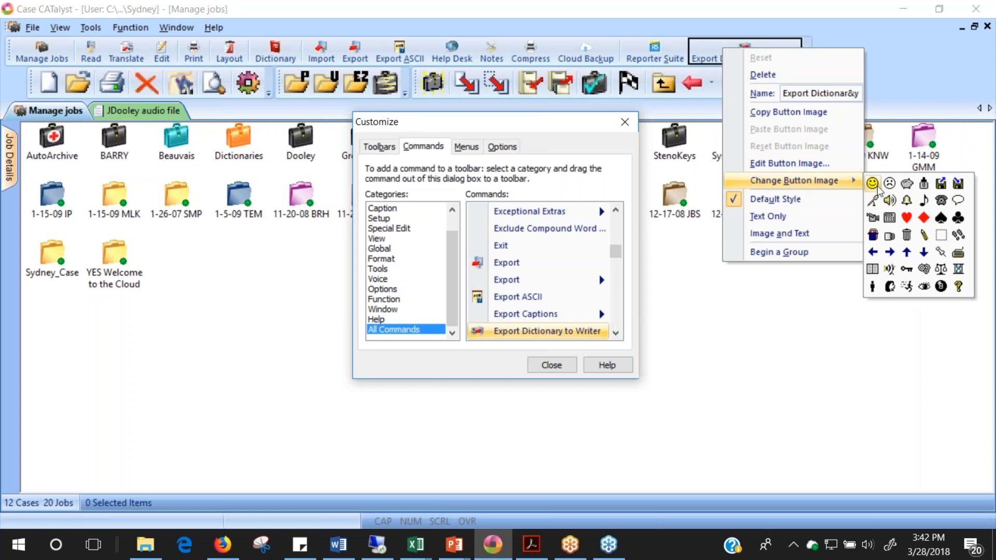
{"action": "mouse_move", "coordinate": [849, 197]}
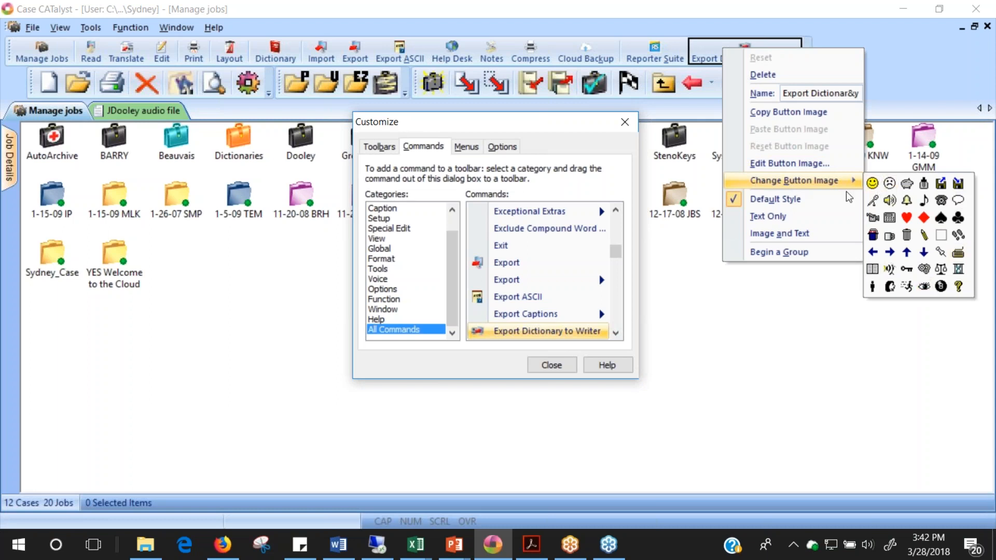
{"action": "left_click", "coordinate": [875, 182]}
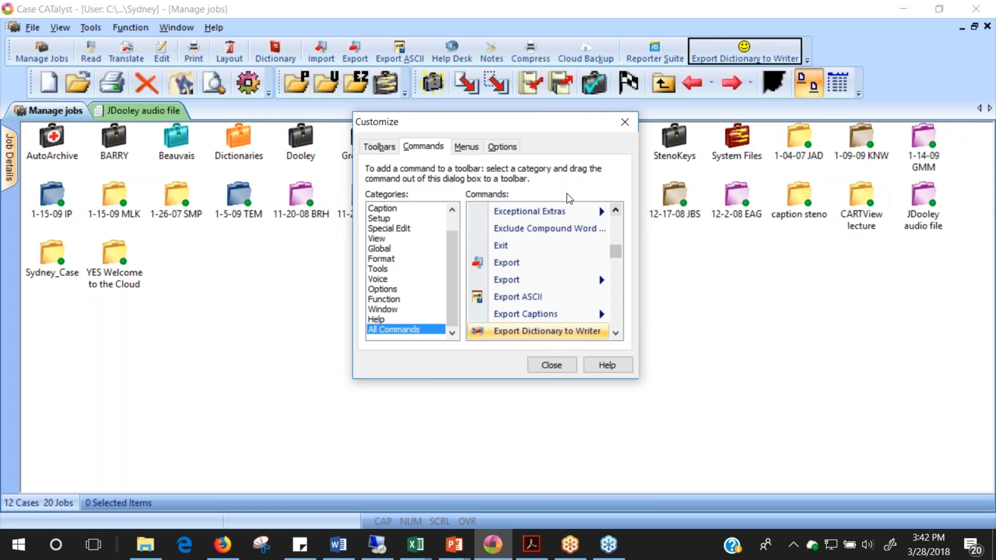
{"action": "mouse_move", "coordinate": [697, 83]}
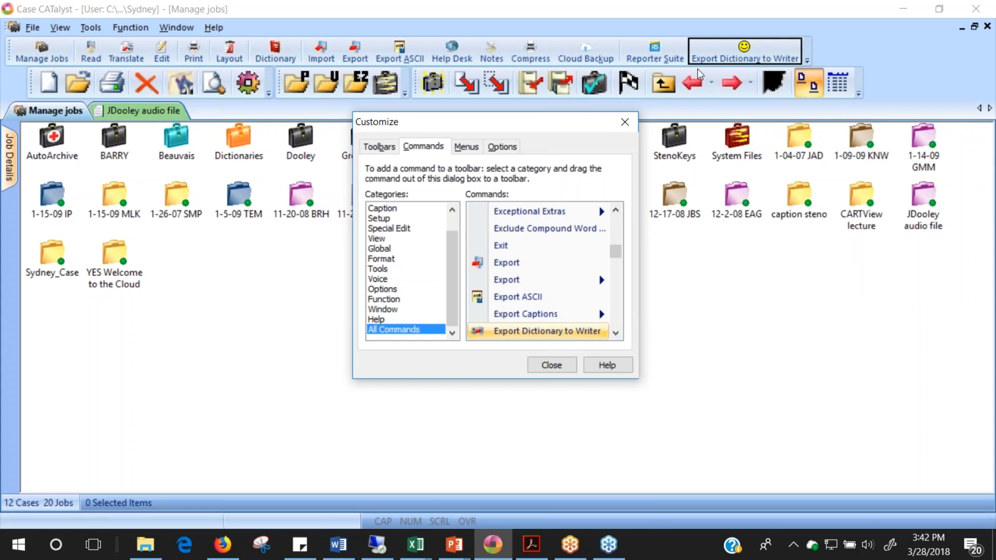
{"action": "mouse_move", "coordinate": [711, 71]}
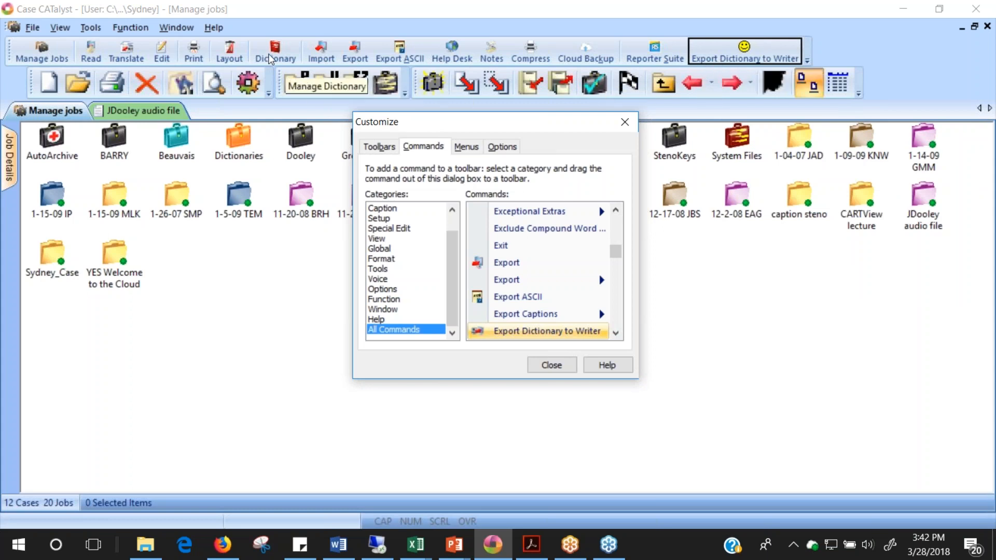
{"action": "right_click", "coordinate": [274, 48]}
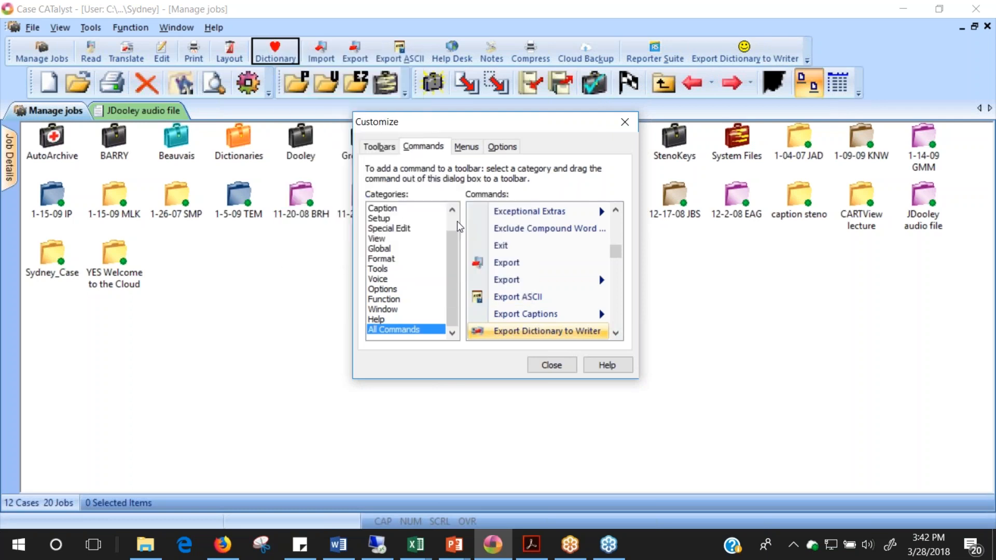
{"action": "mouse_move", "coordinate": [158, 183]}
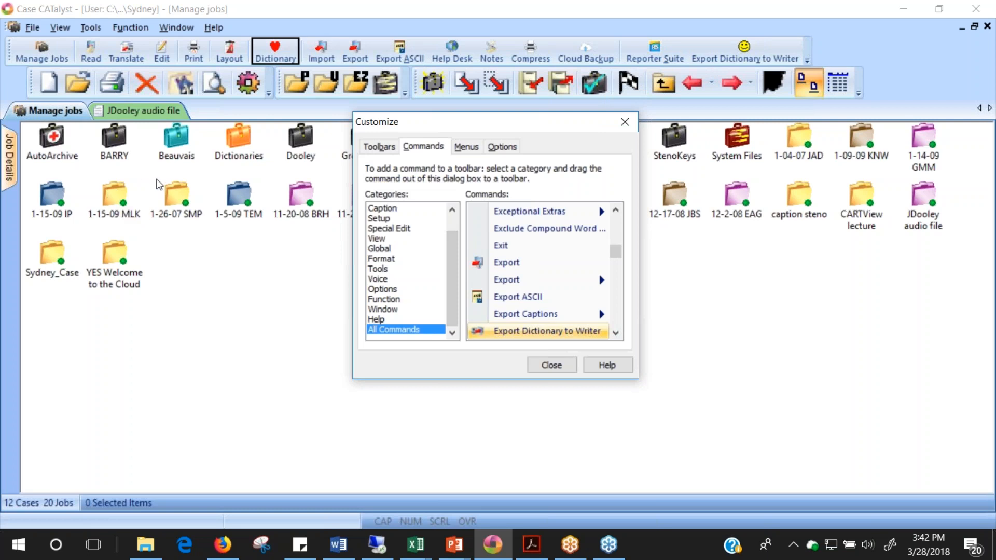
{"action": "mouse_move", "coordinate": [523, 138]}
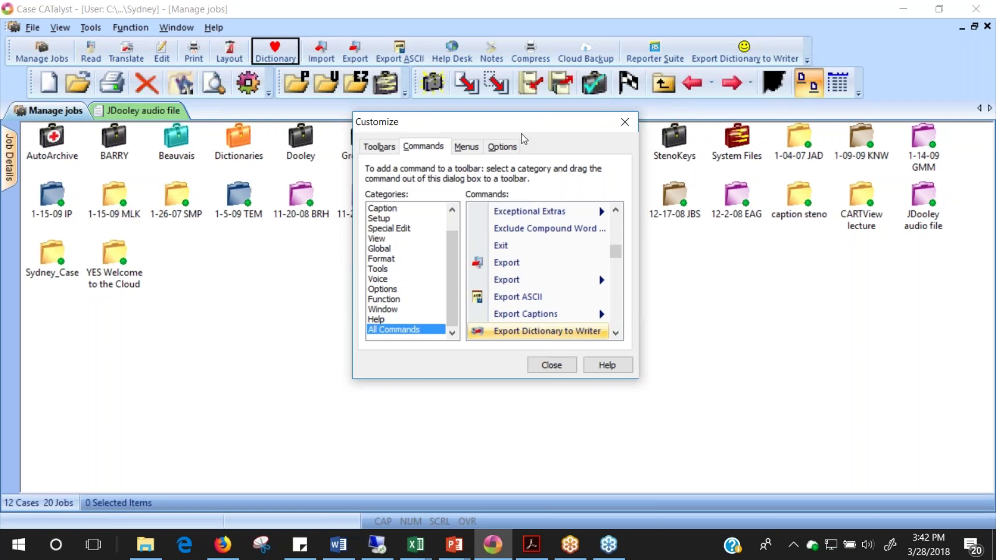
{"action": "mouse_move", "coordinate": [757, 66]}
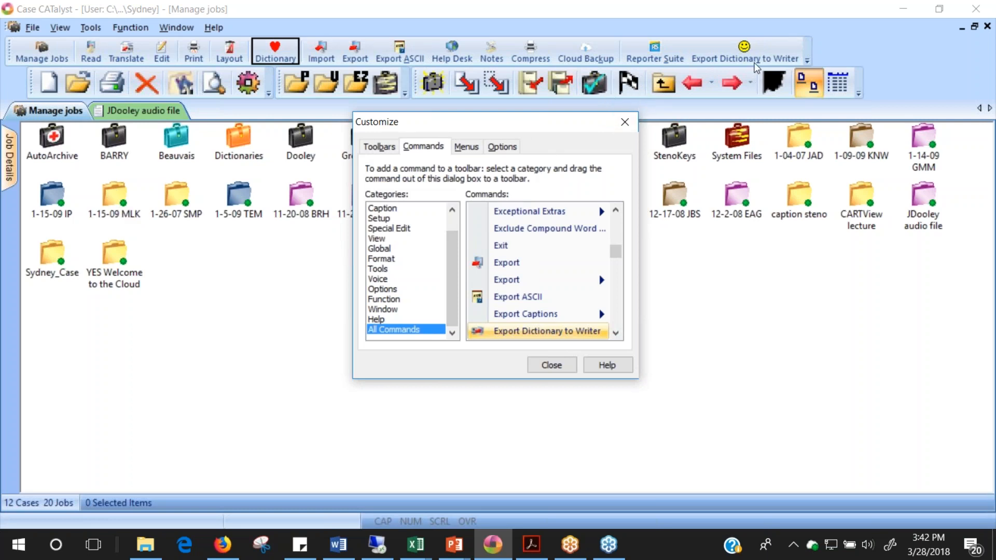
- Reset the Export Dictionary to Writer and Dictionary buttons to their default images
{"action": "right_click", "coordinate": [750, 47]}
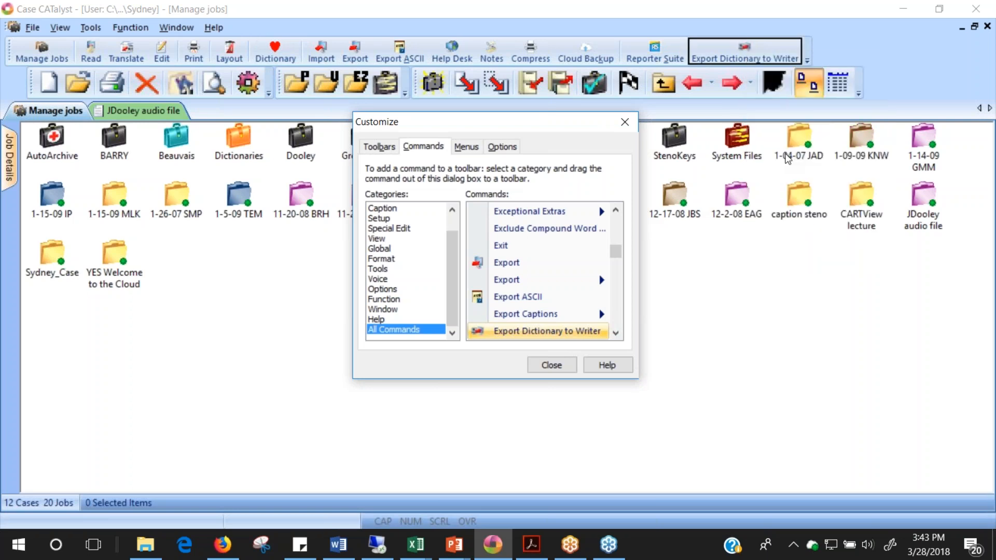
{"action": "right_click", "coordinate": [275, 46]}
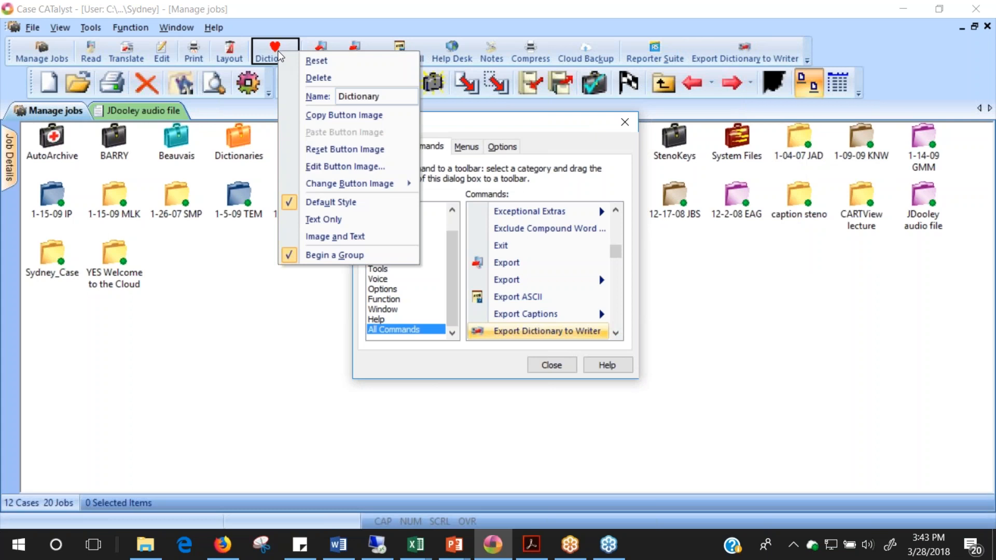
{"action": "mouse_move", "coordinate": [345, 150]}
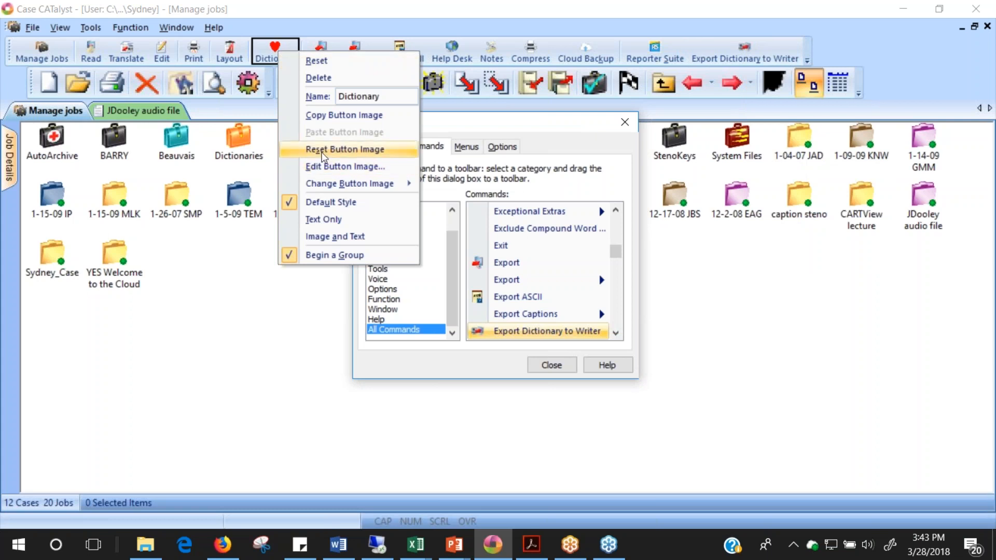
{"action": "left_click", "coordinate": [344, 149]}
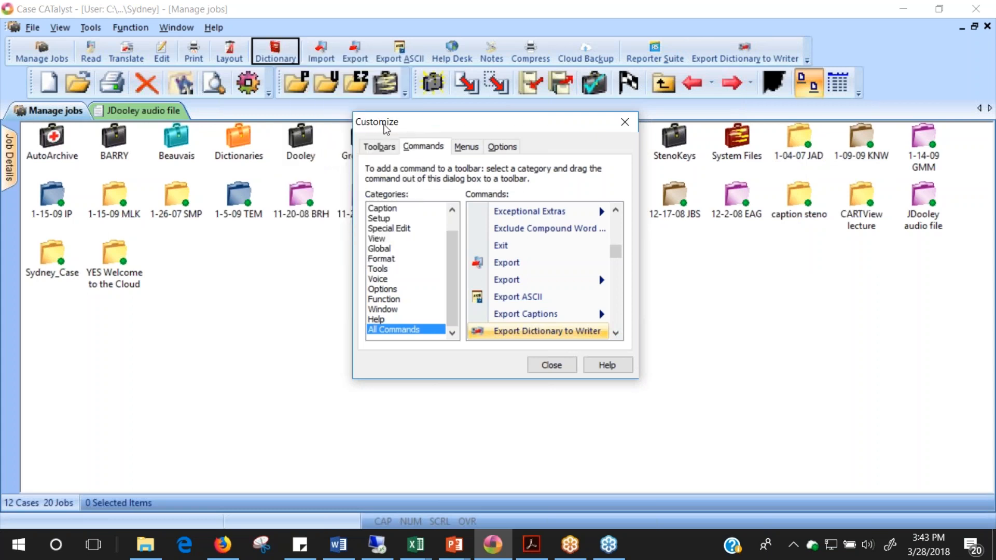
{"action": "mouse_move", "coordinate": [519, 178]}
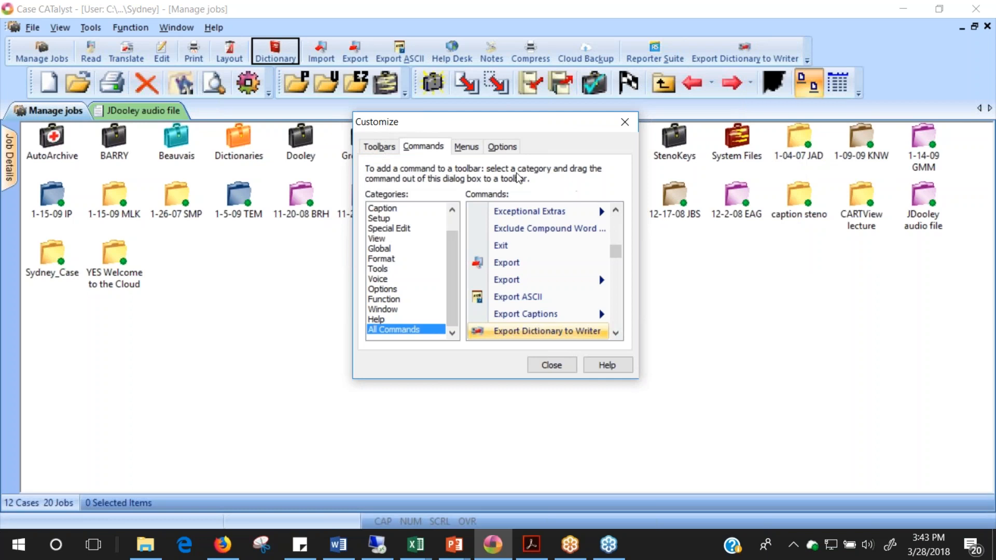
{"action": "mouse_move", "coordinate": [459, 154]}
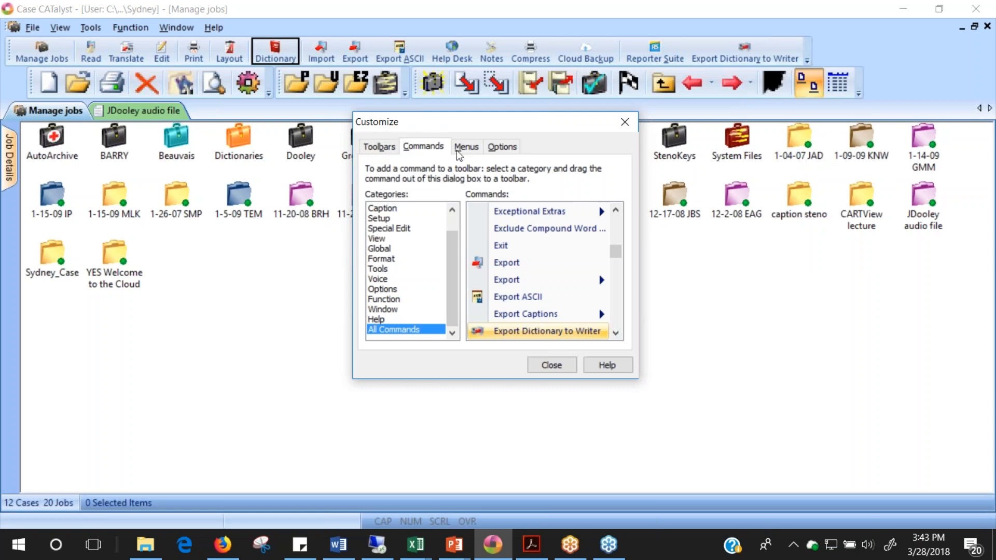
{"action": "mouse_move", "coordinate": [625, 122]}
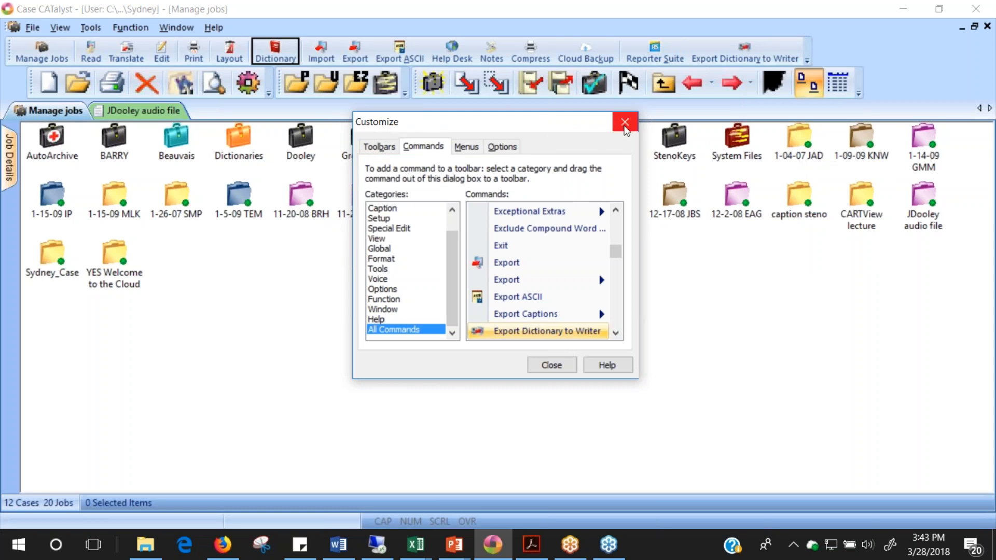
- Close Customize, visit Manage Jobs and return, then remove the Captioning button from the function bar
{"action": "left_click", "coordinate": [624, 122]}
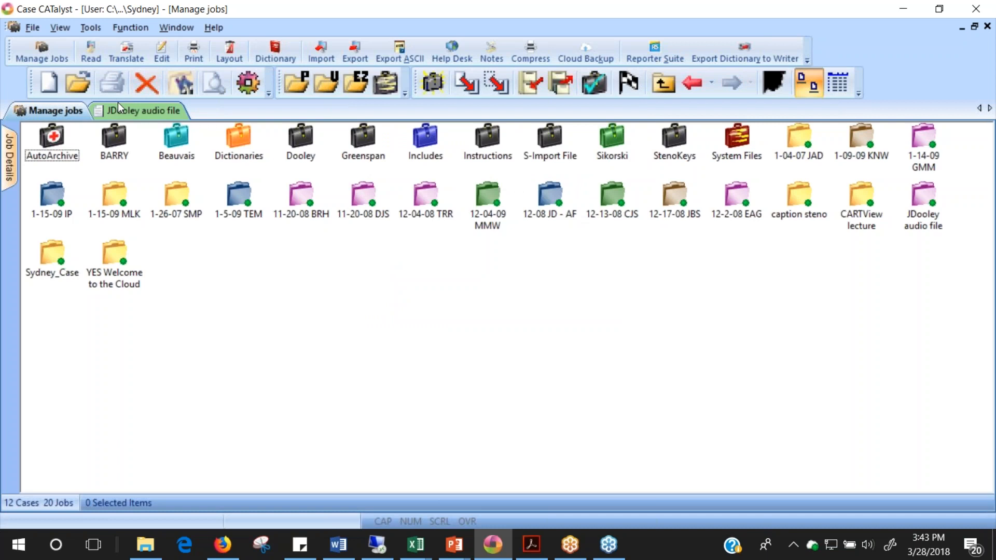
{"action": "left_click", "coordinate": [145, 110]}
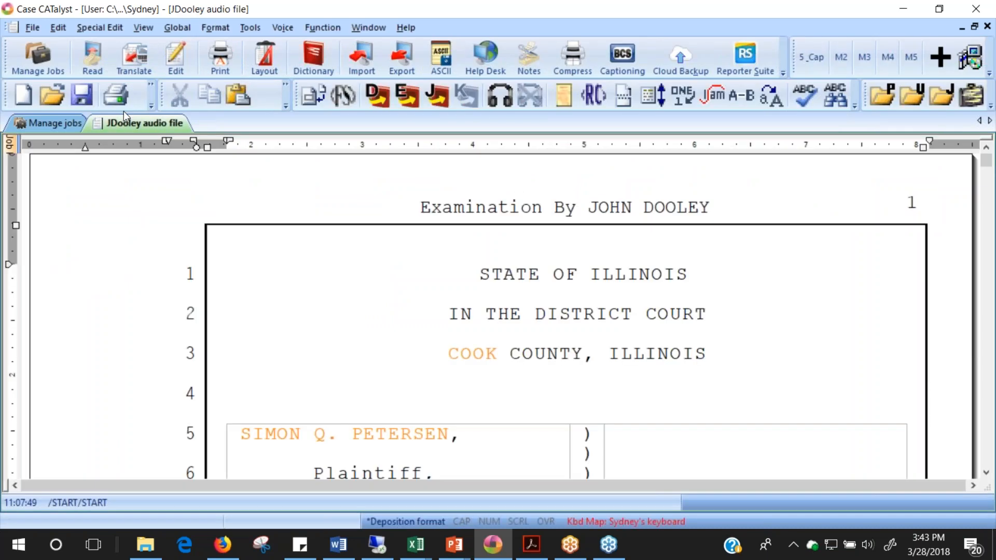
{"action": "left_click", "coordinate": [52, 123]}
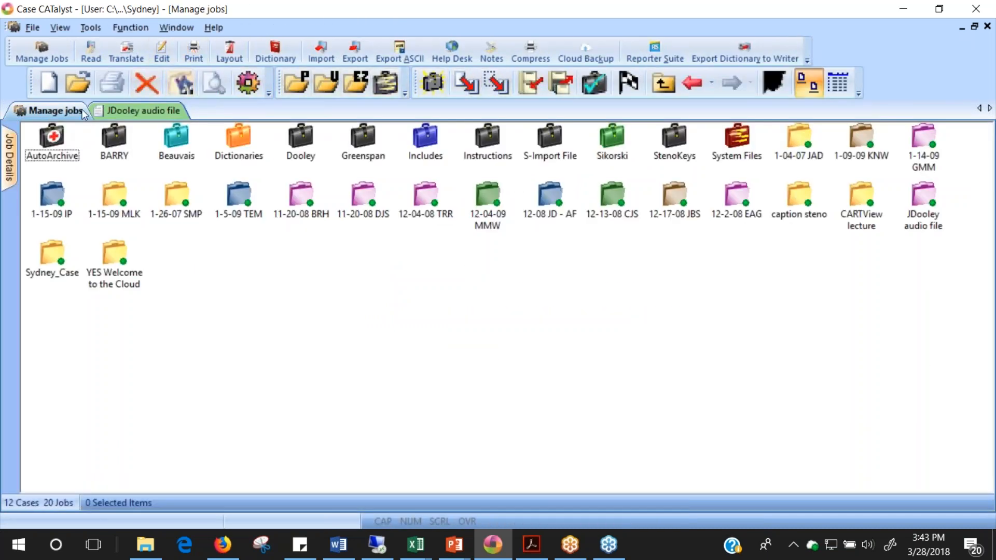
{"action": "left_click", "coordinate": [145, 110]}
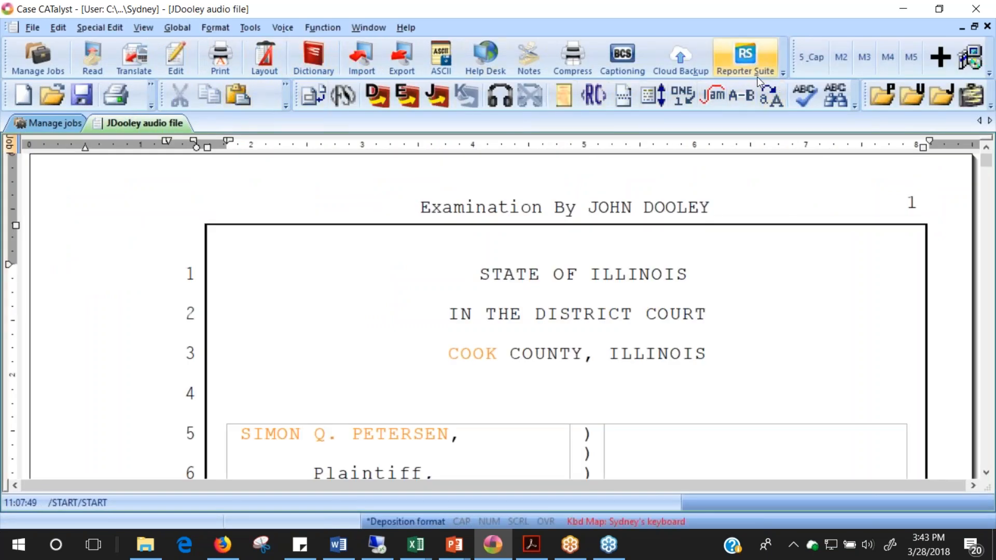
{"action": "mouse_move", "coordinate": [614, 69]}
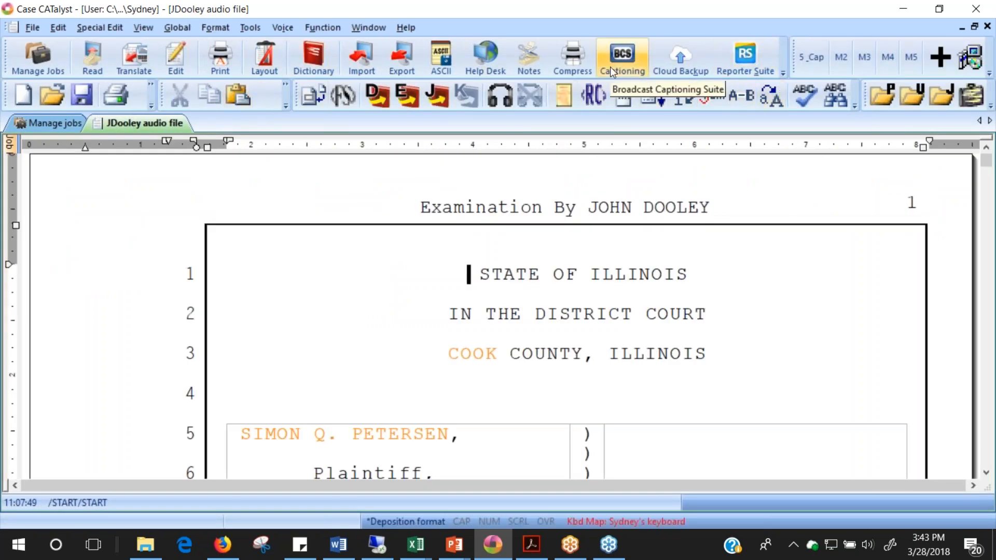
{"action": "mouse_move", "coordinate": [641, 77]}
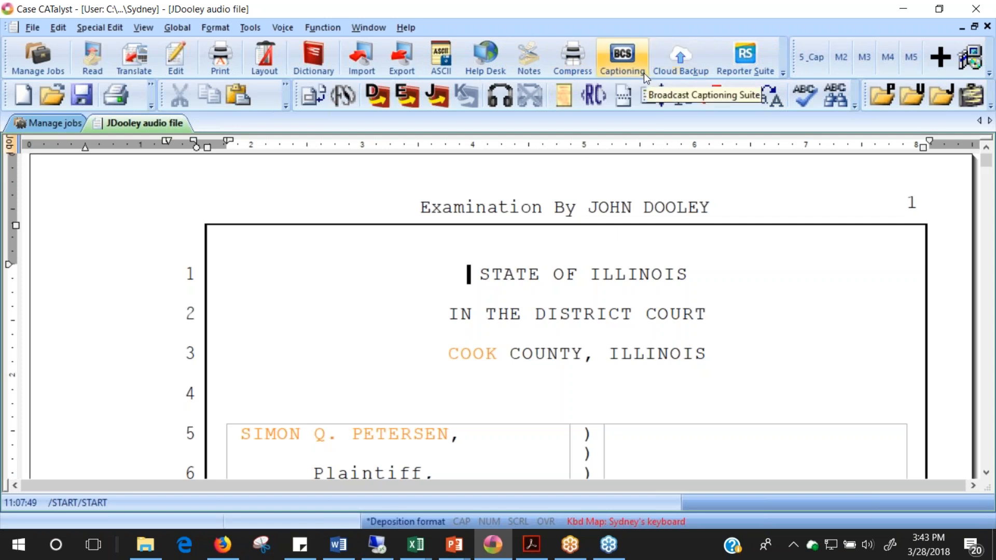
{"action": "mouse_move", "coordinate": [629, 73]}
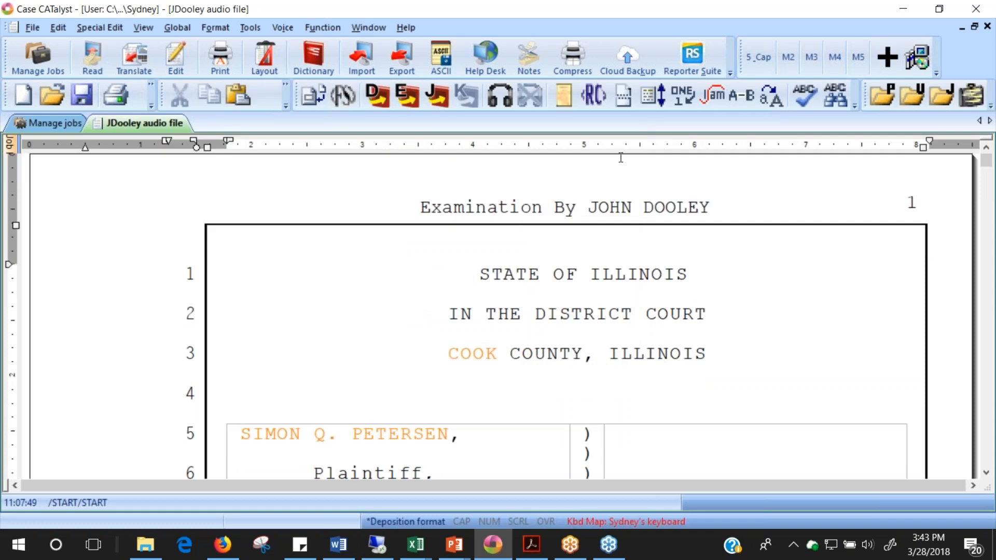
{"action": "left_click", "coordinate": [471, 274]}
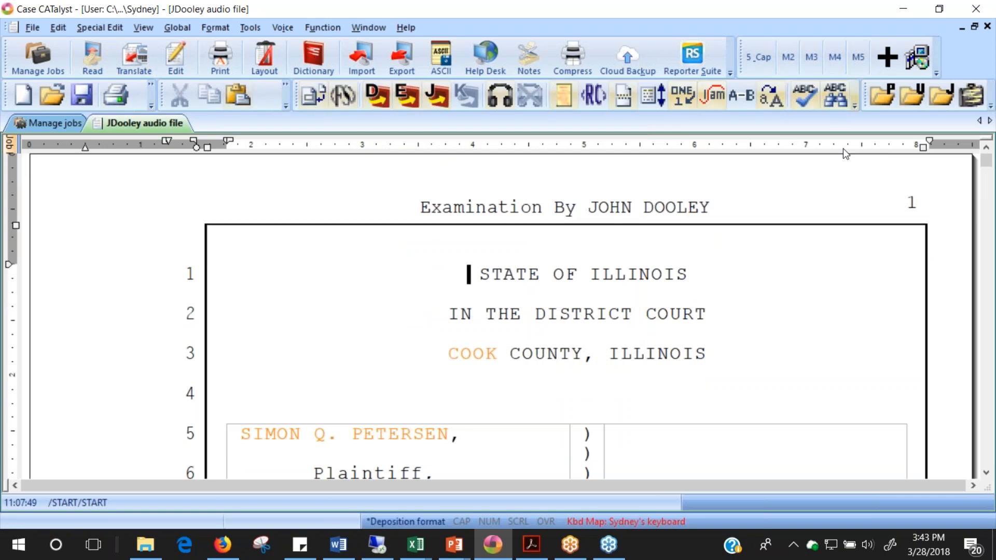
- Show the Vertical Notes pane via View > Panes, try auto-hide, and pin it docked open
{"action": "left_click", "coordinate": [144, 27]}
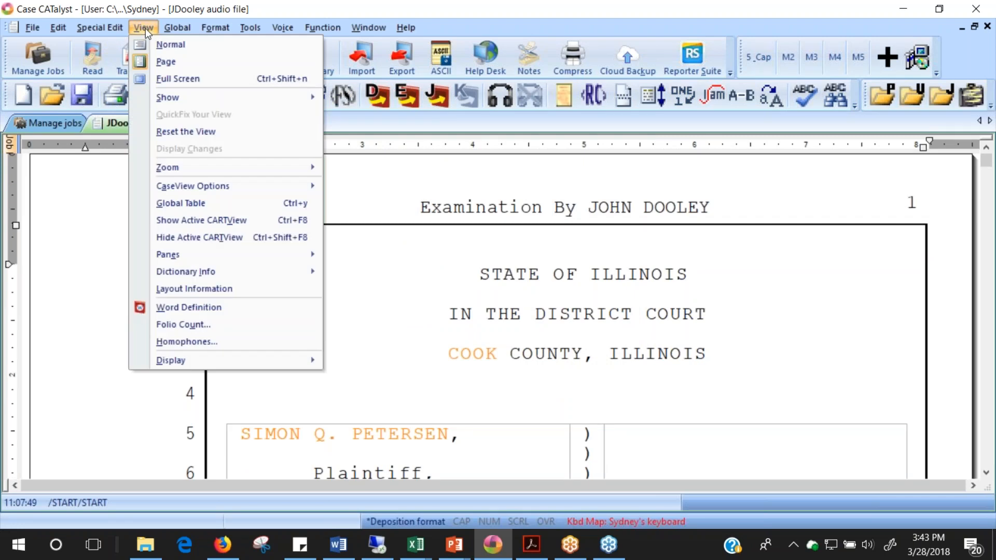
{"action": "mouse_move", "coordinate": [167, 254]}
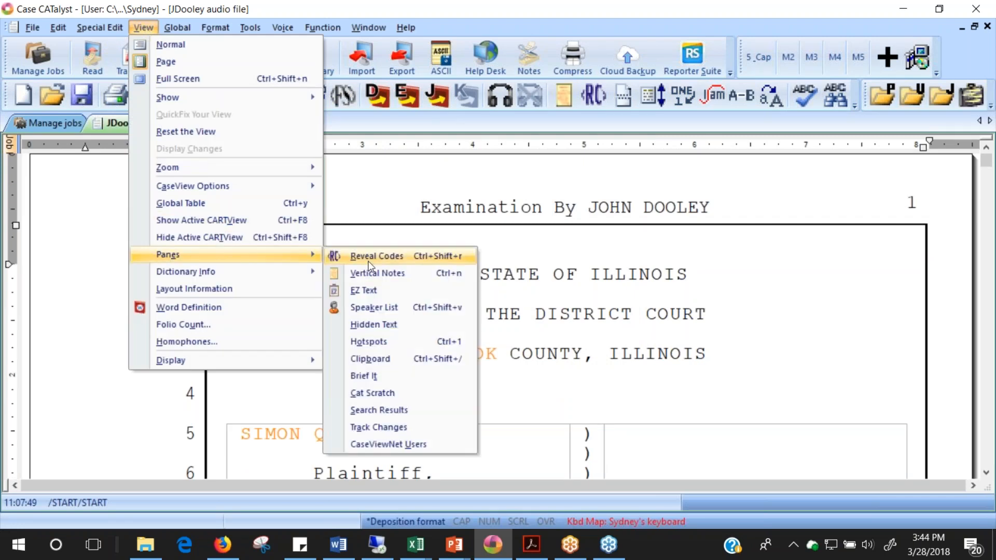
{"action": "mouse_move", "coordinate": [377, 410]}
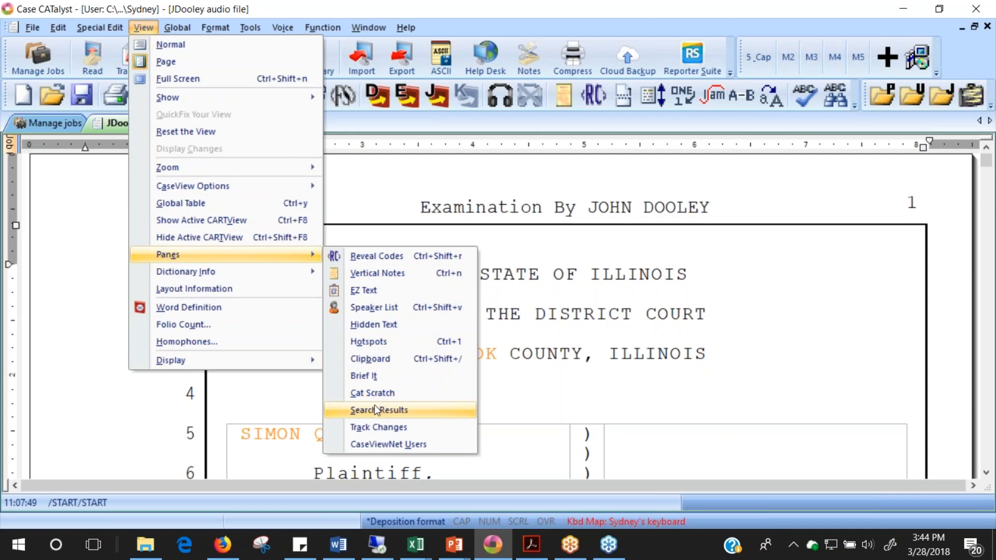
{"action": "mouse_move", "coordinate": [377, 274]}
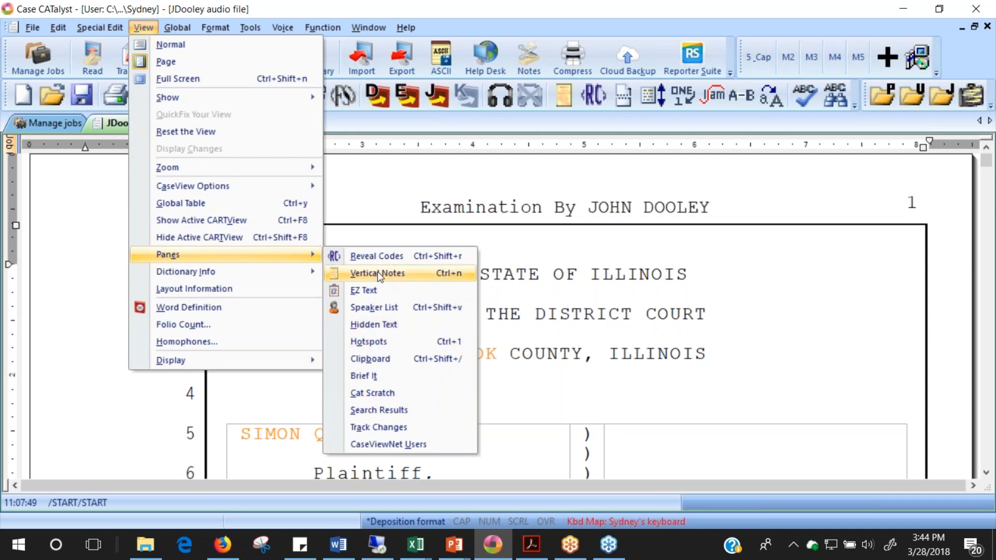
{"action": "left_click", "coordinate": [377, 274]}
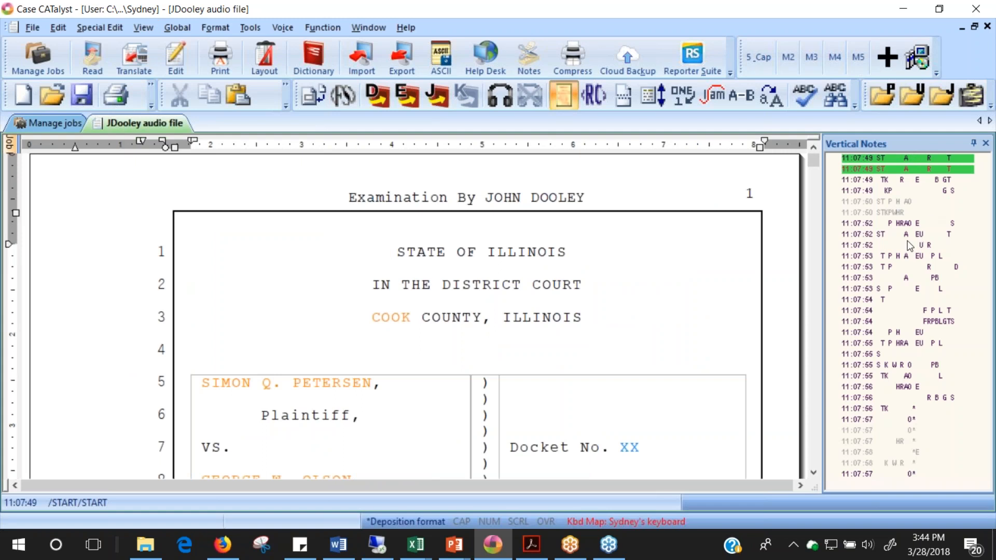
{"action": "mouse_move", "coordinate": [971, 161]}
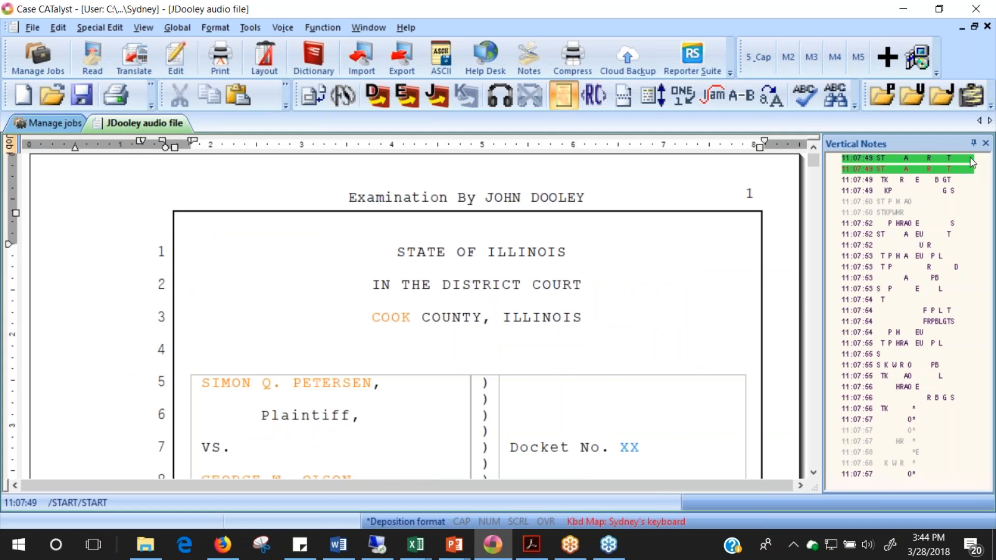
{"action": "mouse_move", "coordinate": [961, 143]}
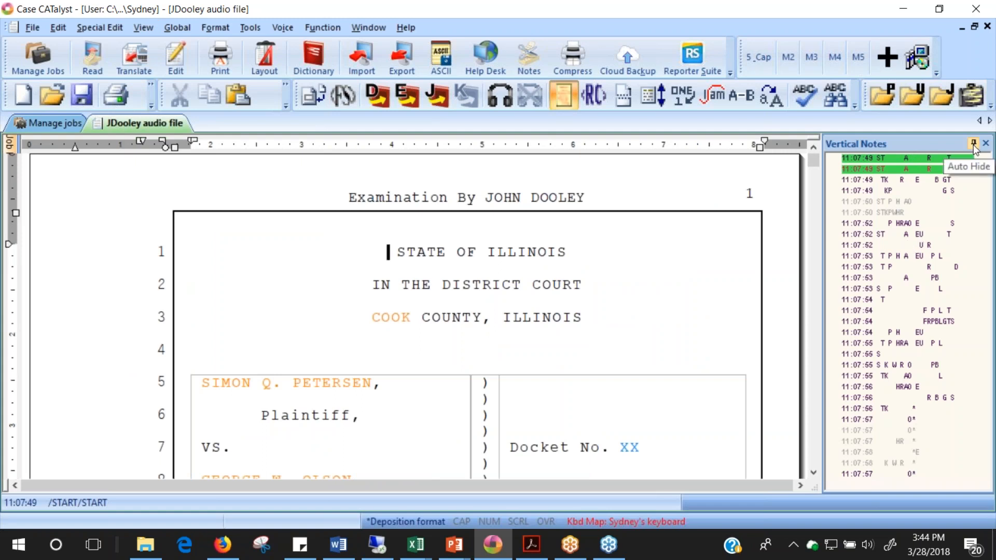
{"action": "left_click", "coordinate": [958, 143]}
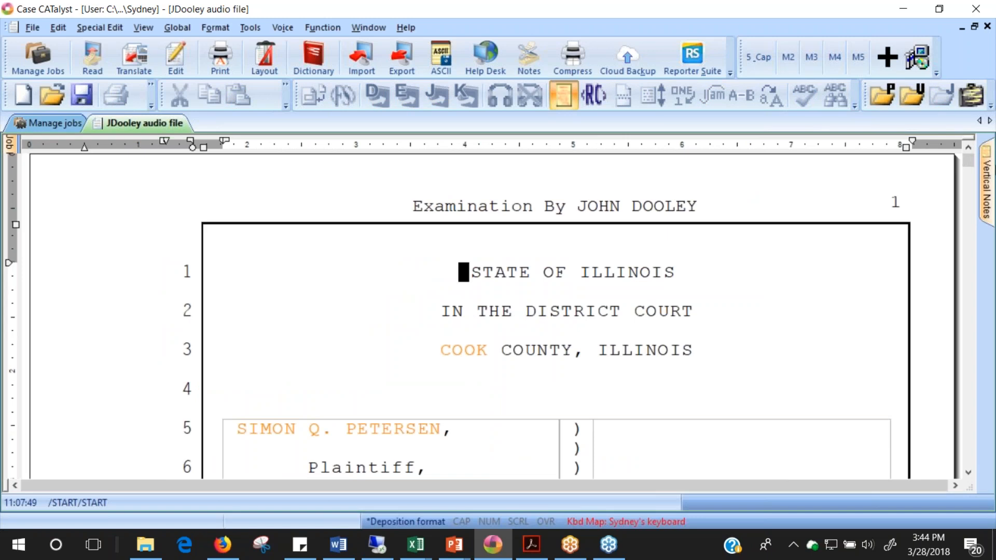
{"action": "left_click", "coordinate": [987, 176]}
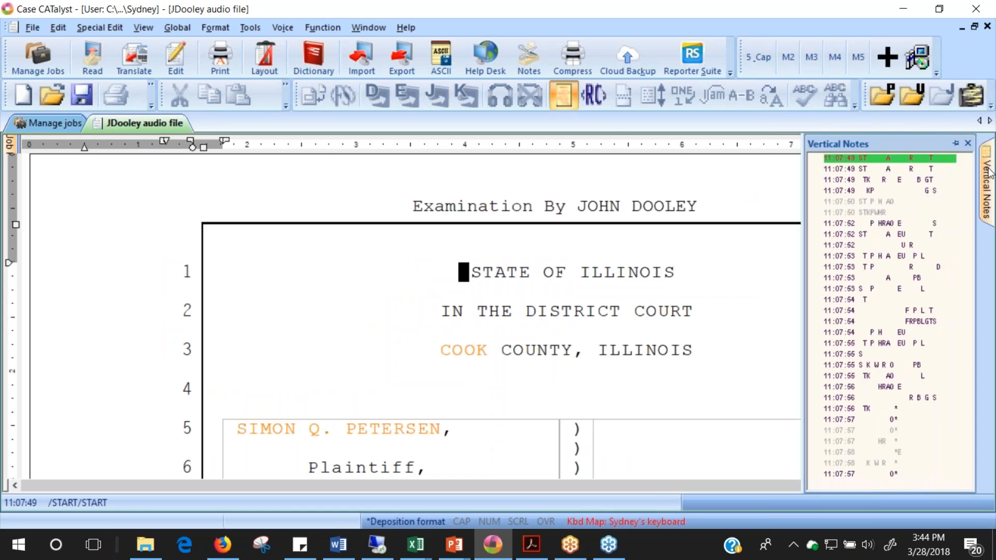
{"action": "left_click", "coordinate": [967, 142]}
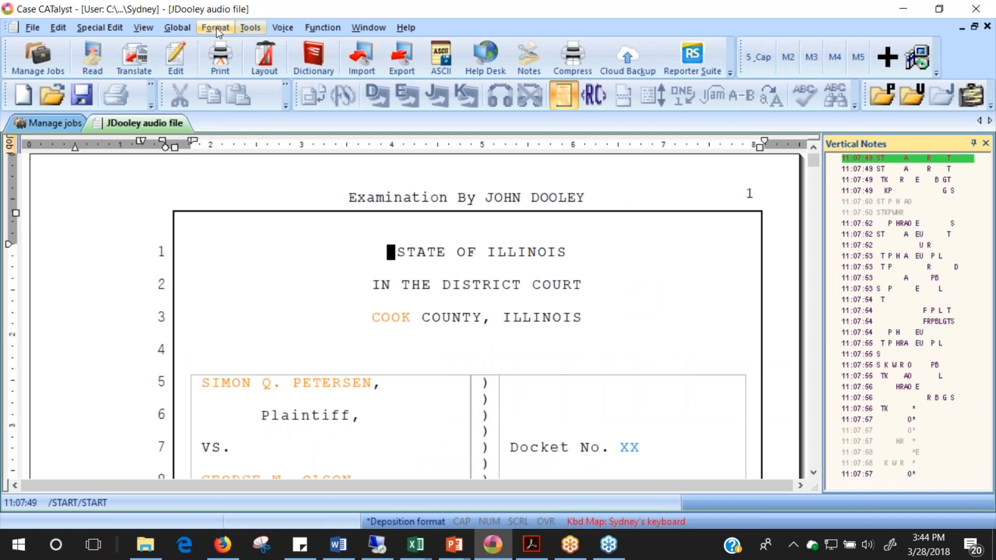
- Show the Brief It pane from View > Panes and dock it beside Vertical Notes
{"action": "left_click", "coordinate": [143, 27]}
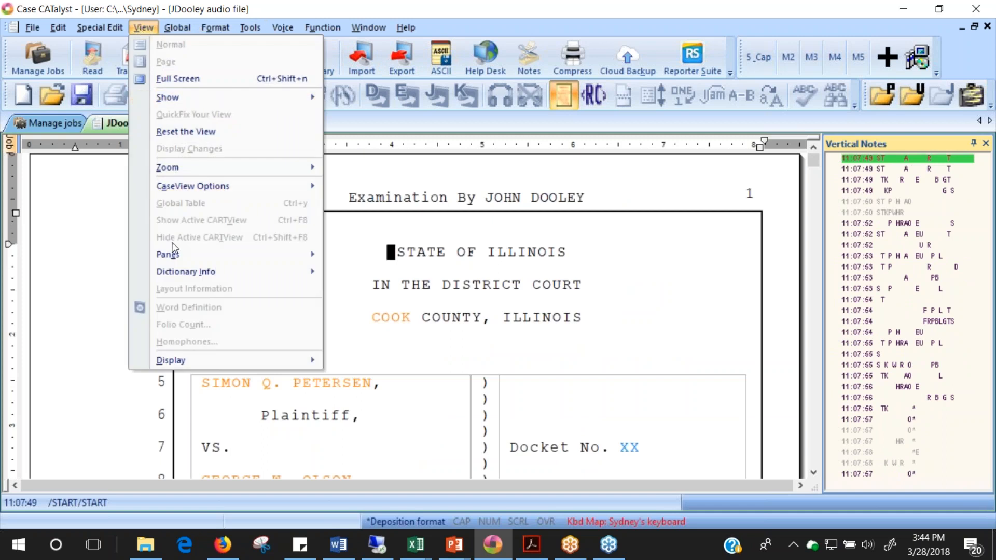
{"action": "left_click", "coordinate": [167, 255]}
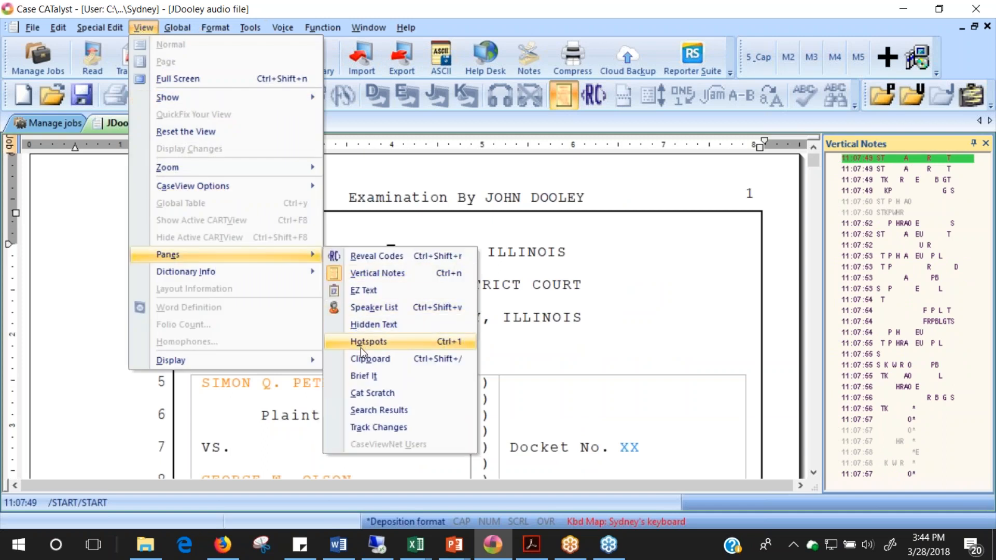
{"action": "left_click", "coordinate": [363, 377]}
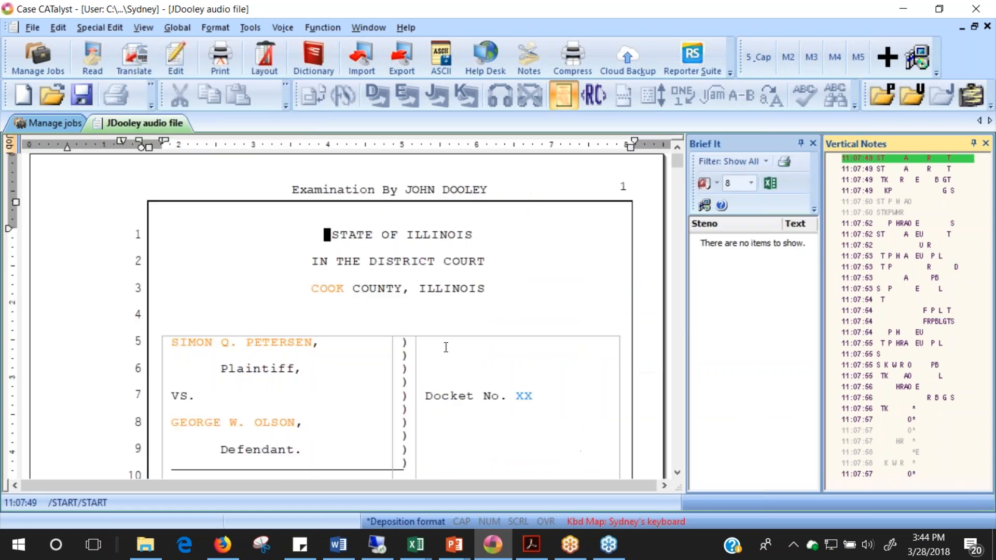
{"action": "mouse_move", "coordinate": [861, 145]}
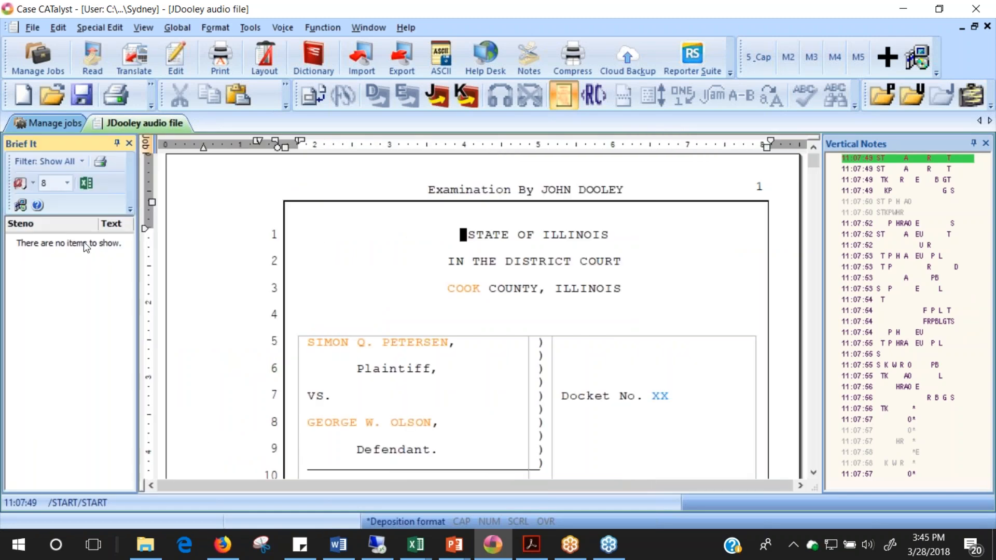
{"action": "mouse_move", "coordinate": [86, 242]}
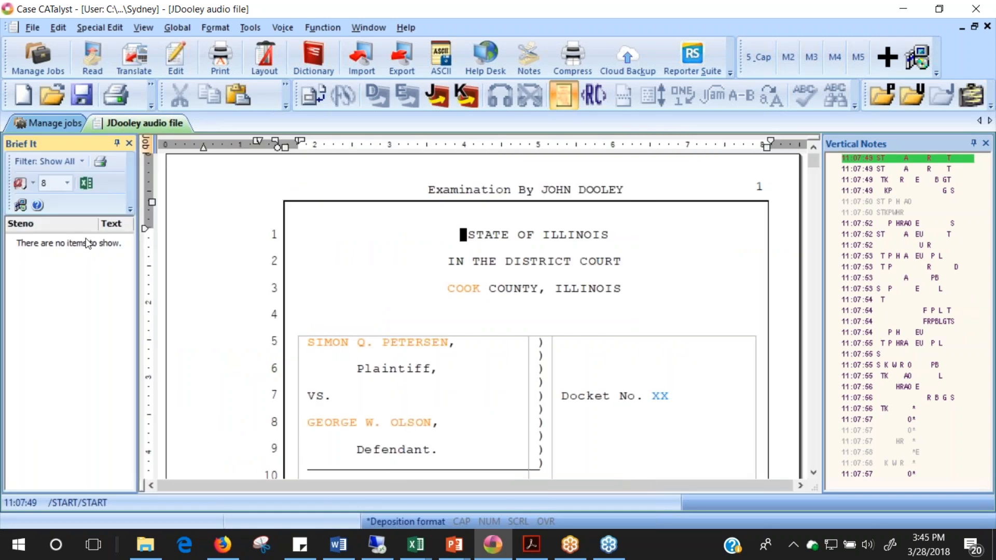
{"action": "mouse_move", "coordinate": [67, 147]}
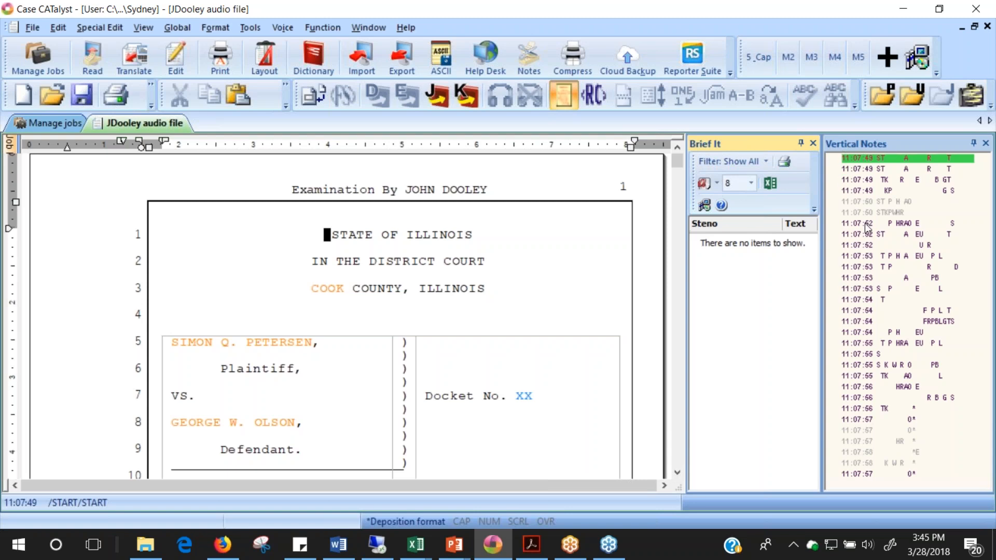
{"action": "mouse_move", "coordinate": [942, 337]}
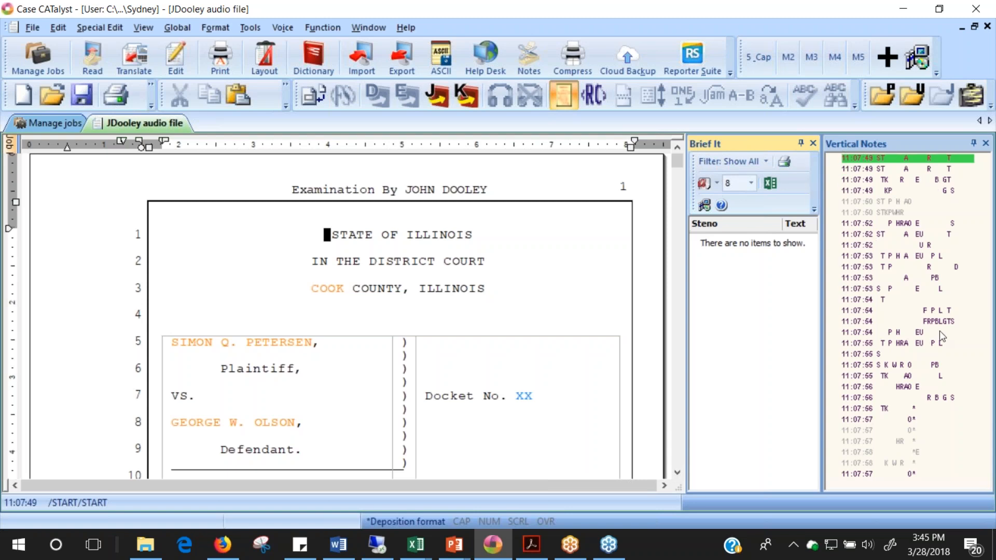
{"action": "mouse_move", "coordinate": [873, 149]}
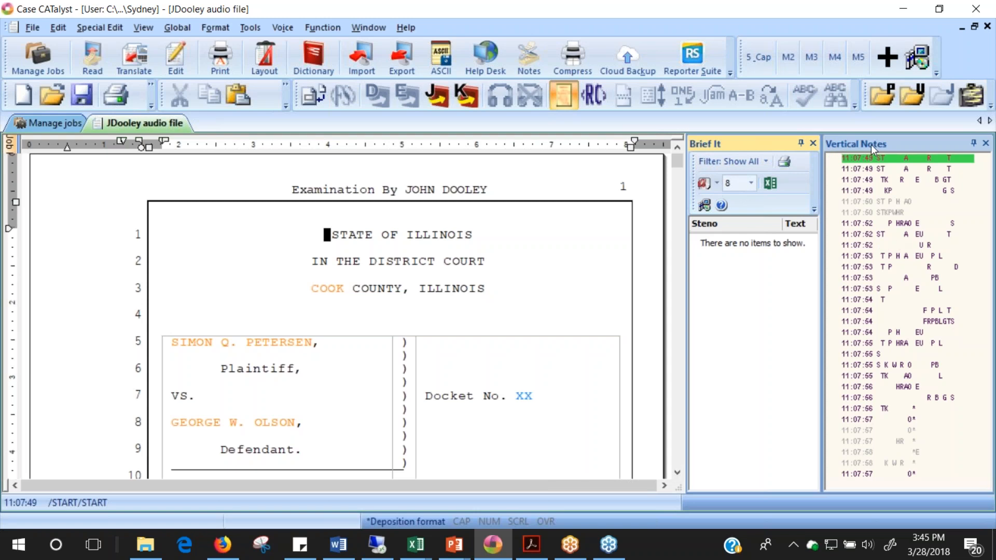
{"action": "mouse_move", "coordinate": [749, 148]}
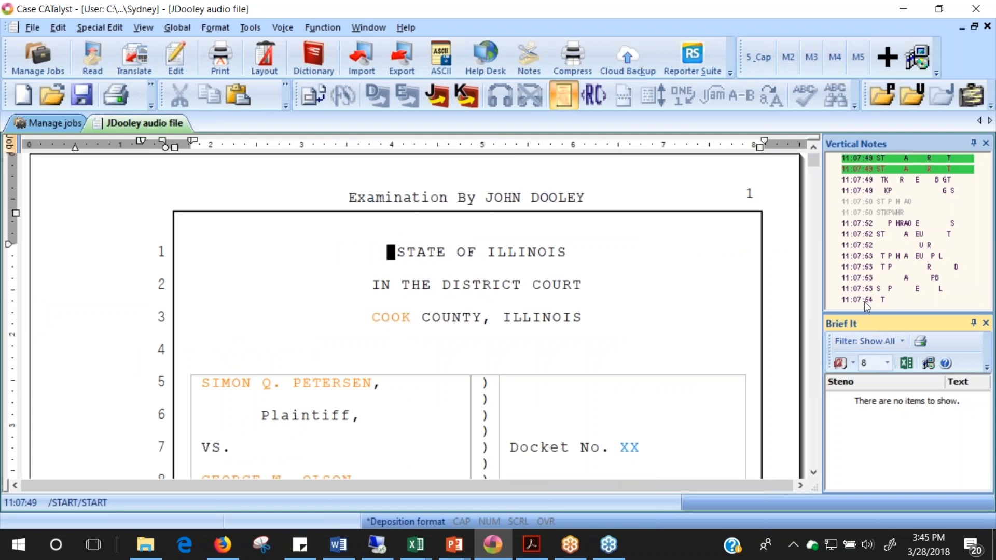
{"action": "mouse_move", "coordinate": [919, 341]}
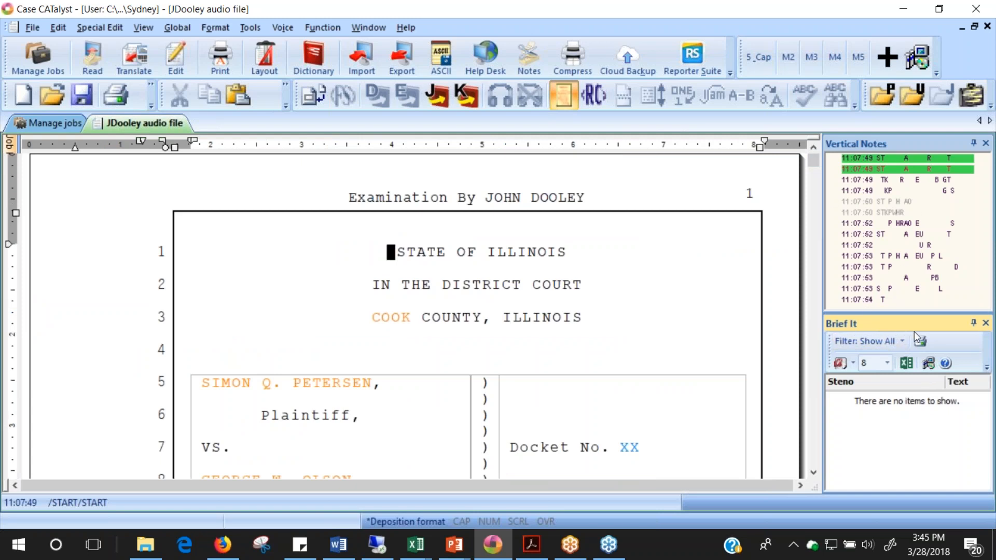
{"action": "mouse_move", "coordinate": [913, 326]}
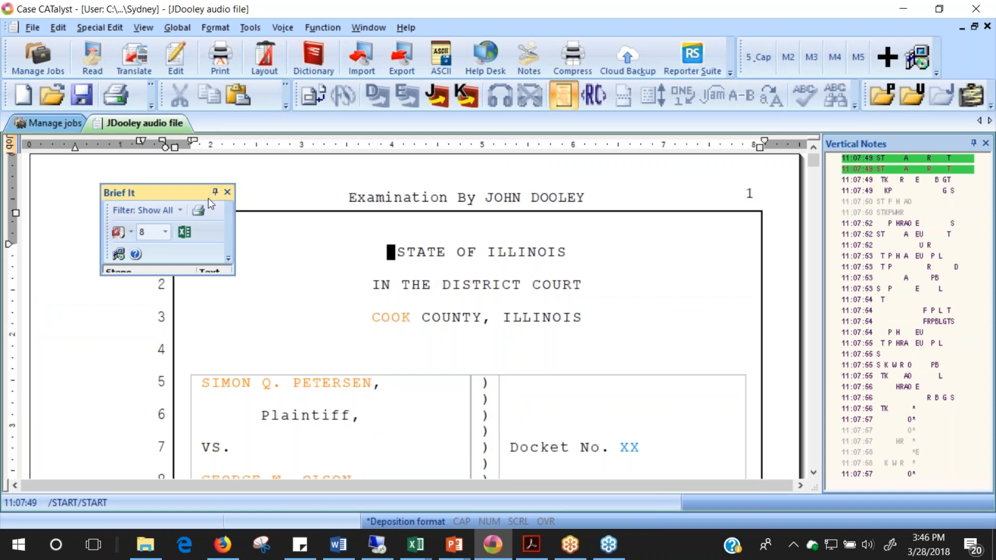
{"action": "mouse_move", "coordinate": [134, 198]}
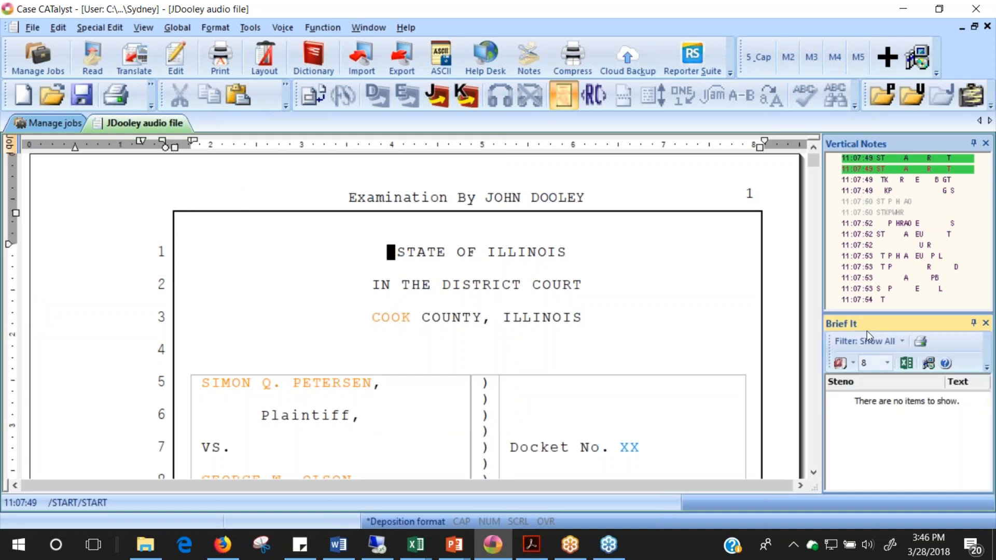
{"action": "mouse_move", "coordinate": [828, 325]}
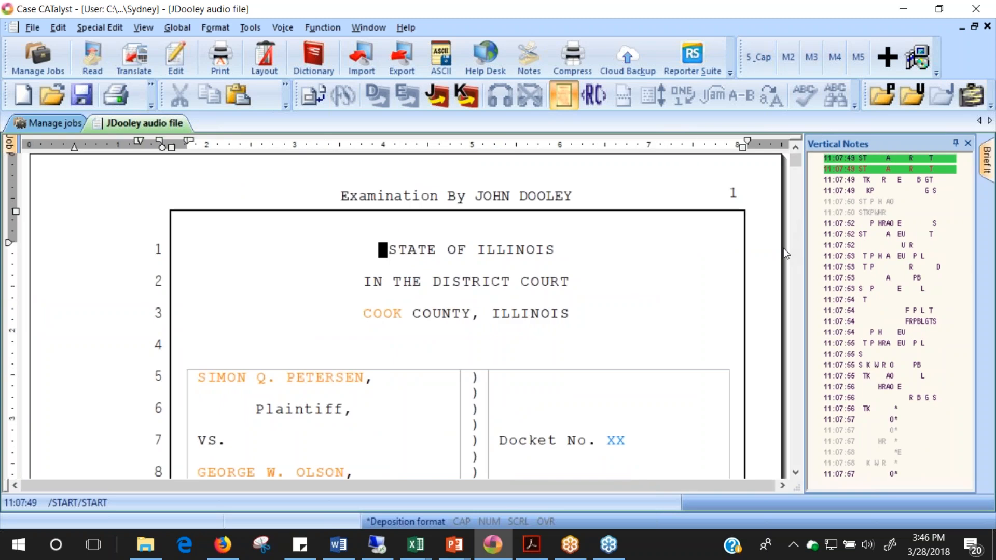
{"action": "mouse_move", "coordinate": [789, 244]}
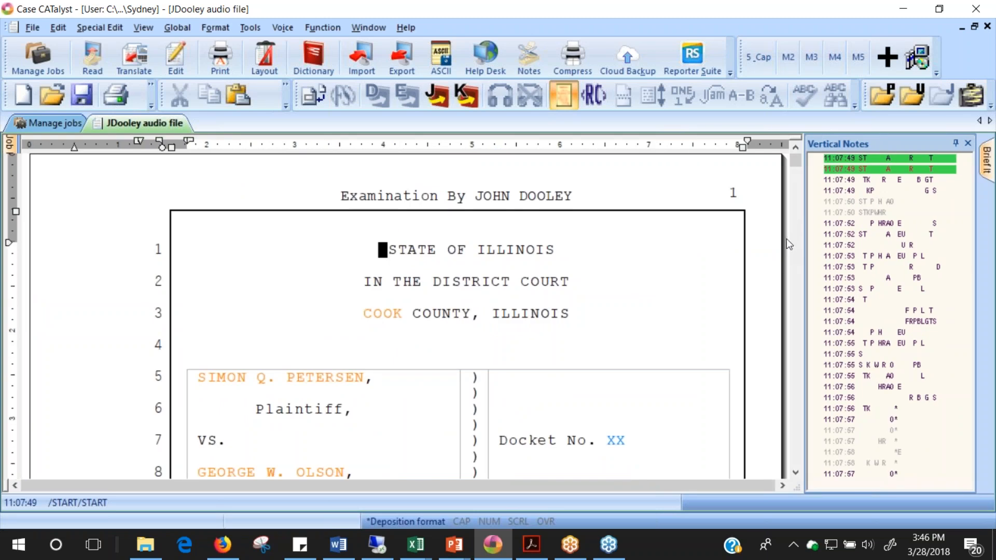
{"action": "mouse_move", "coordinate": [392, 152]}
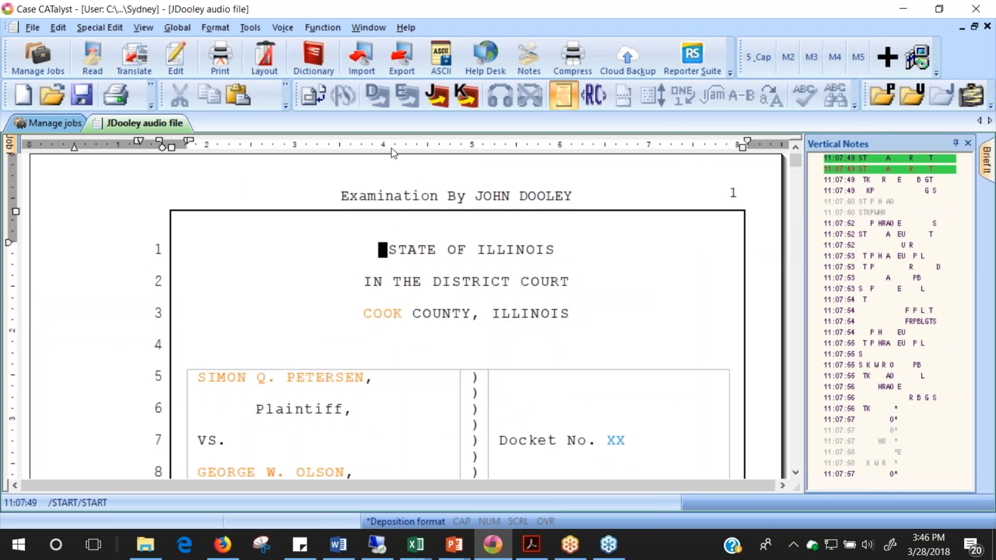
- From the Manage Jobs view, show Help's Integrated Video Training pane beside the job list
{"action": "left_click", "coordinate": [52, 123]}
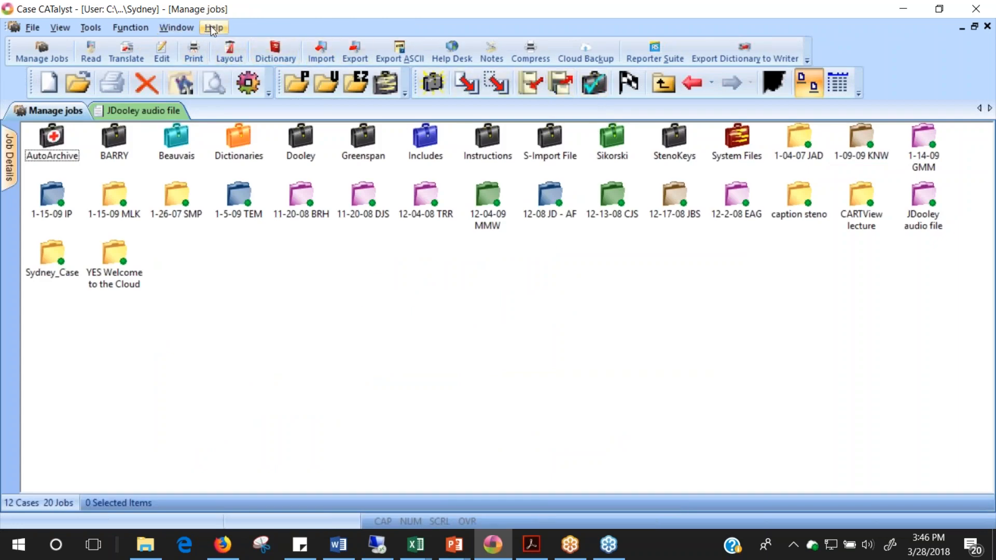
{"action": "left_click", "coordinate": [214, 27]}
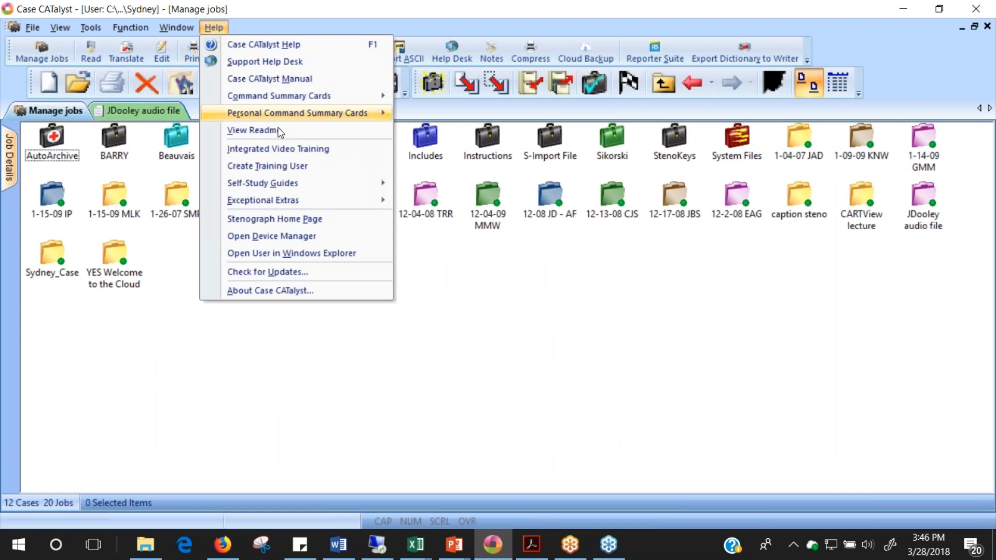
{"action": "mouse_move", "coordinate": [297, 153]}
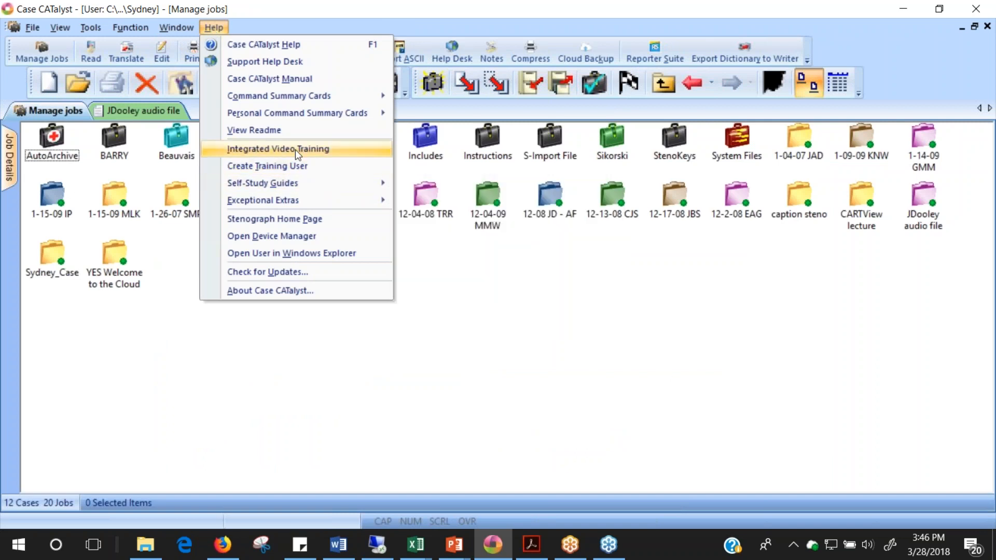
{"action": "left_click", "coordinate": [279, 149]}
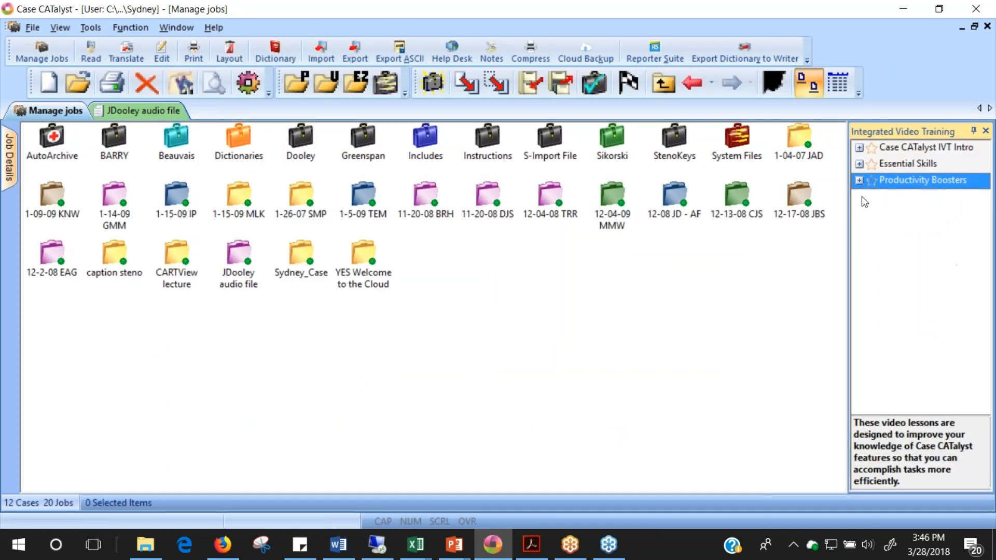
{"action": "mouse_move", "coordinate": [864, 188]}
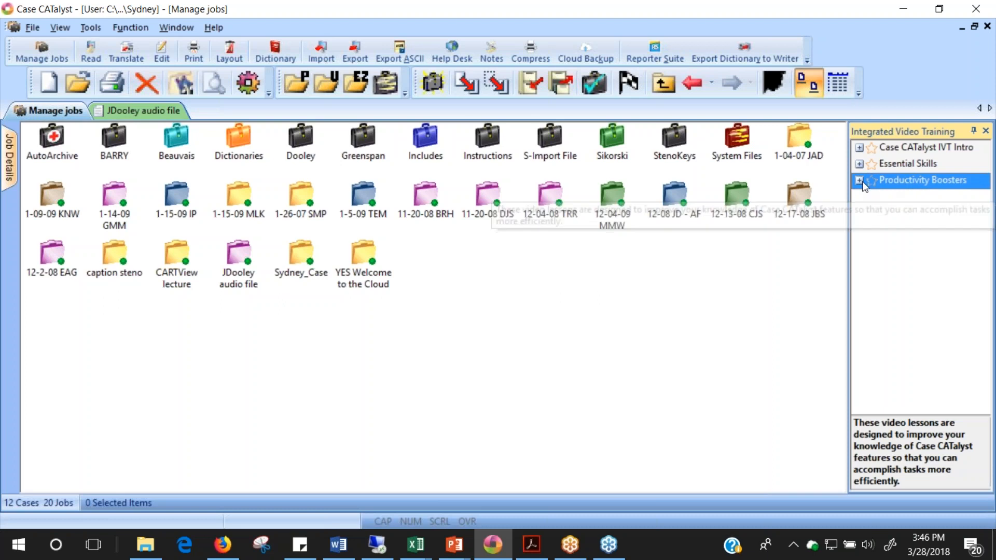
- Expand Productivity Boosters and its Edit lessons in the training tree
{"action": "left_click", "coordinate": [859, 180]}
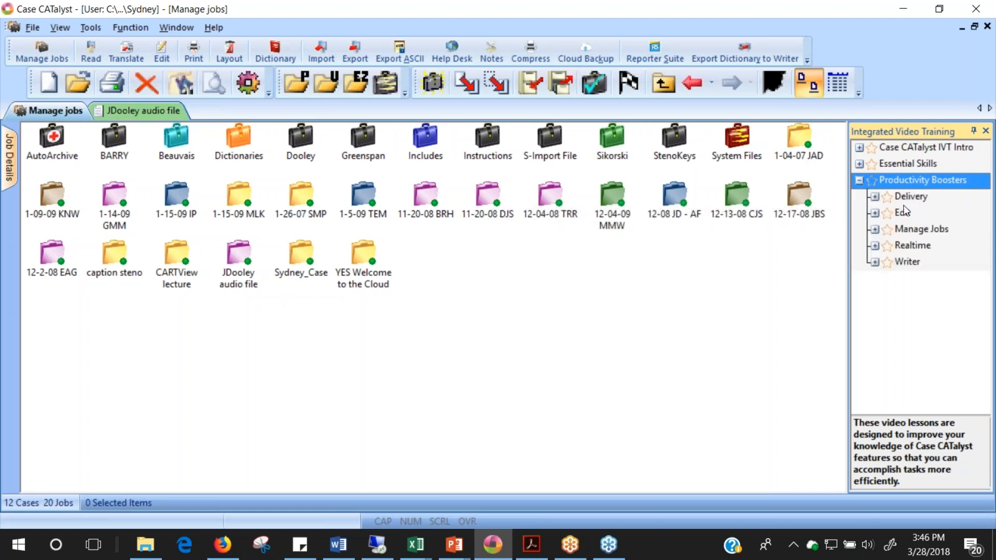
{"action": "mouse_move", "coordinate": [880, 218]}
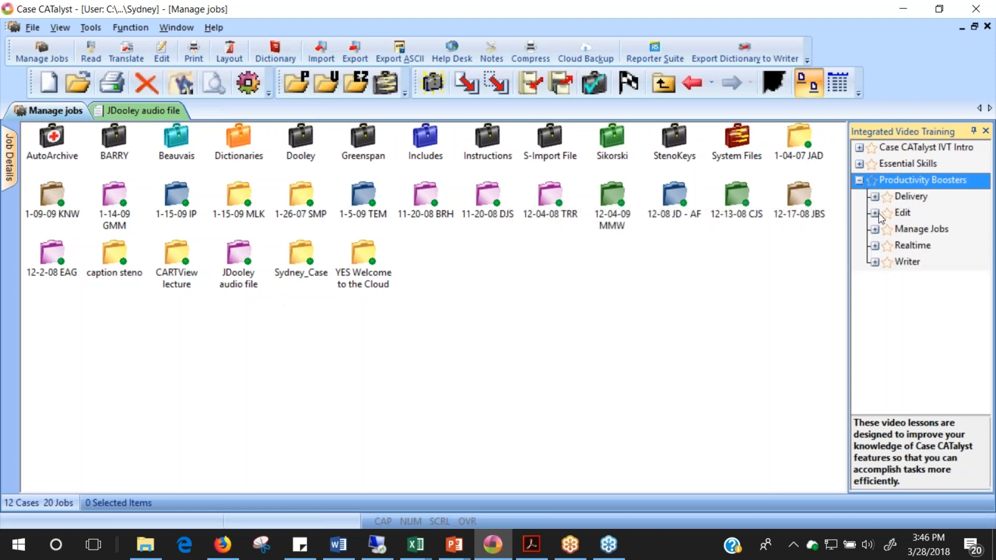
{"action": "left_click", "coordinate": [874, 213]}
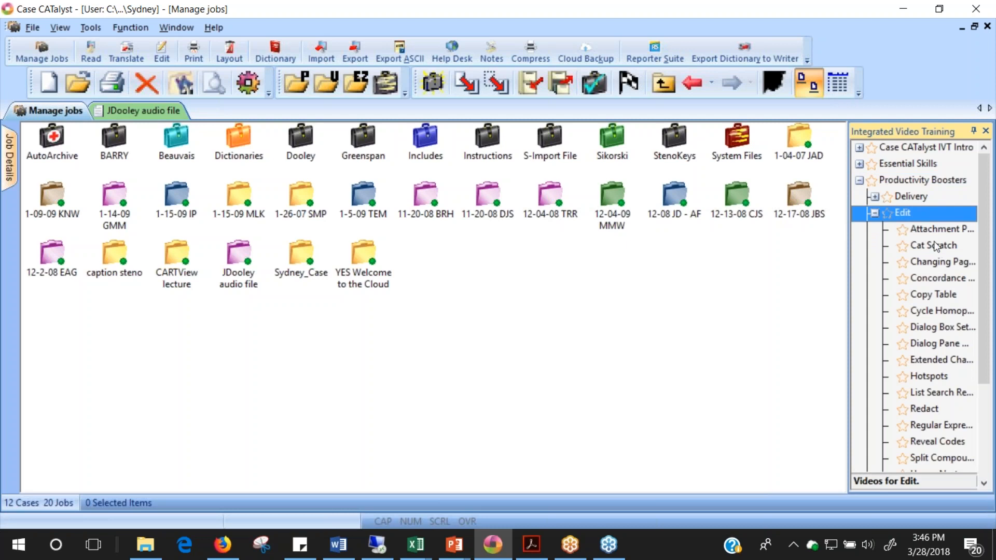
- Play the Cat Scratch training video briefly, then close its window
{"action": "double_click", "coordinate": [934, 245]}
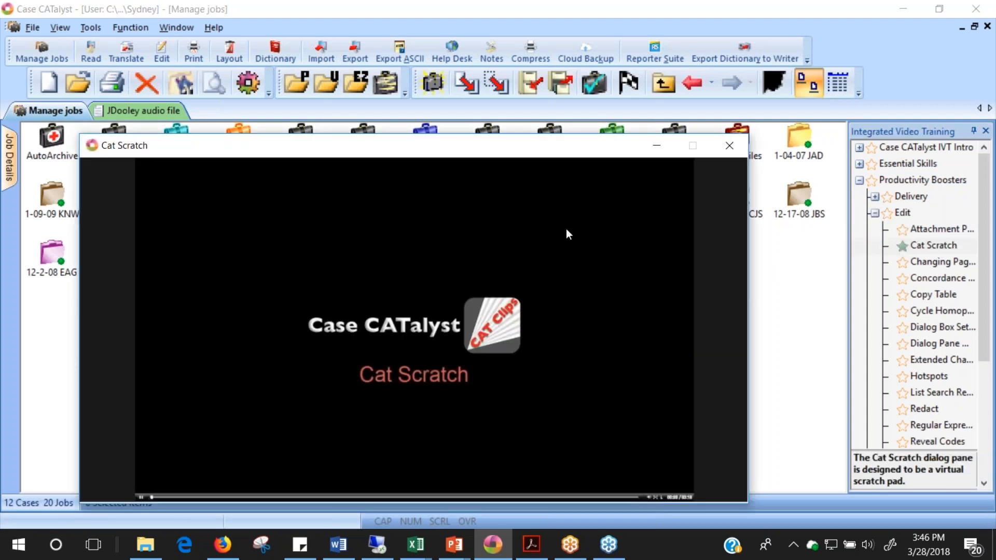
{"action": "mouse_move", "coordinate": [143, 478]}
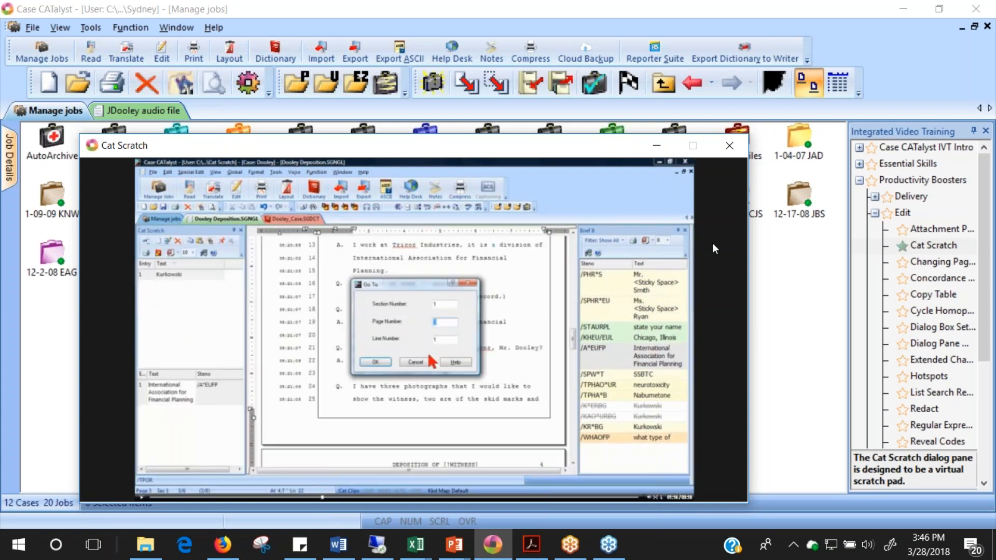
{"action": "mouse_move", "coordinate": [749, 195]}
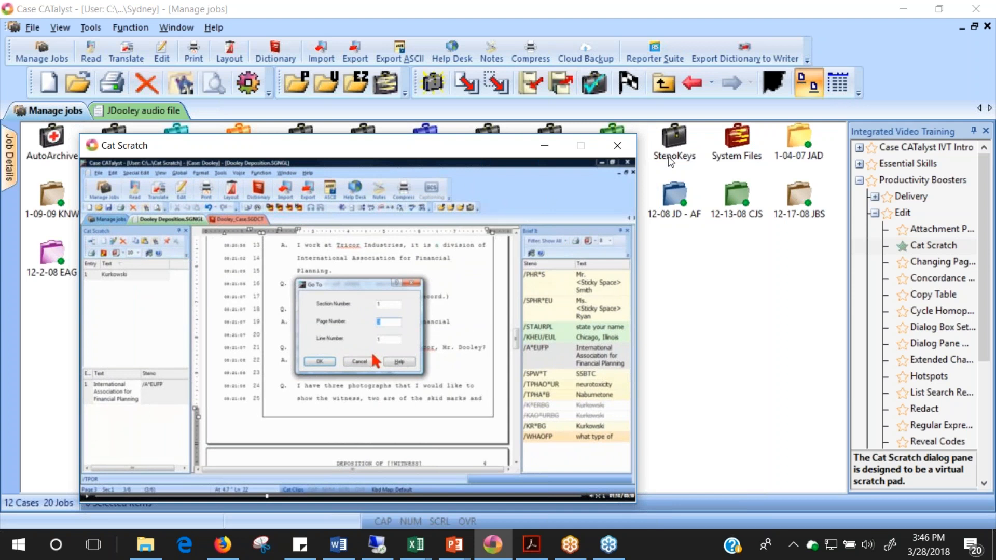
{"action": "left_click", "coordinate": [617, 145]}
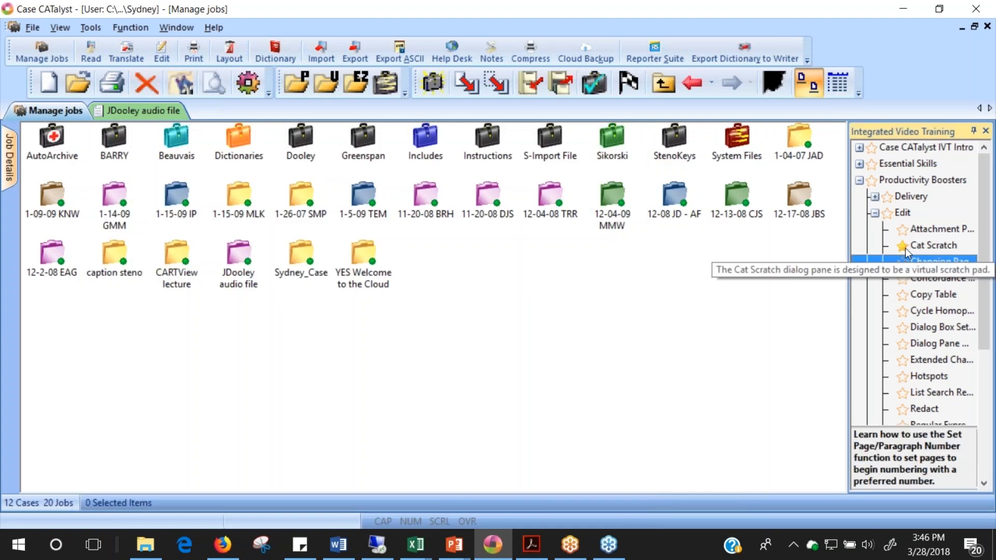
- Mark Cat Scratch as Not Viewed, collapse the Edit lessons, and Alt+Tab away
{"action": "right_click", "coordinate": [932, 245]}
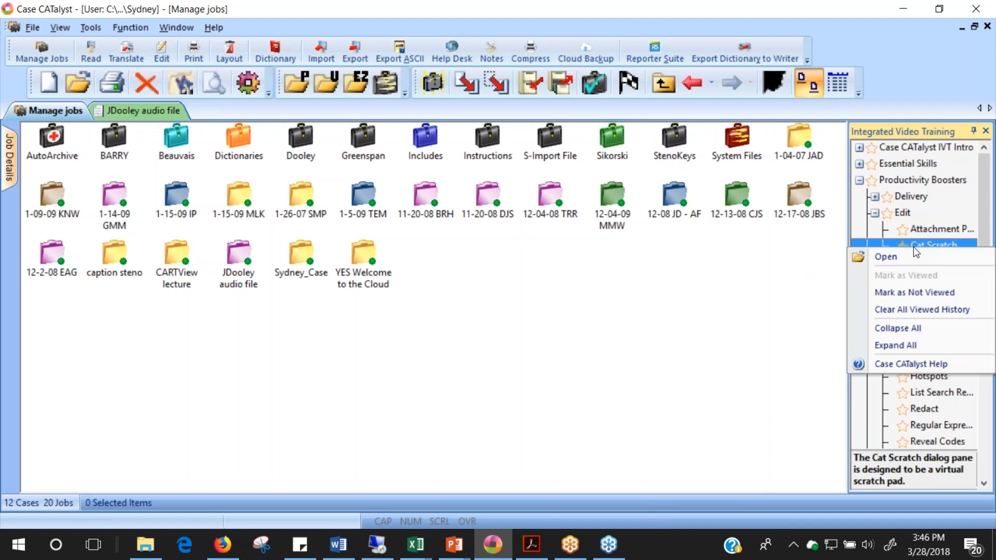
{"action": "mouse_move", "coordinate": [906, 312]}
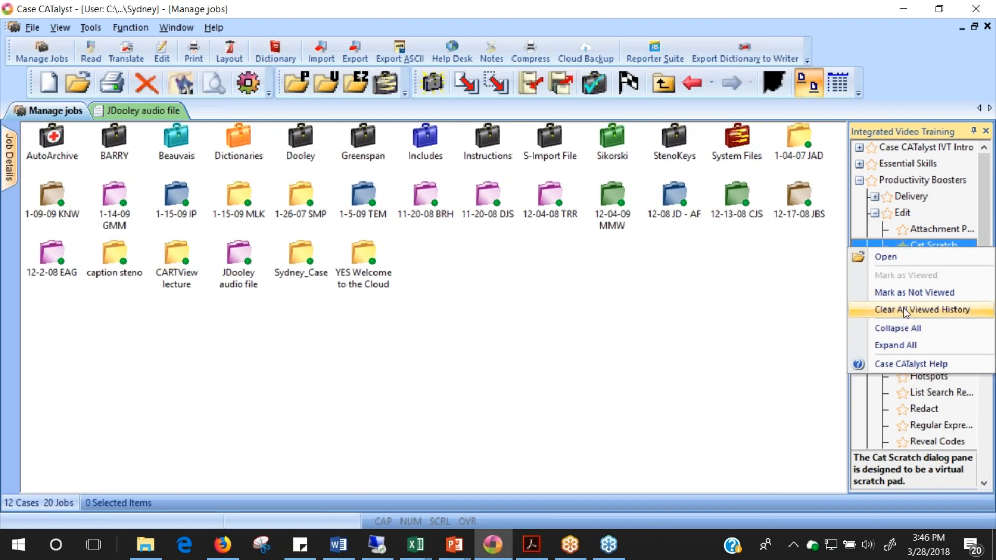
{"action": "mouse_move", "coordinate": [895, 292]}
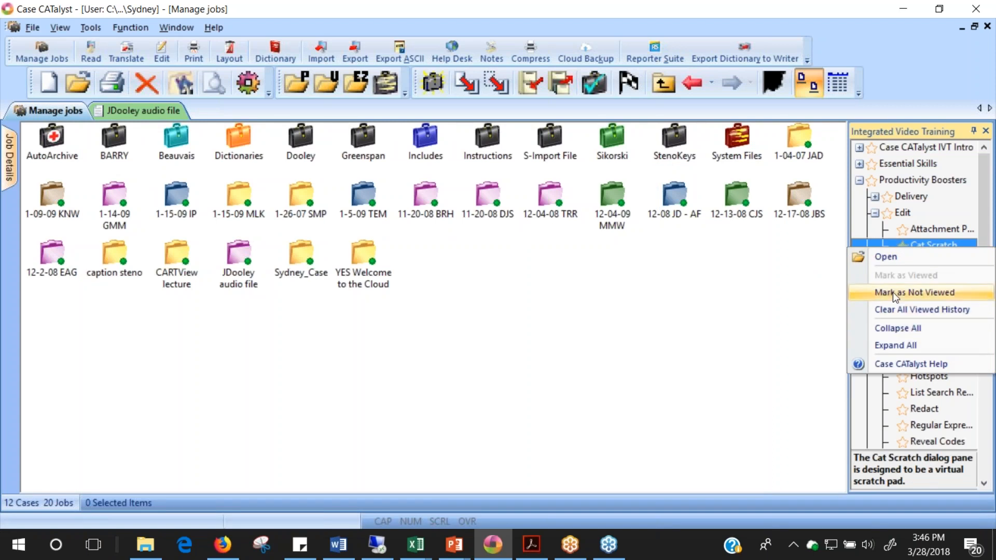
{"action": "left_click", "coordinate": [897, 293]}
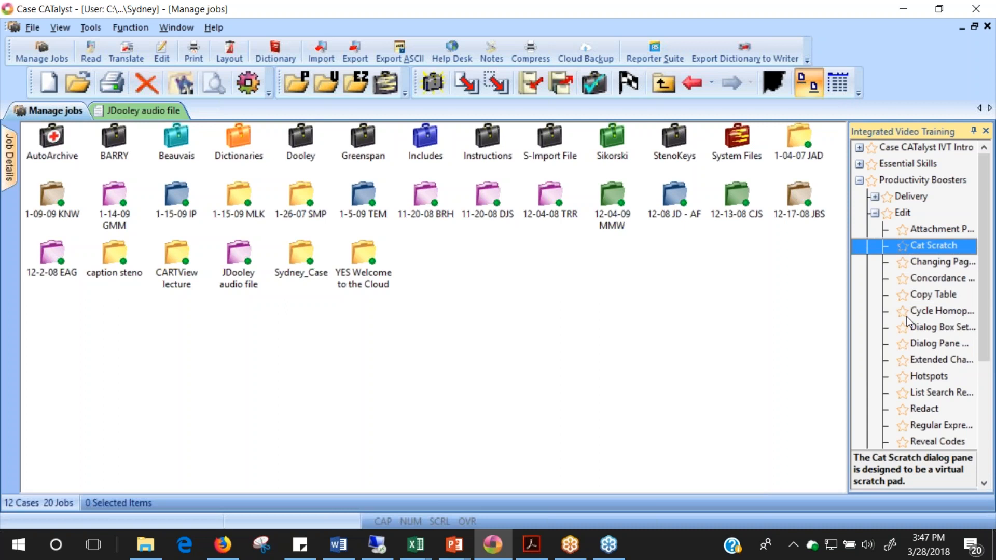
{"action": "left_click", "coordinate": [875, 213]}
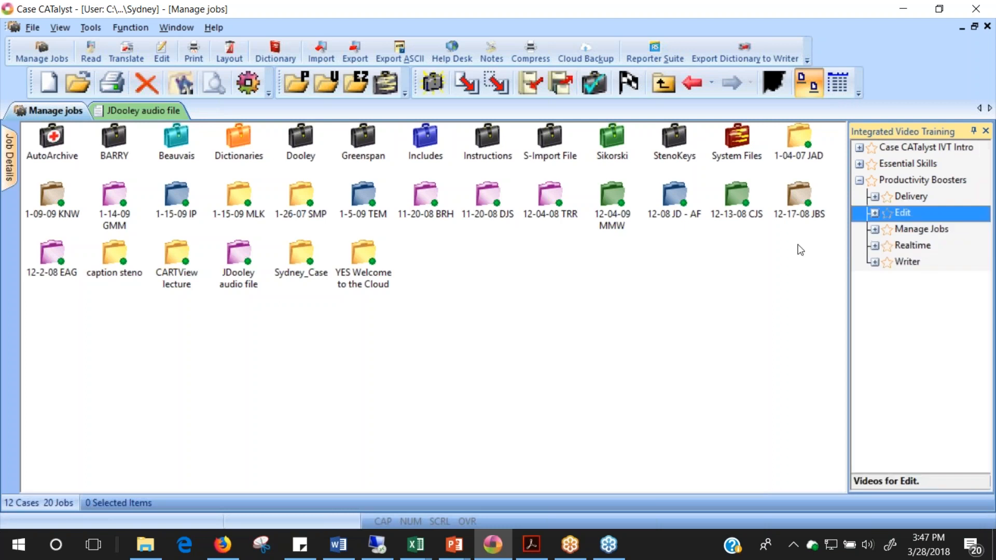
{"action": "mouse_move", "coordinate": [711, 233]}
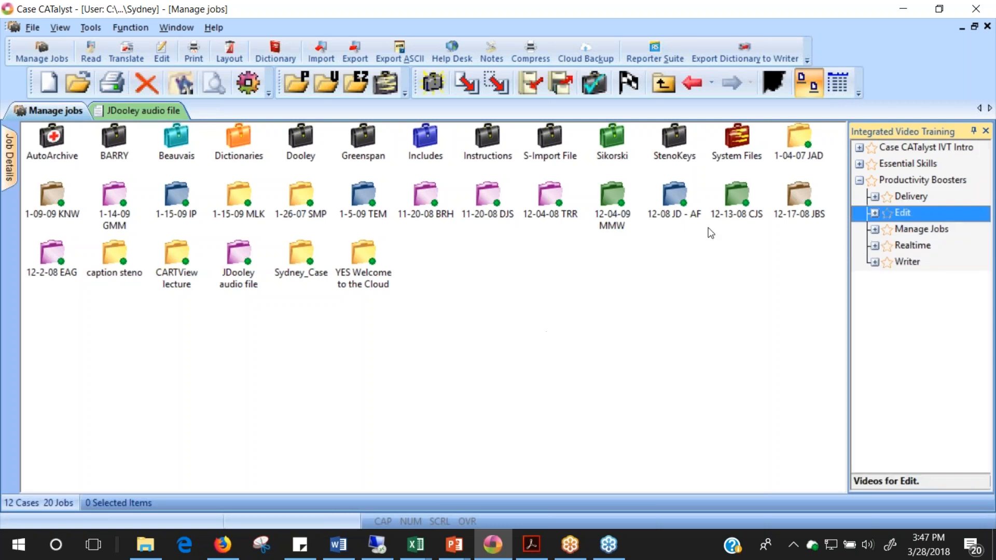
{"action": "key", "text": "alt+tab"}
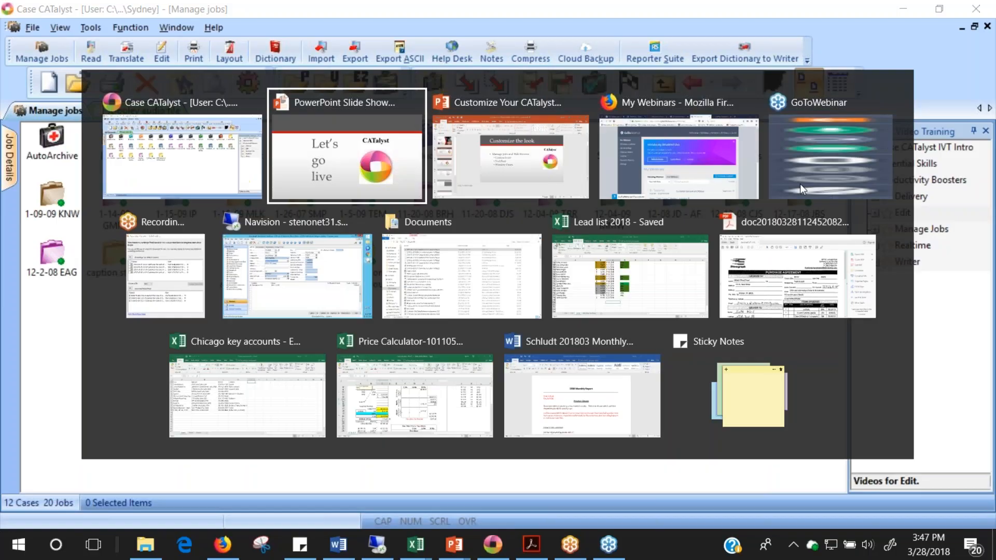